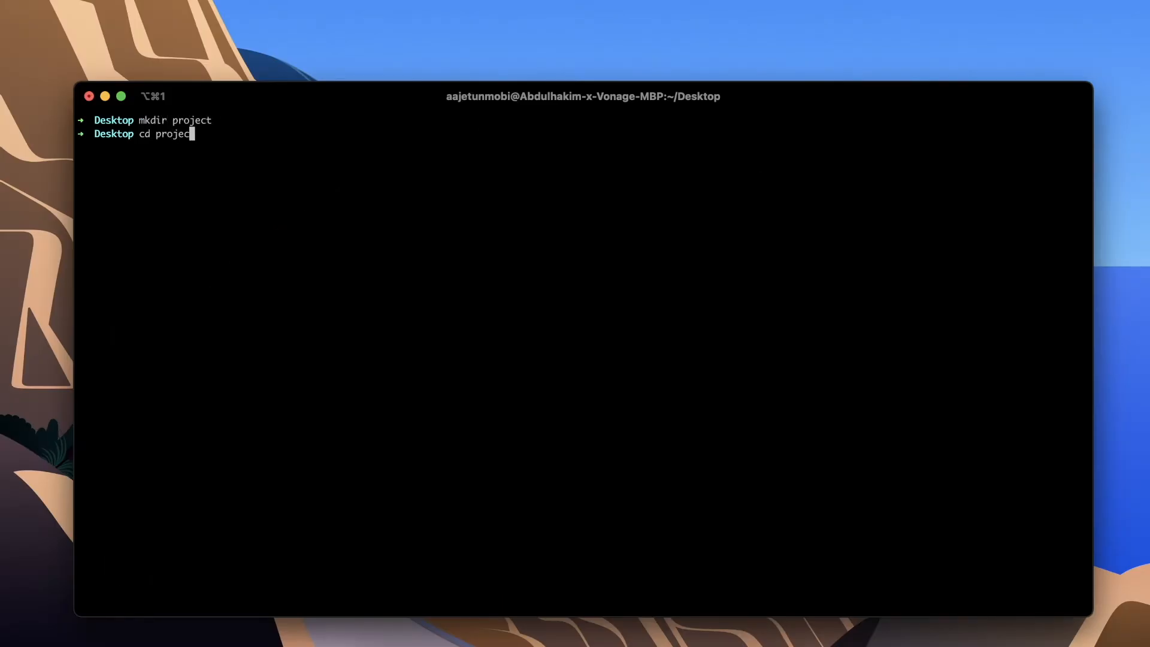
- Initialize an npm project, install express and localtunnel with --save, and create server.js
text(npm init -y)
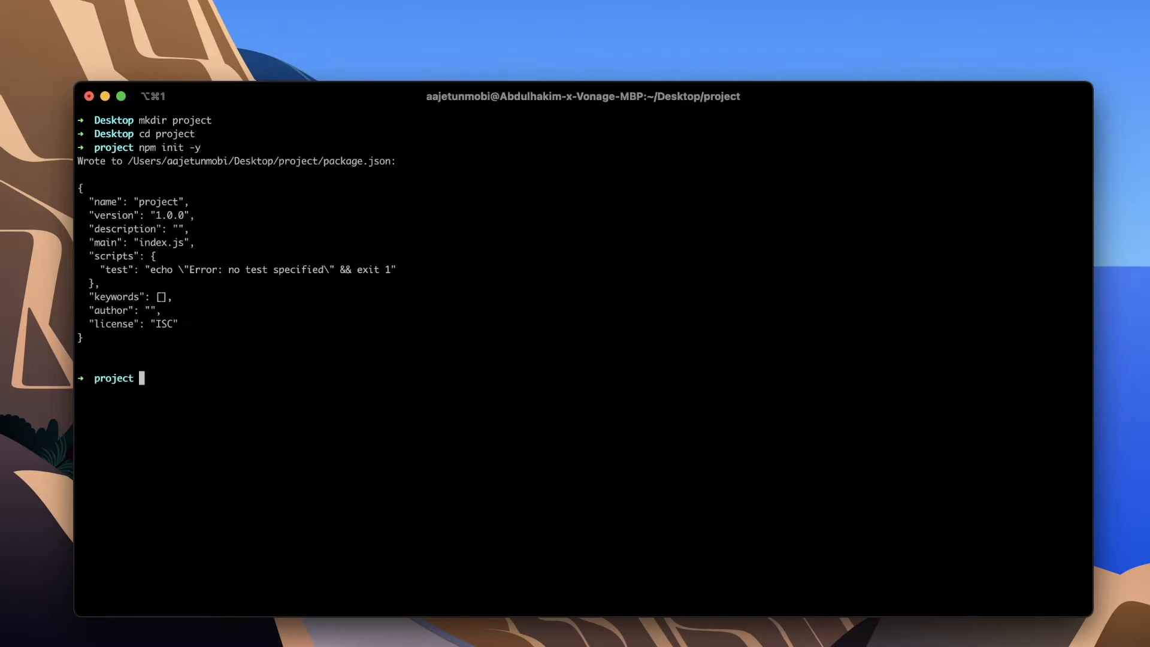
text(npm install e)
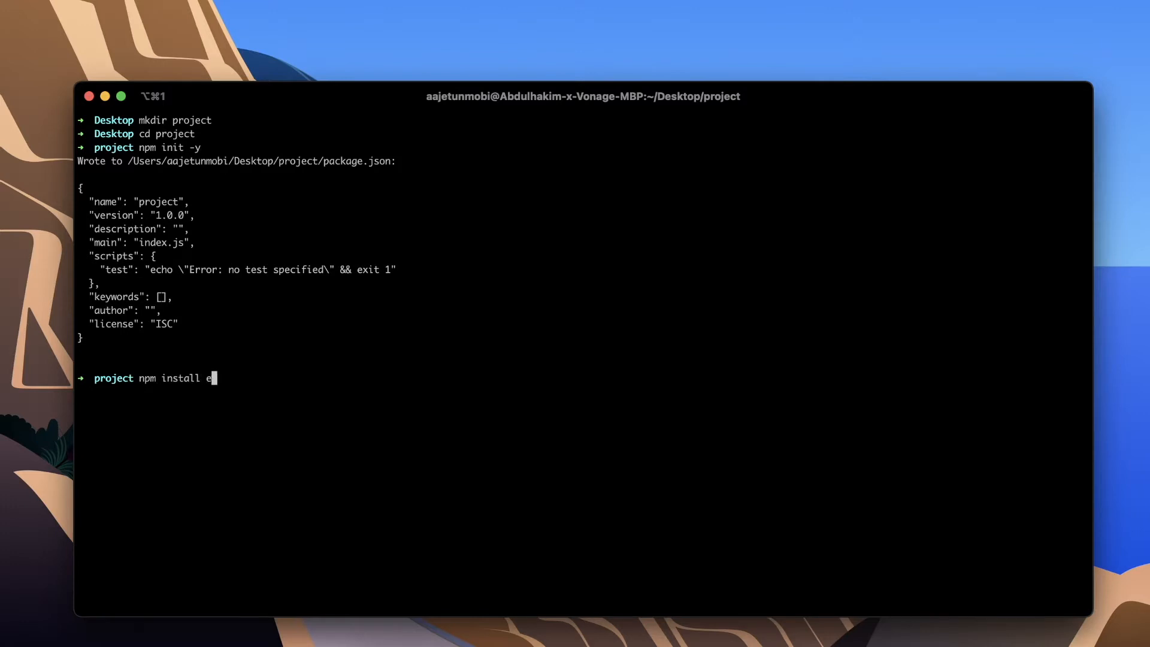
text(xpress localtun)
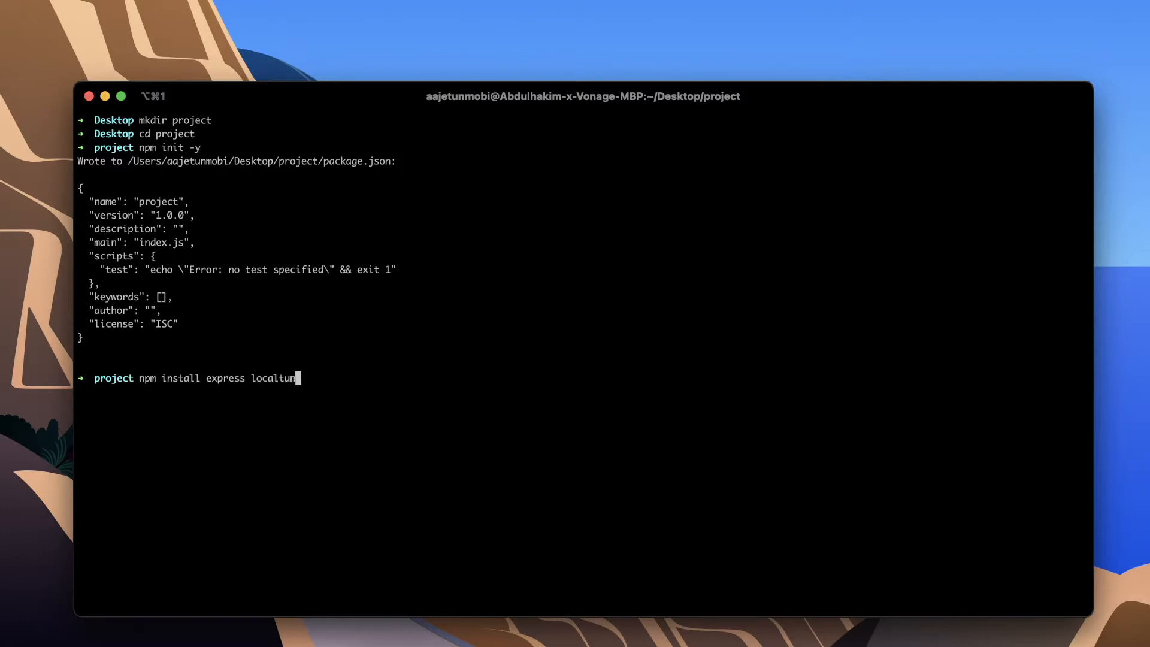
text(nel --save)
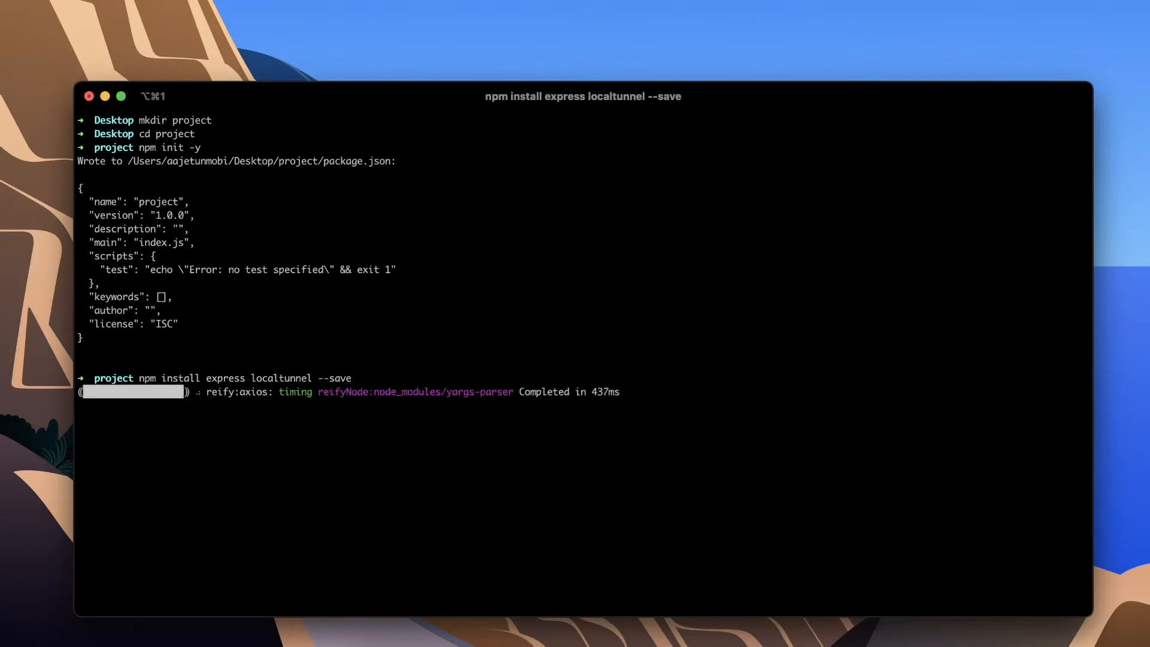
text(touch server)
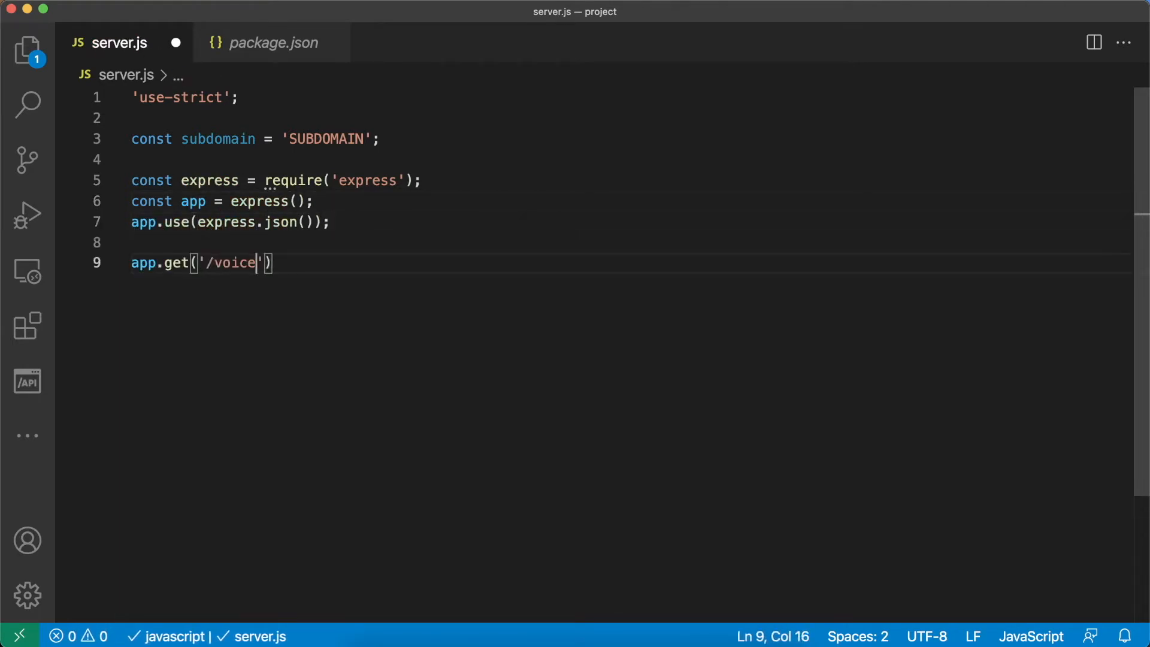
- Add a /voice/answer route returning an NCCO with talk and connect actions
text(/answer', (req, res) => {)
text("action": "tal)
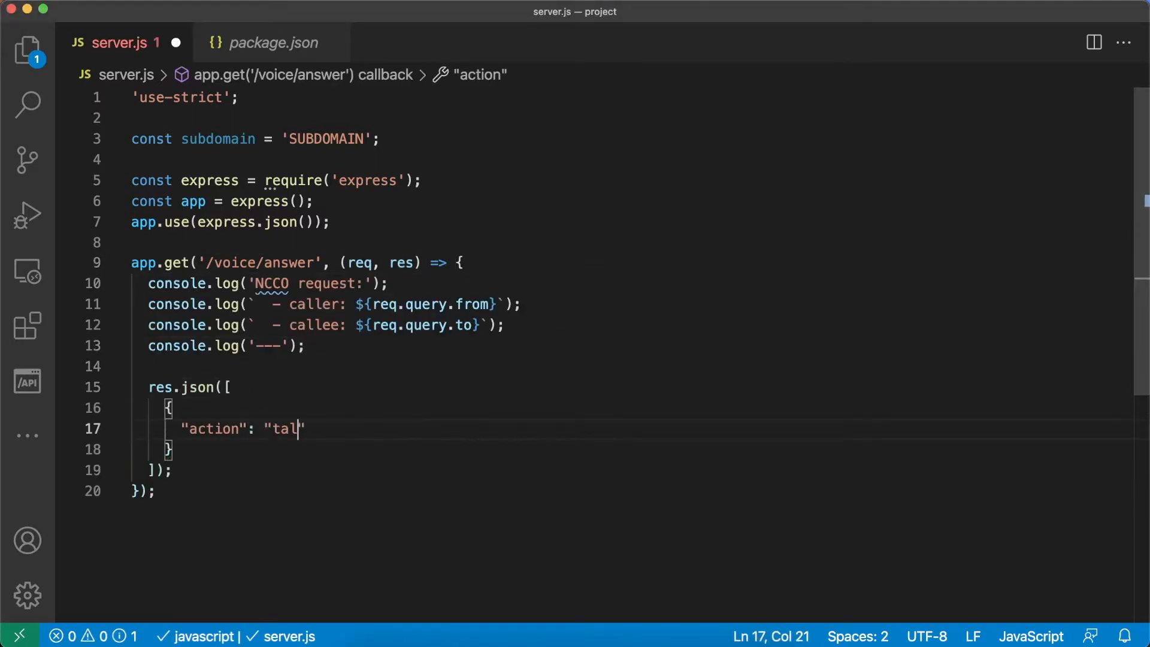
text(k",)
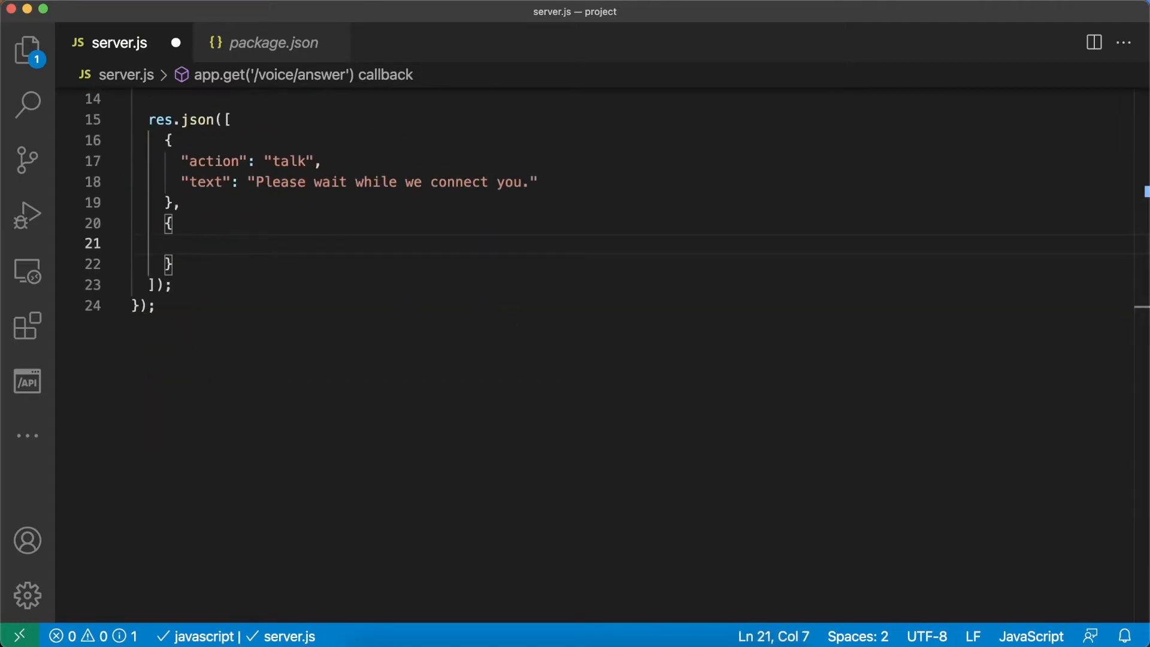
text("action": "connect",)
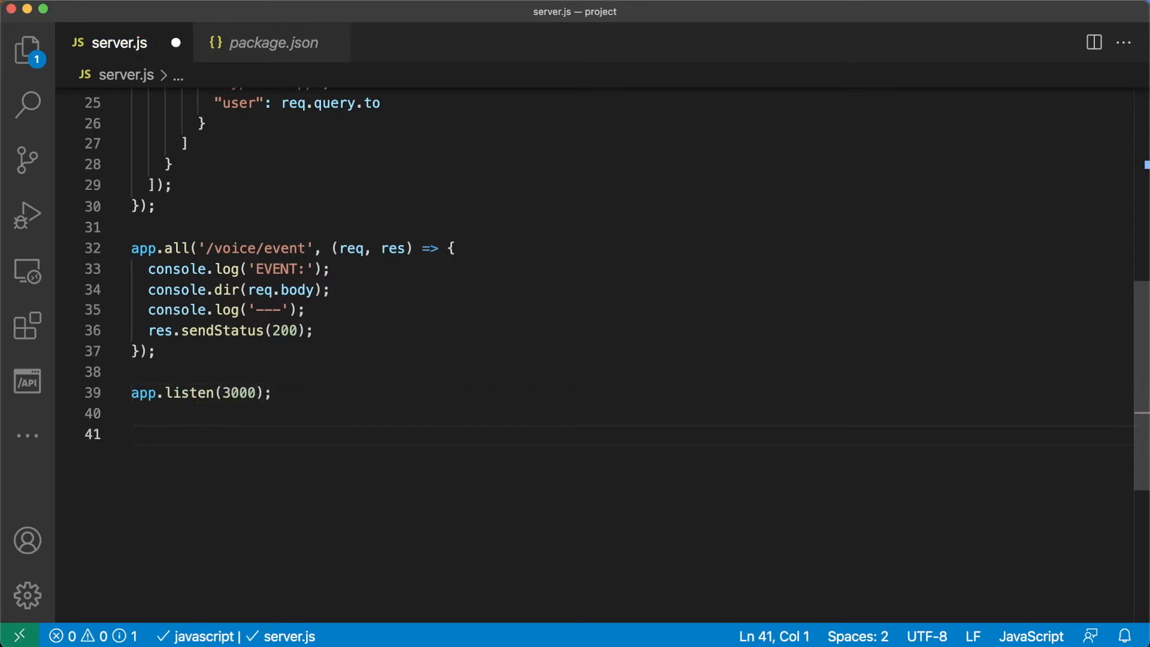
- Add a localtunnel block on port 3000, then run node server.js in iTerm
text(const localtunnel = require('localtunnel');)
text(subdomain: subdomain,)
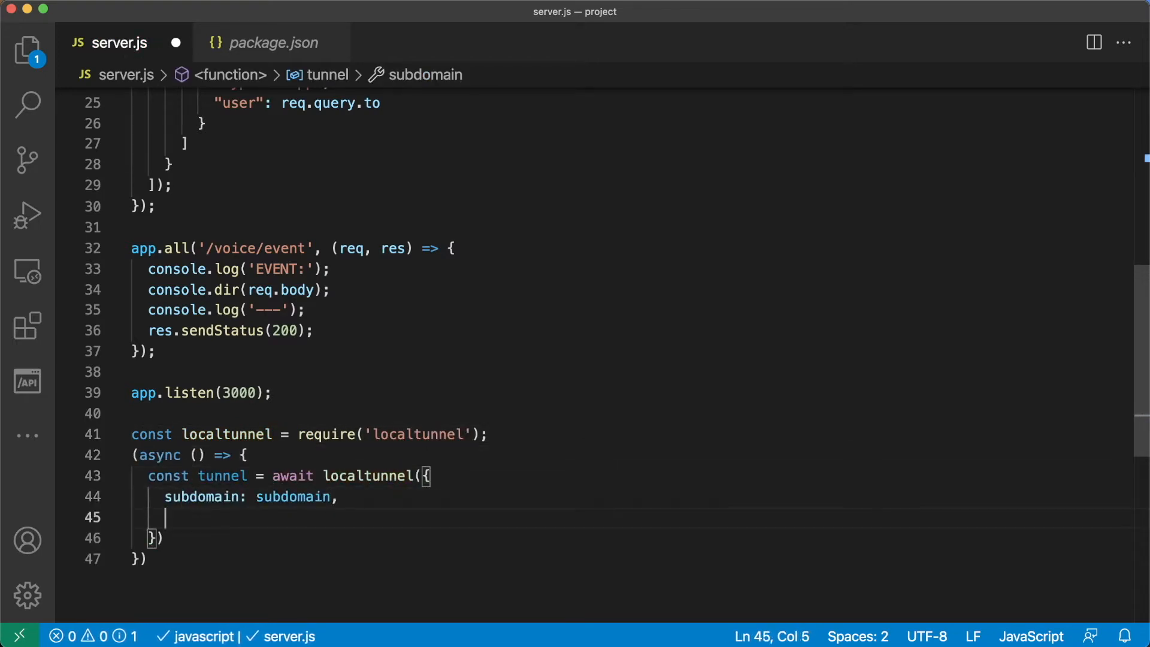
text(port: 3000)
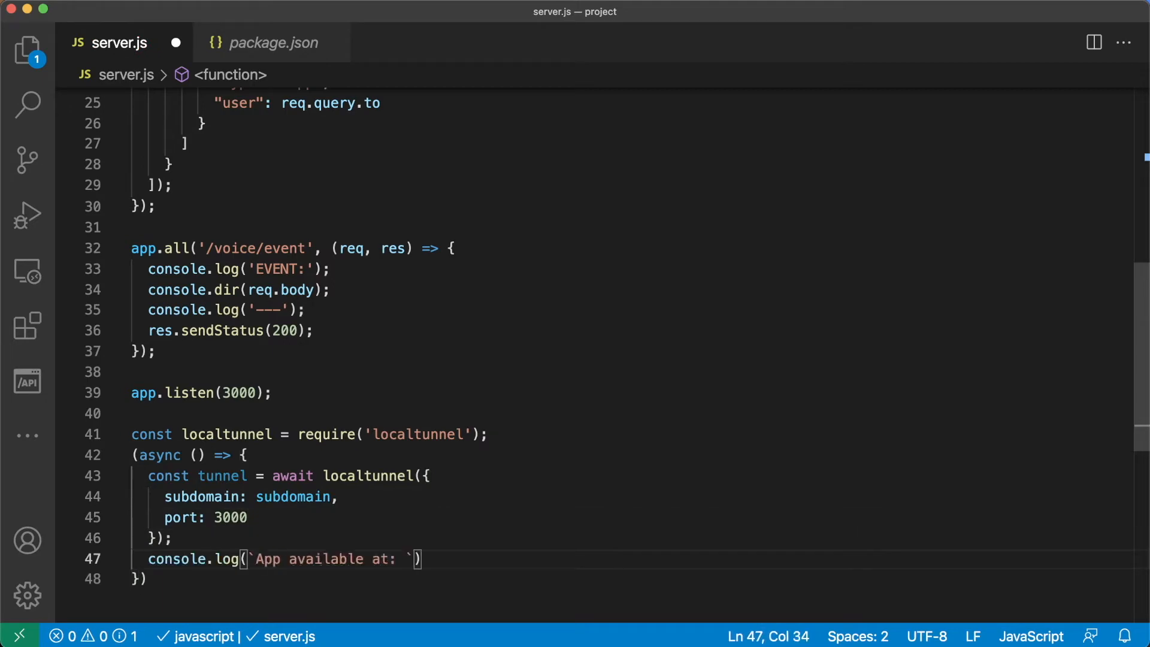
click(600, 644)
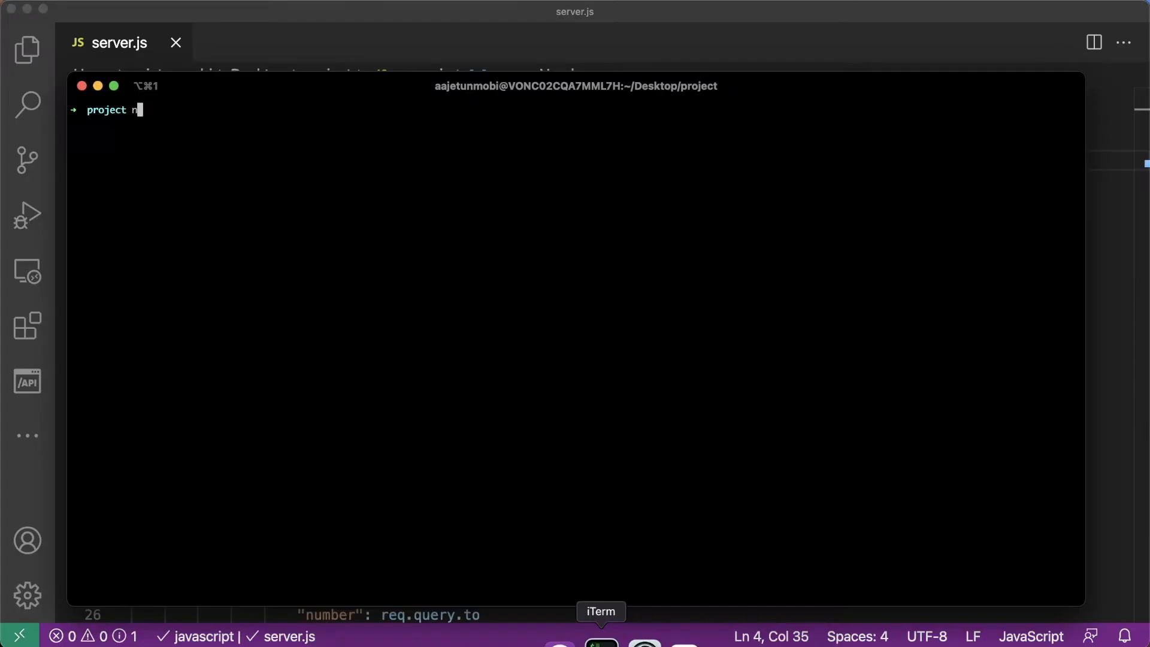
text(ode server.js)
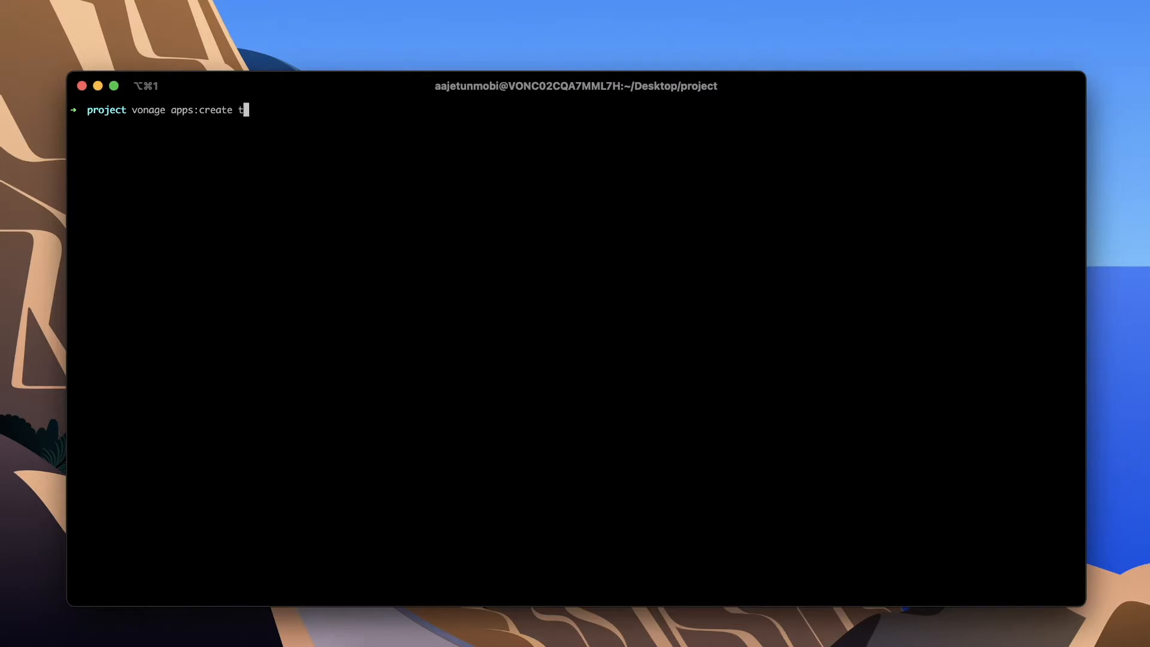
text(utorial --voi)
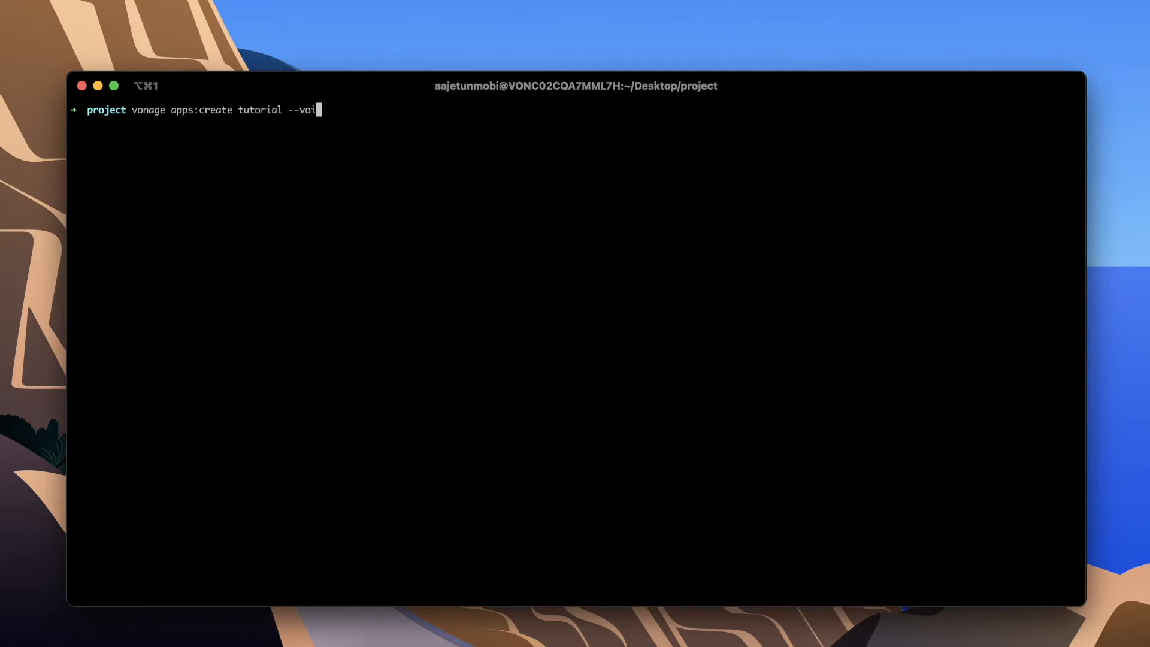
text(ce_answer_url=)
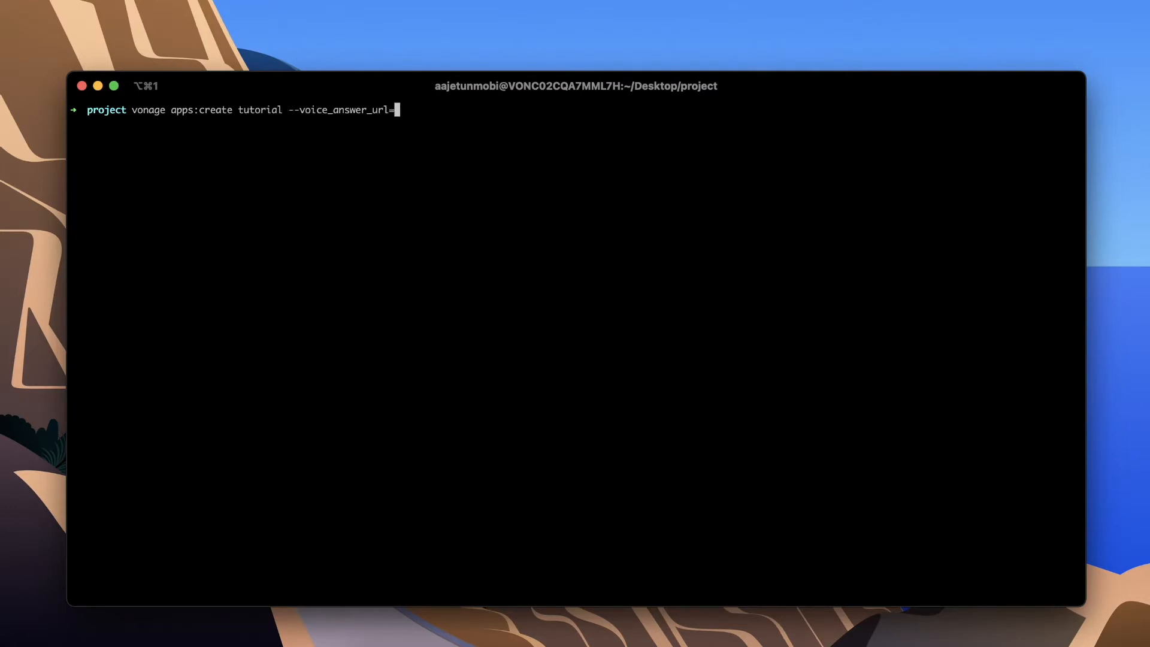
text(https://vona)
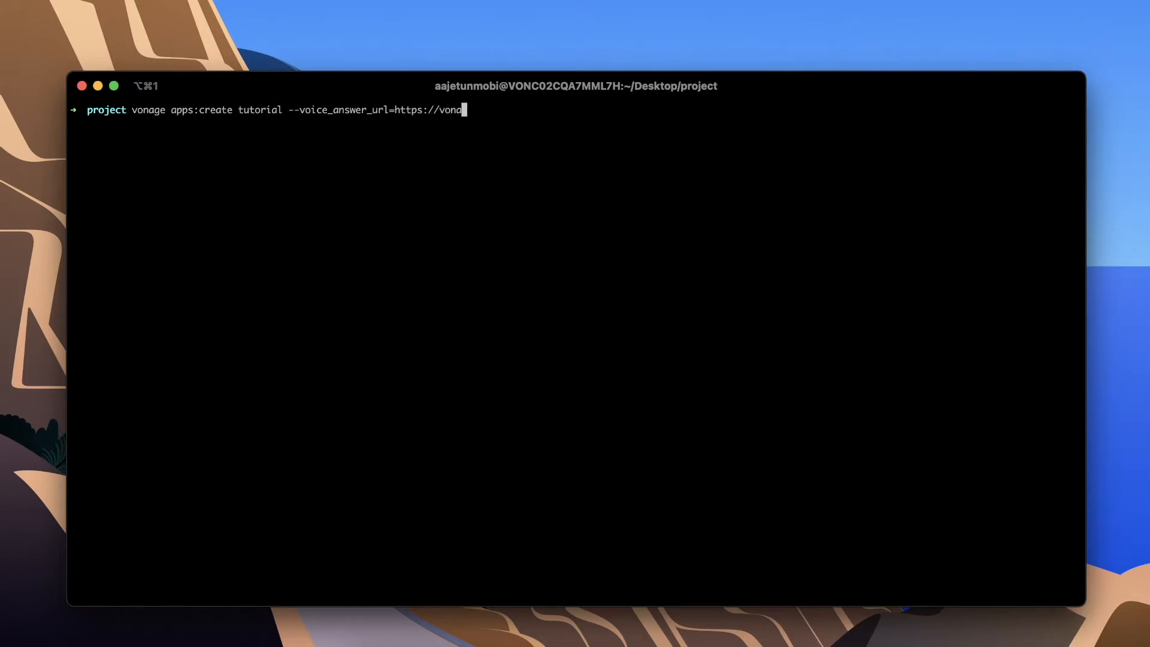
text(ge.loca.lt/)
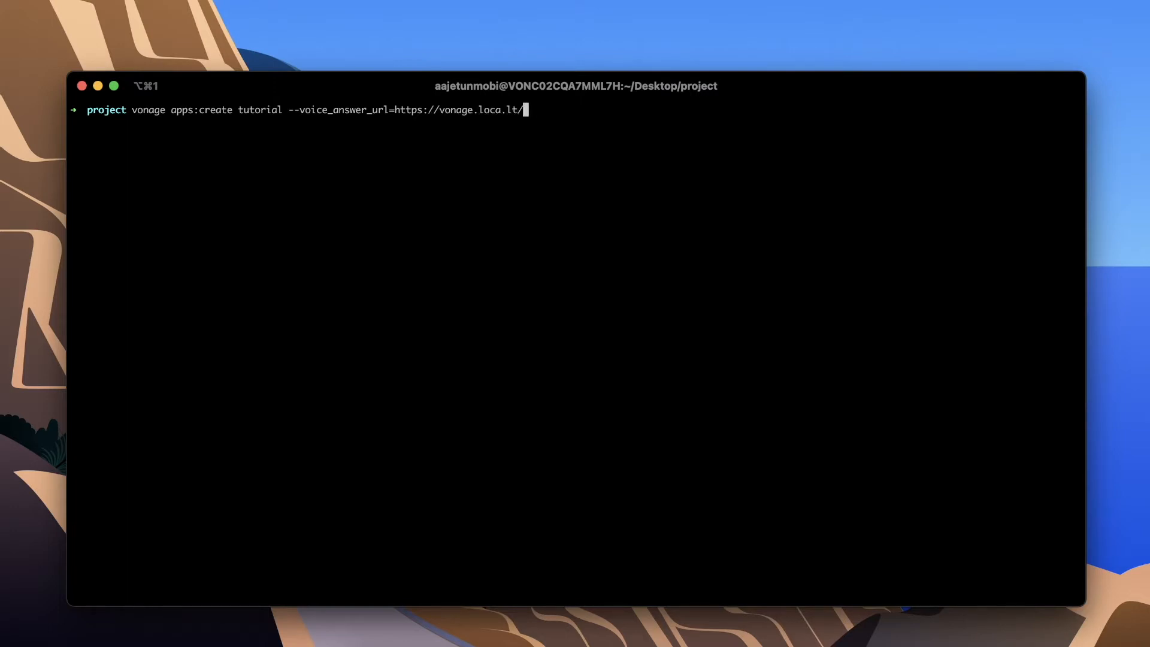
text(voice/)
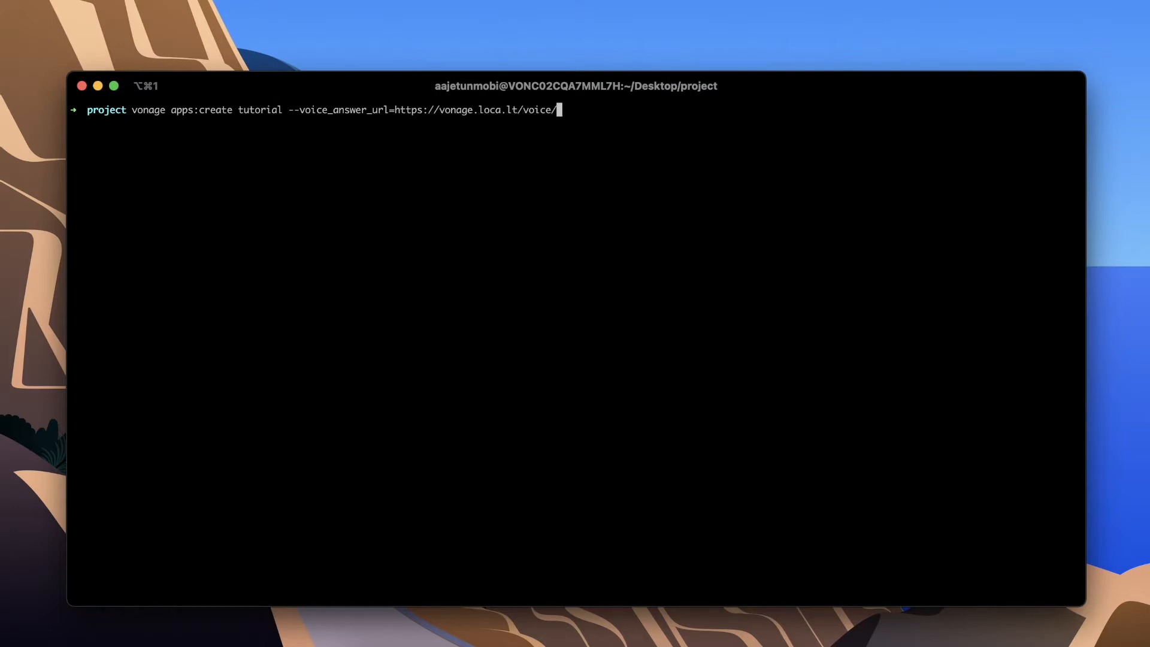
text(answer --voice)
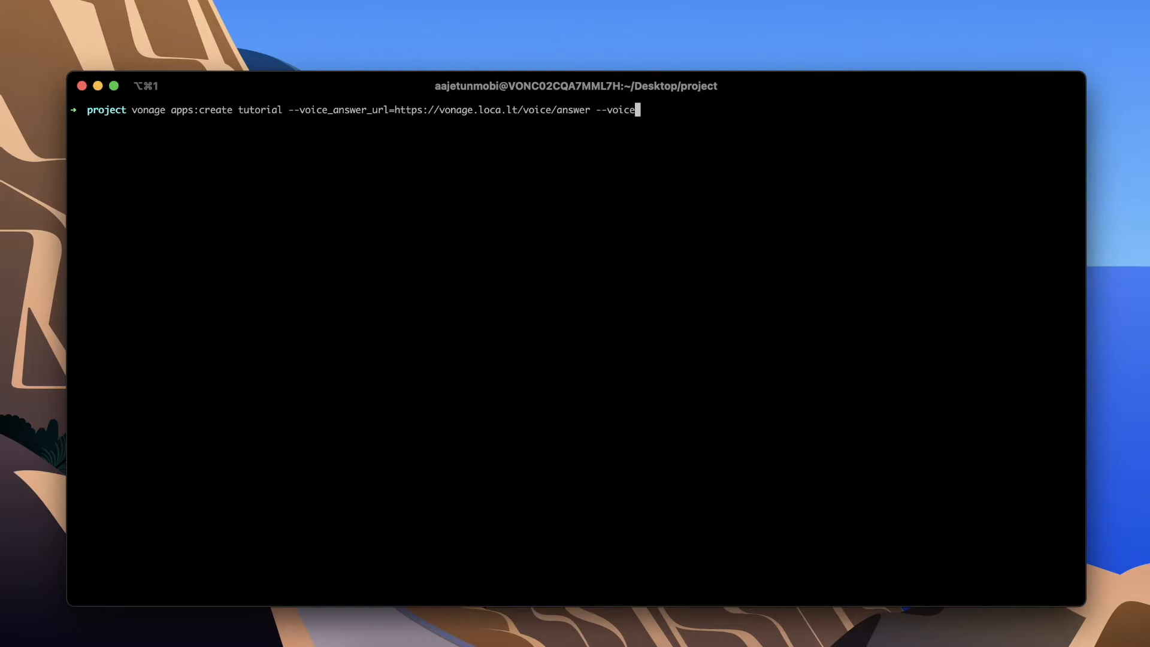
text(_eve)
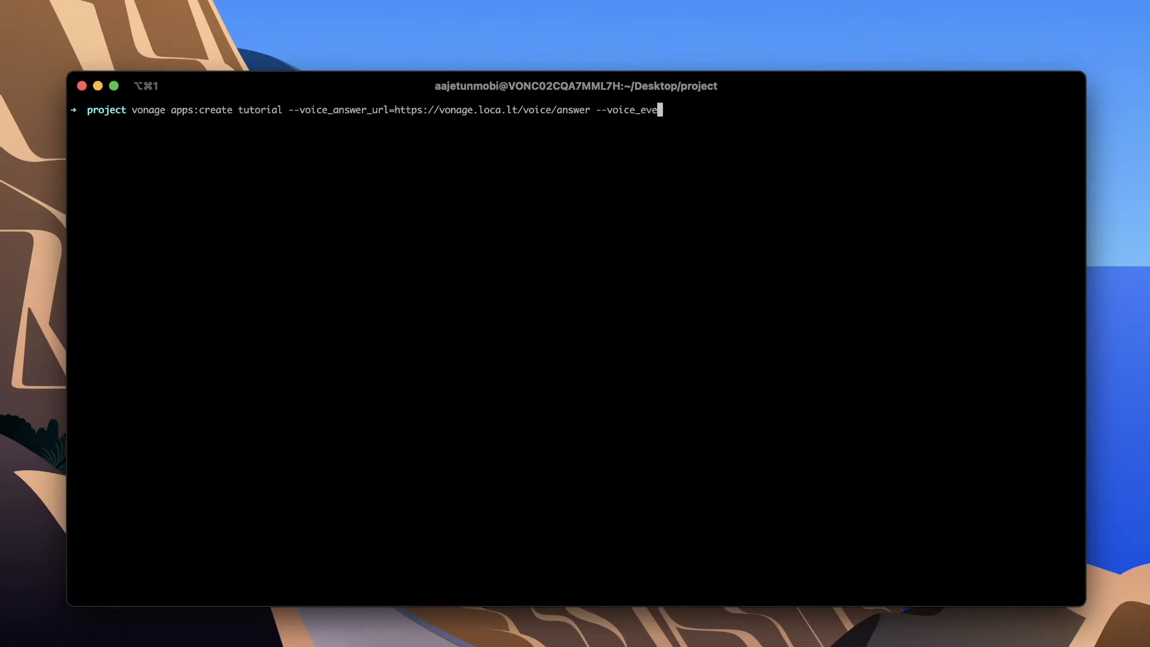
text(nt_url=https)
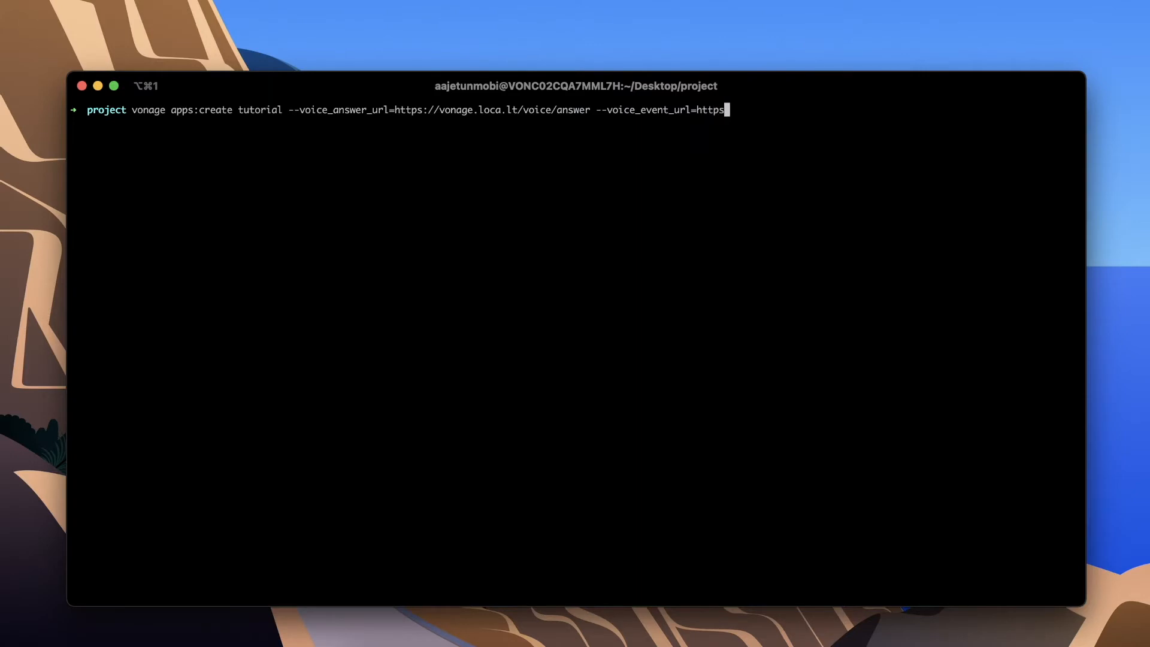
text(://vonage.lo)
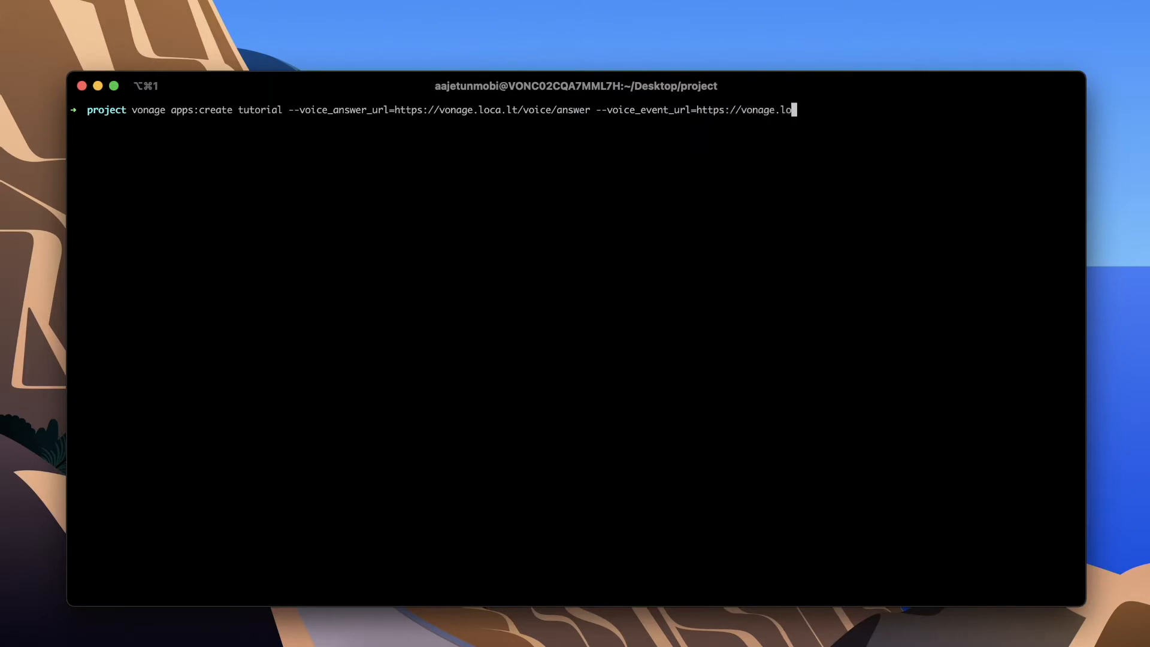
text(ca.lt/voice/event)
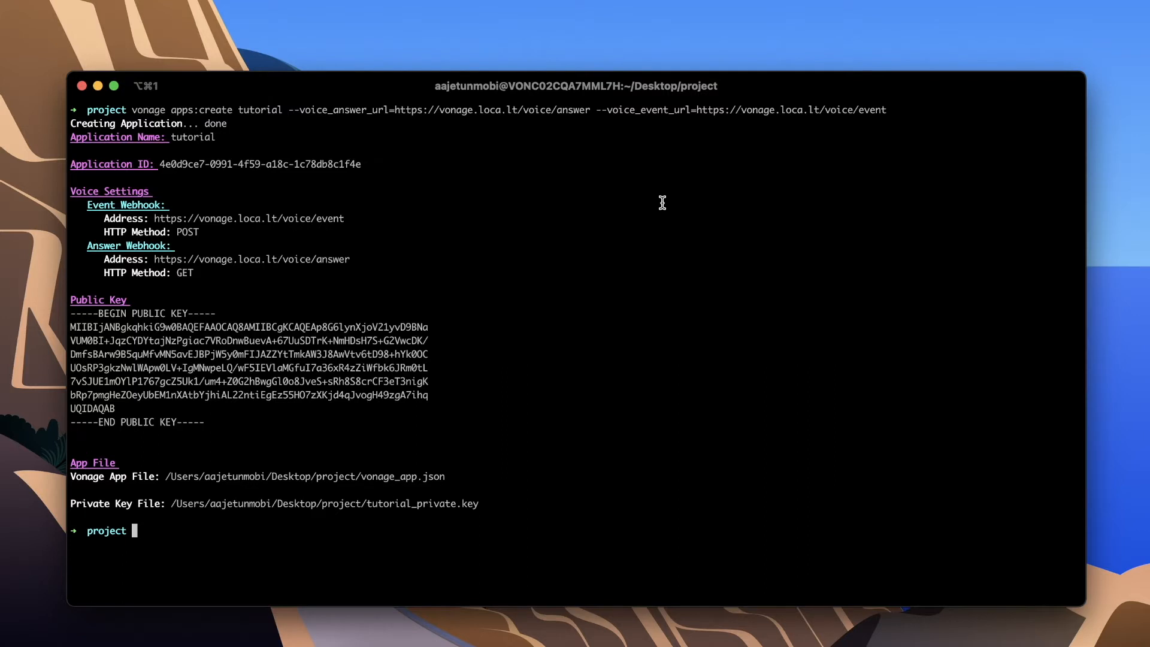
- Create Vonage user Alice and generate her JWT using tutorial_private.key
text(vonage apps:us)
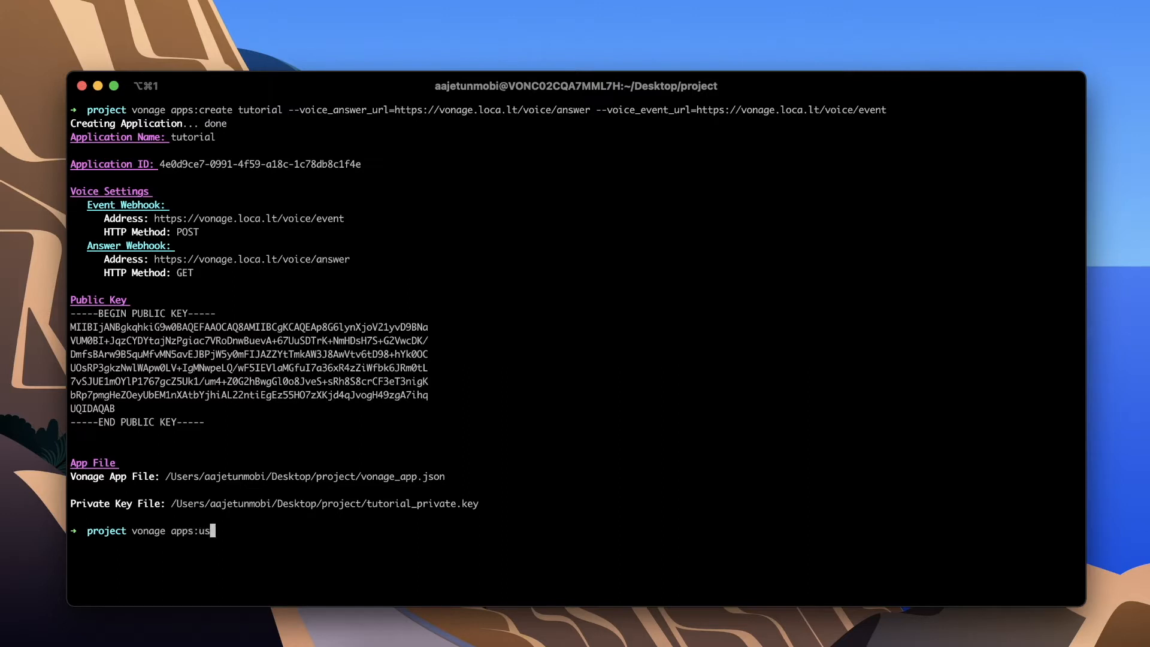
text(ers:create Alice)
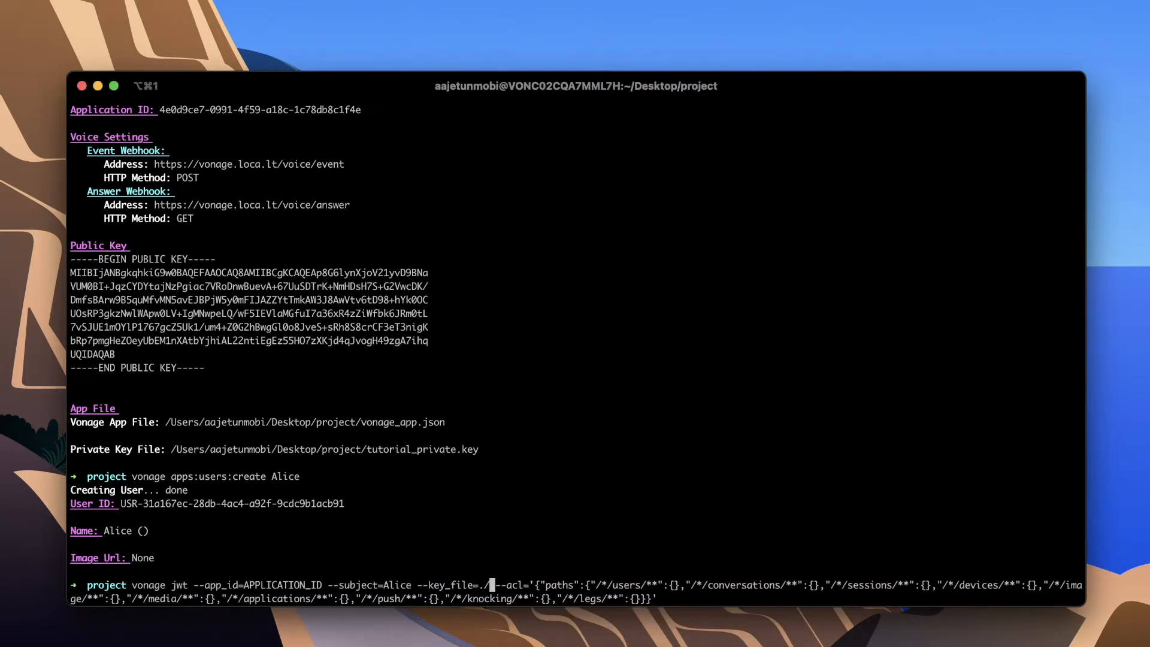
text(tutorial)
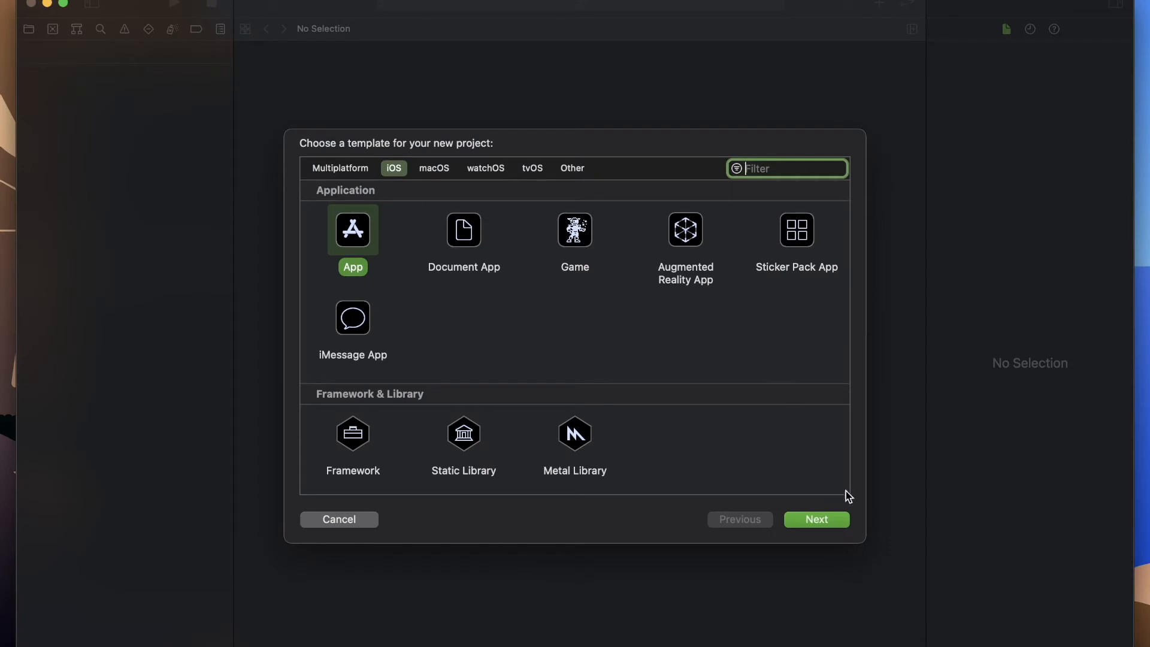
- Create the iOS App project 'apptoapp' in the Desktop project folder
click(815, 519)
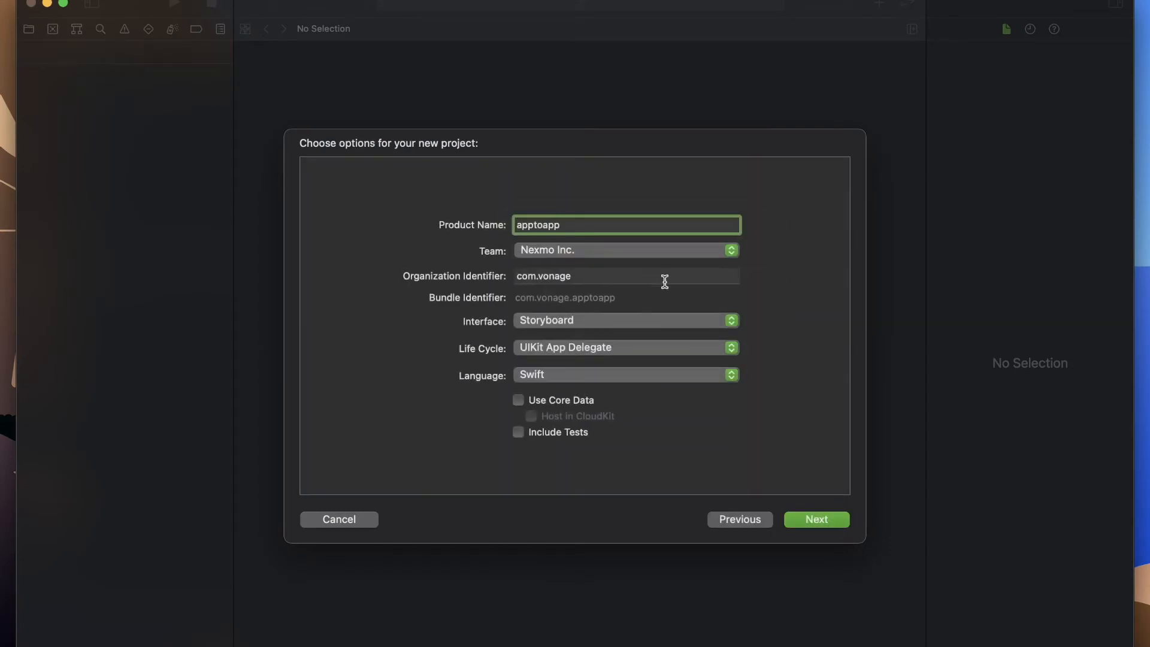
click(623, 375)
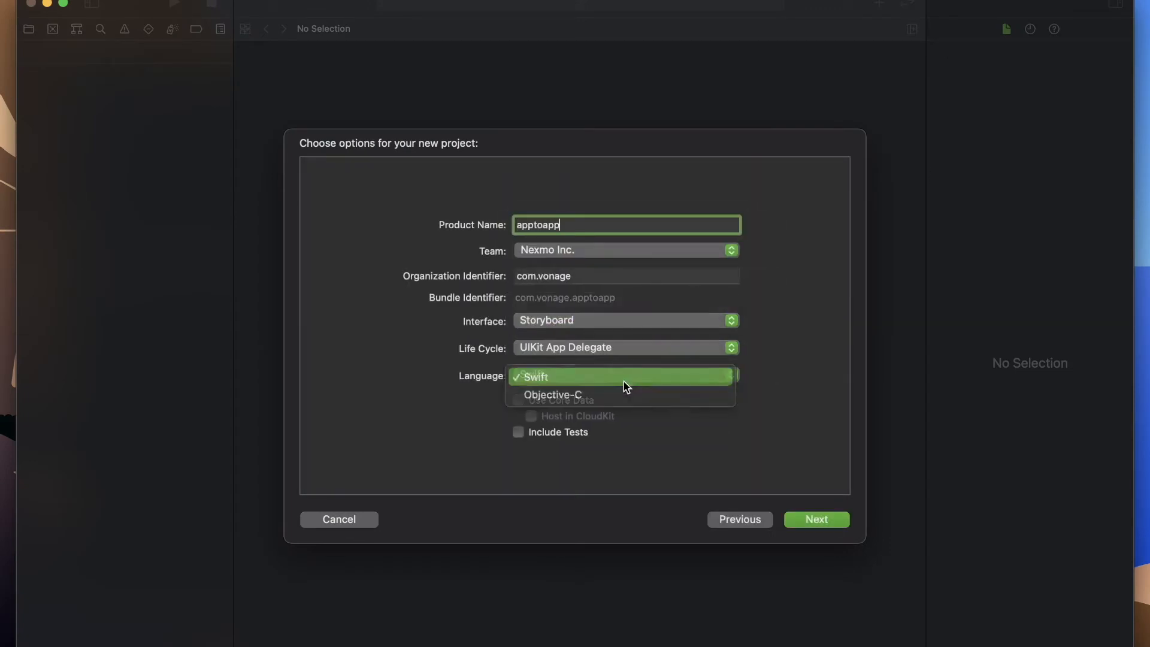
click(816, 519)
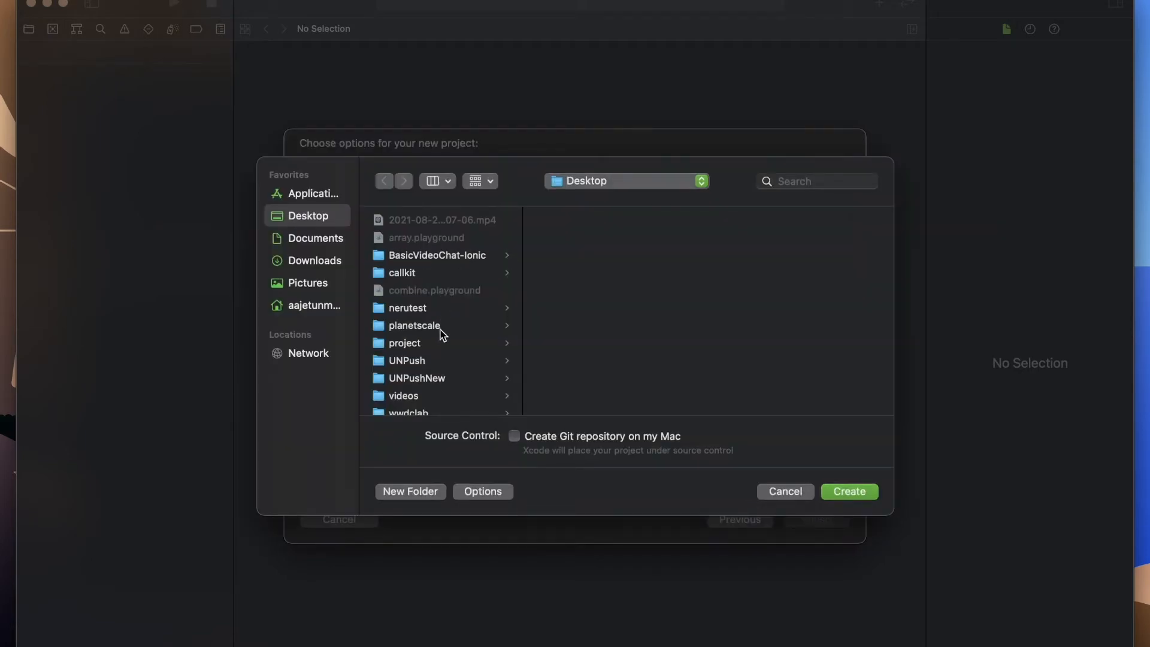
click(404, 343)
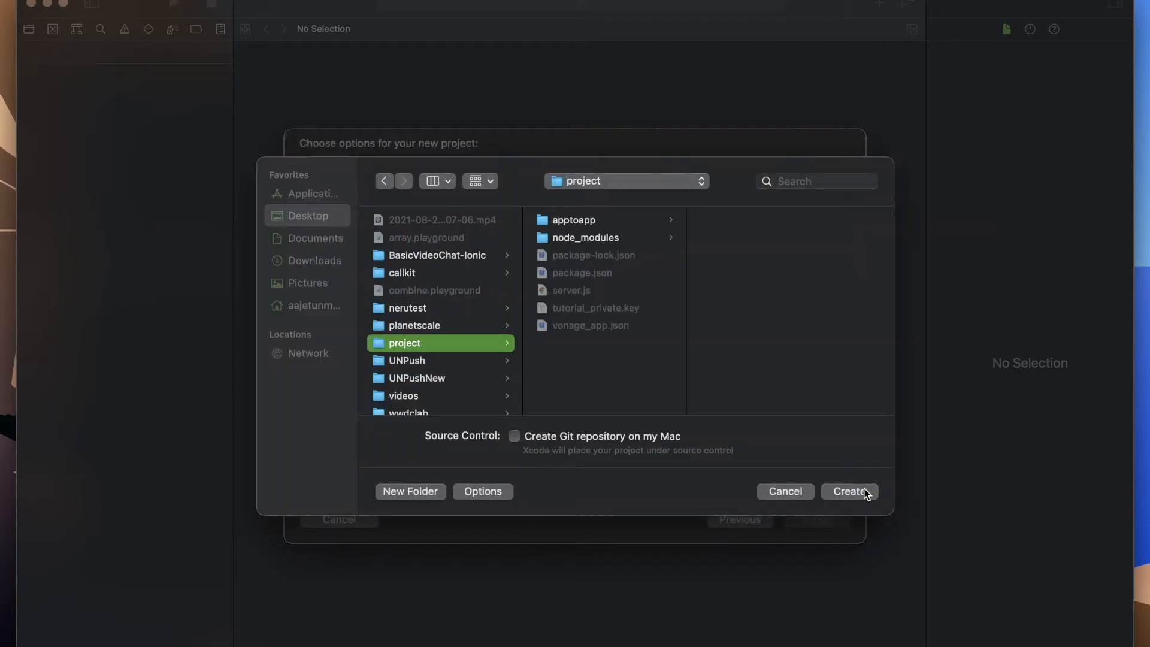
click(849, 491)
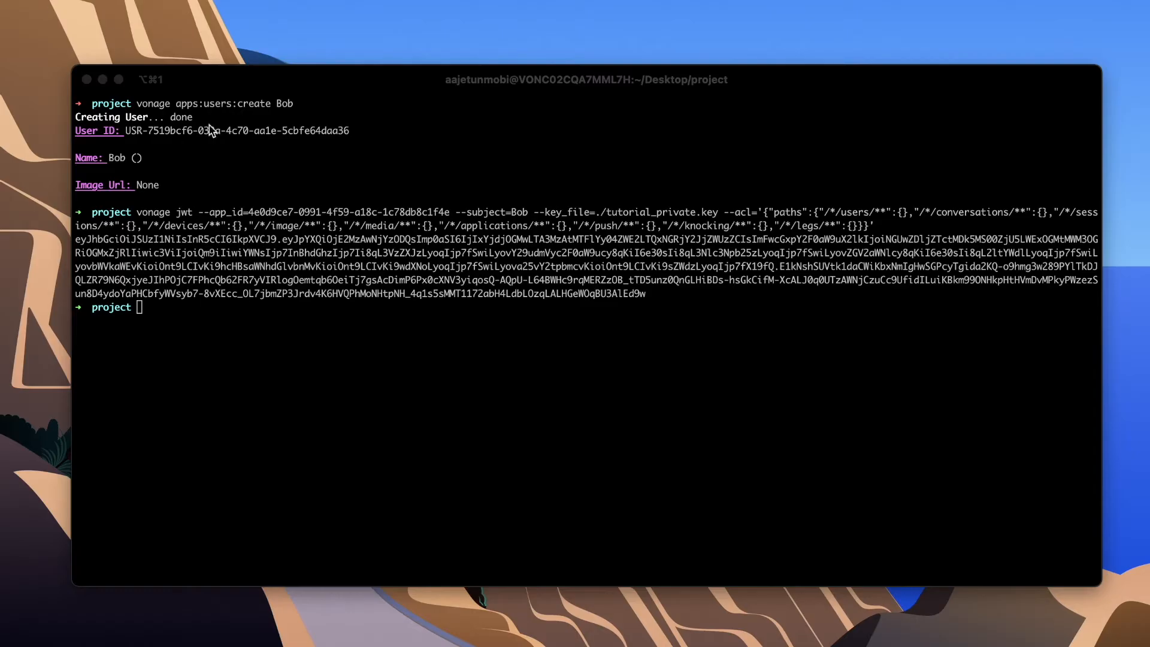
- In apptoapp, add pod 'NexmoClient' to the Podfile using nano
text(cd apptoapp)
text(pod init)
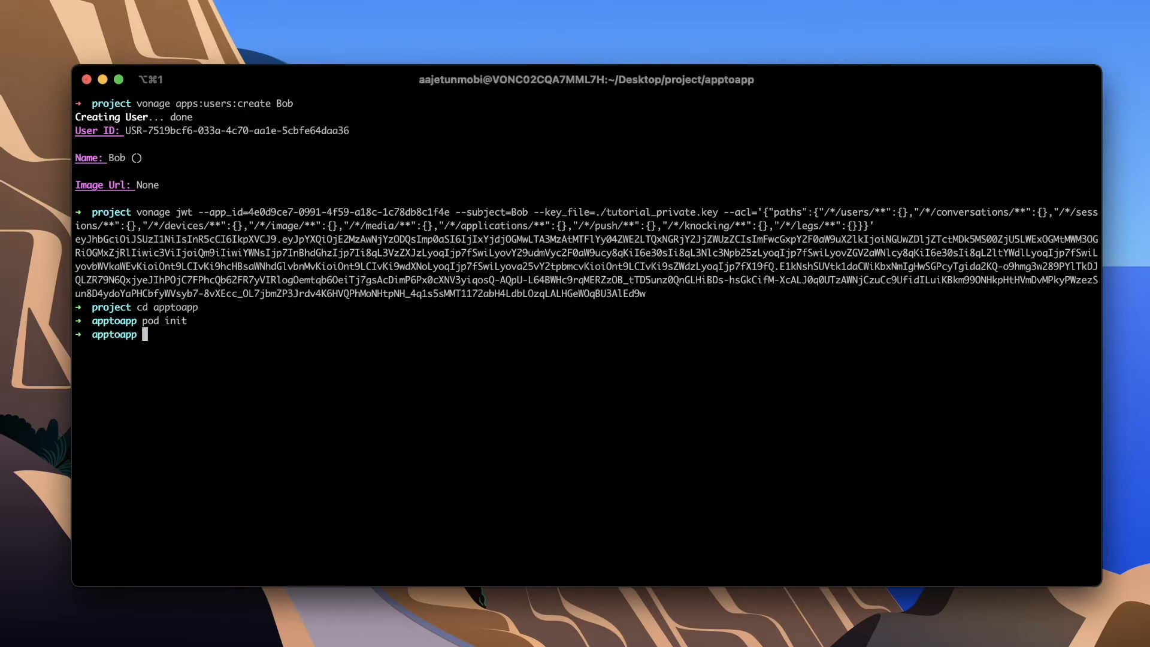
text(nano podfile)
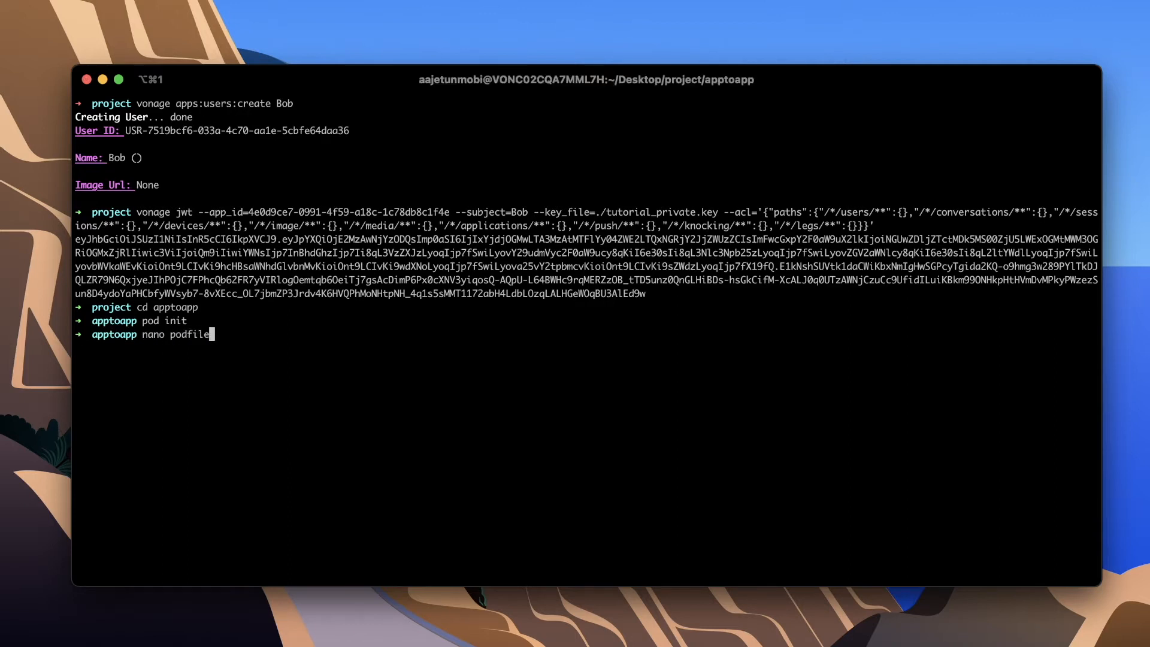
key(Enter)
text(pod)
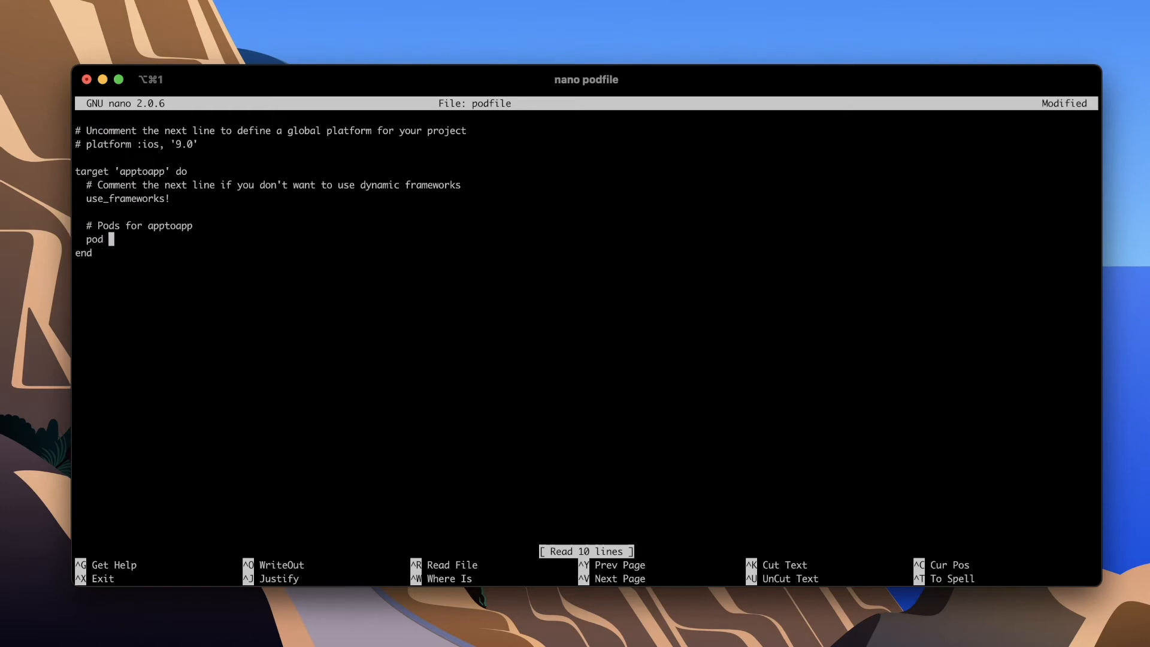
text('NexmoClient)
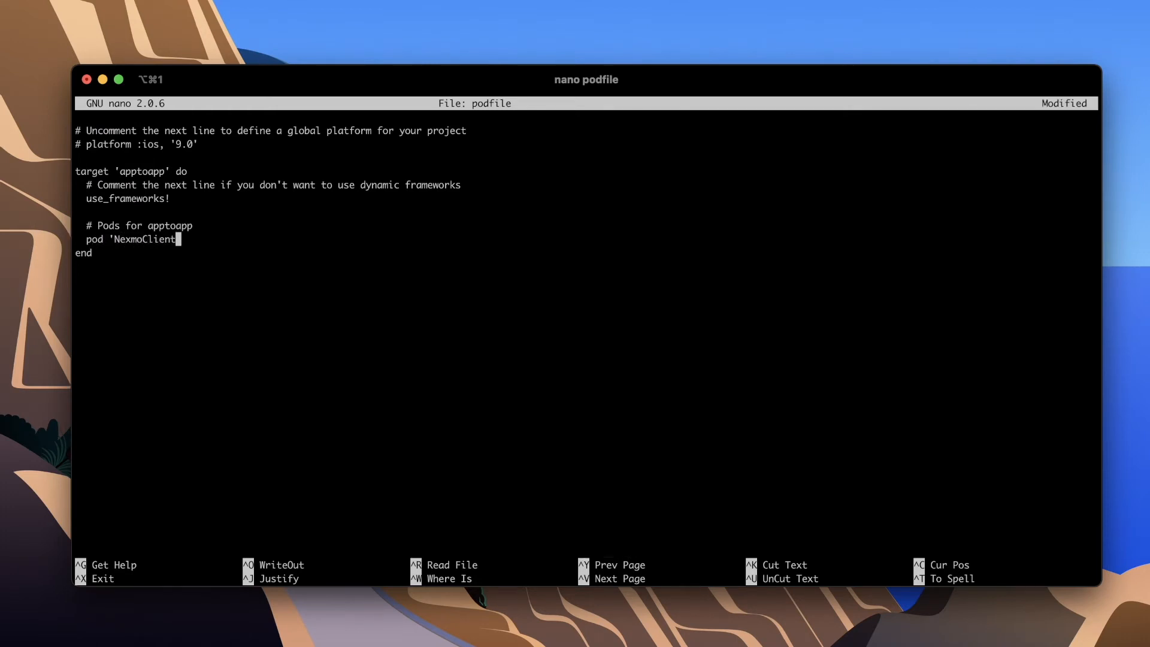
text(')
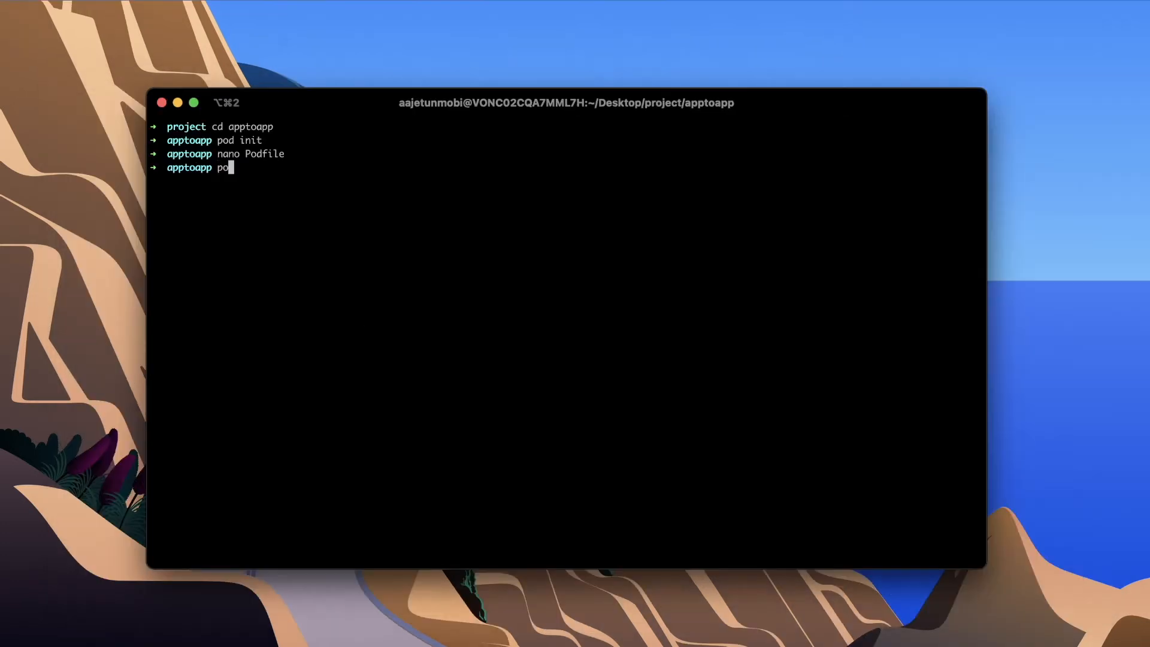
- Run pod install in the apptoapp folder
text(install)
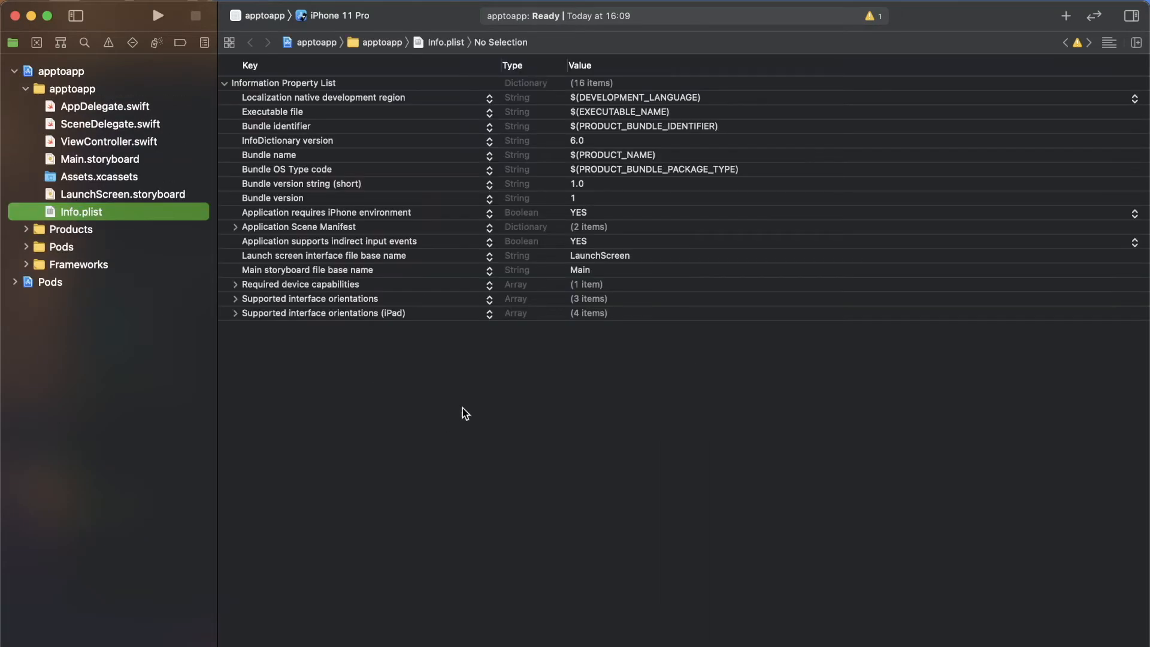
- Add Privacy - Microphone Usage Description 'To make and receive calls' to Info.plist
click(479, 313)
text(Privacy - M)
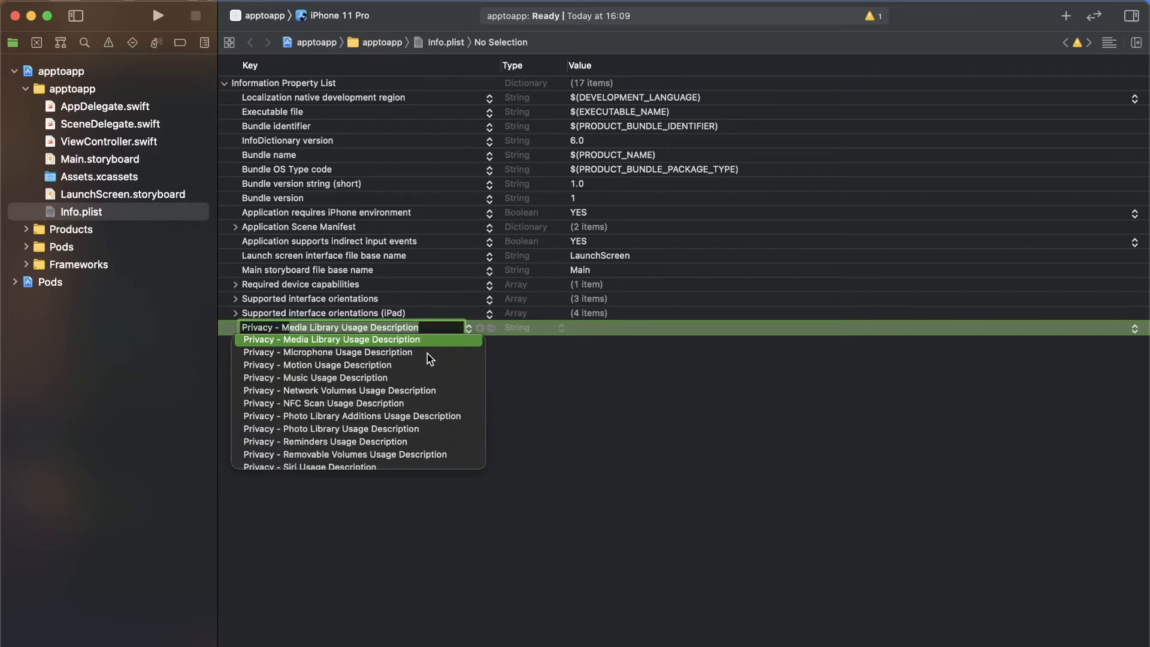
click(327, 352)
text(To make and)
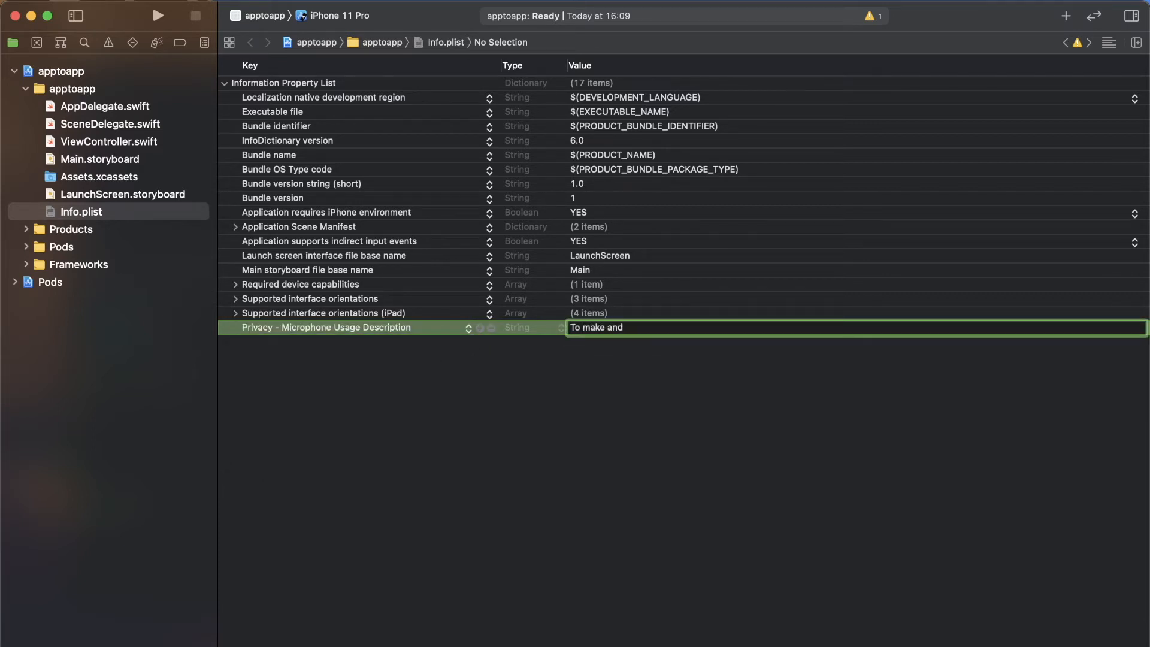
text(recei)
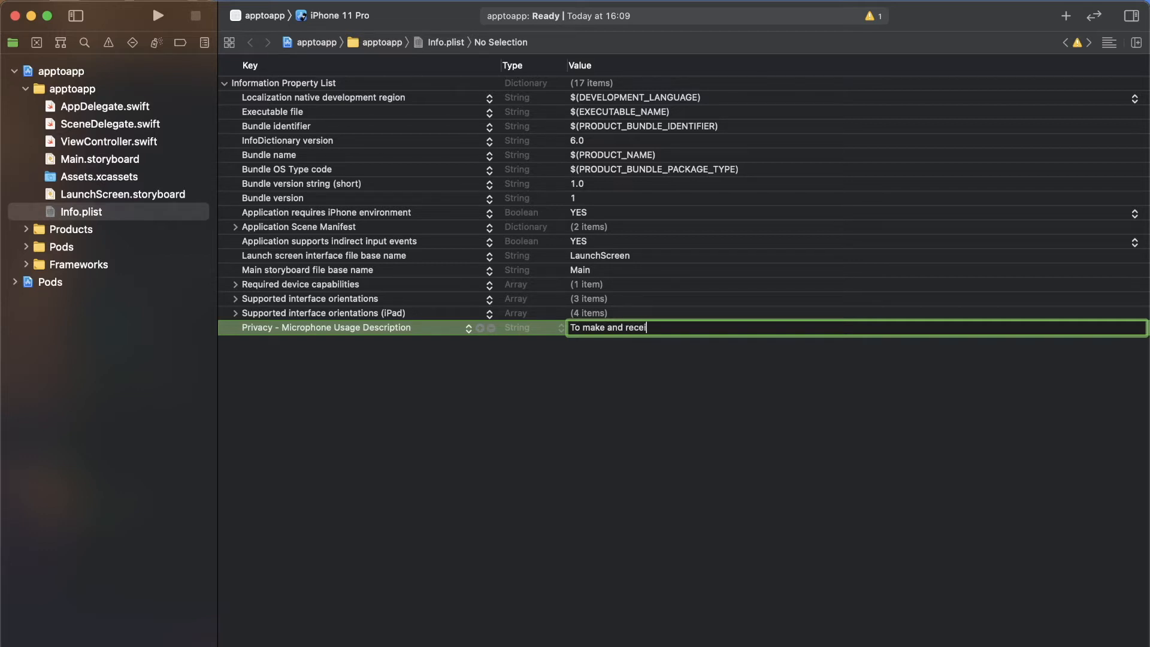
text(ve calls)
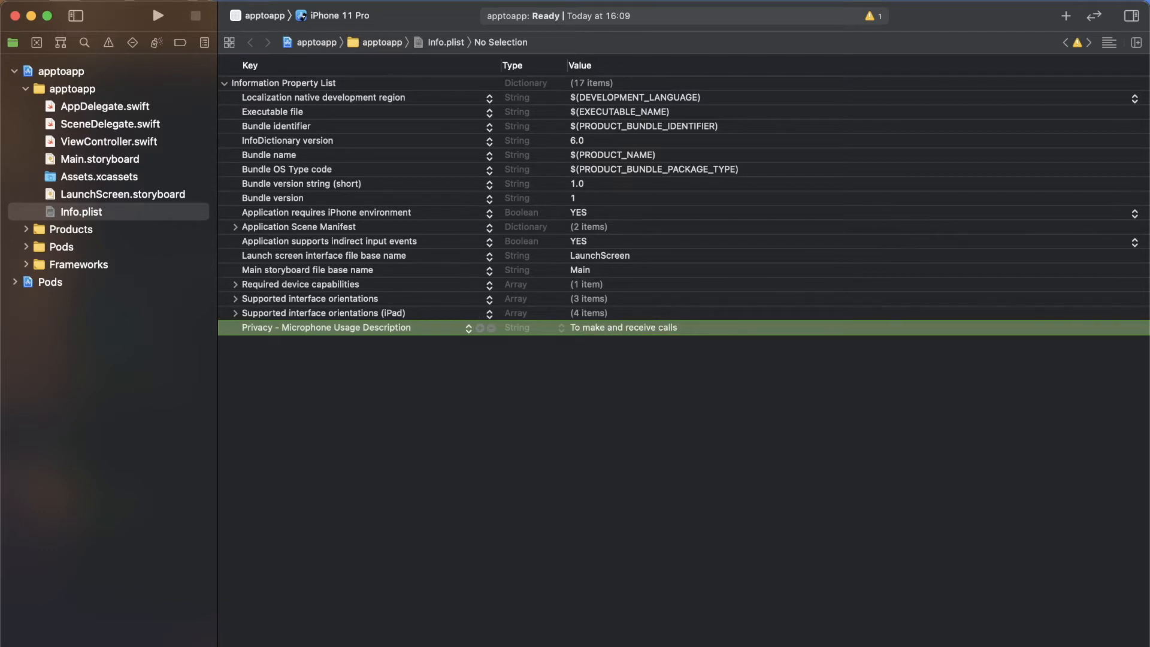
click(81, 211)
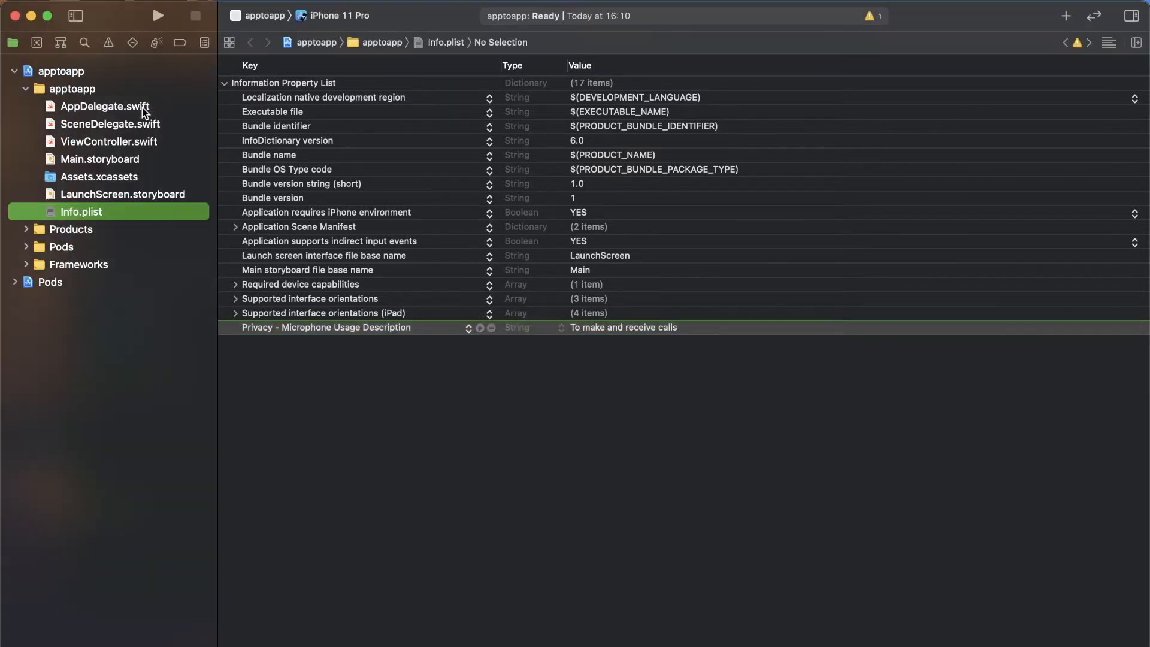
- In AppDelegate.swift import AVFoundation, request record permission printing granted, and run the app
click(104, 106)
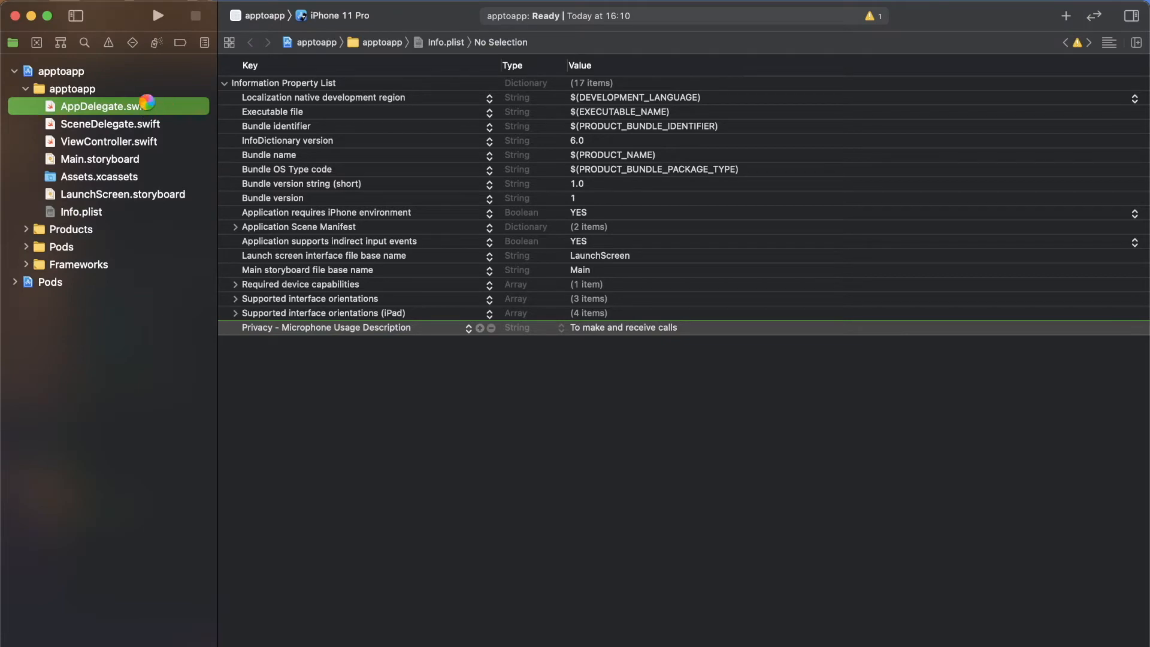
click(104, 105)
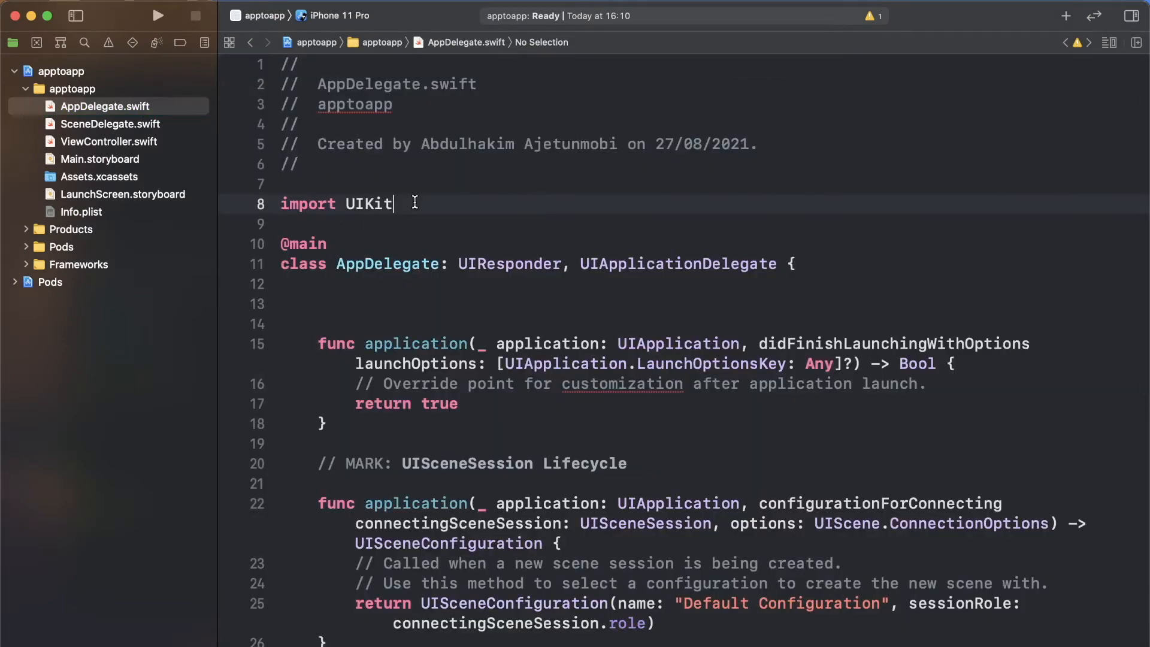
text(import AVFoundation)
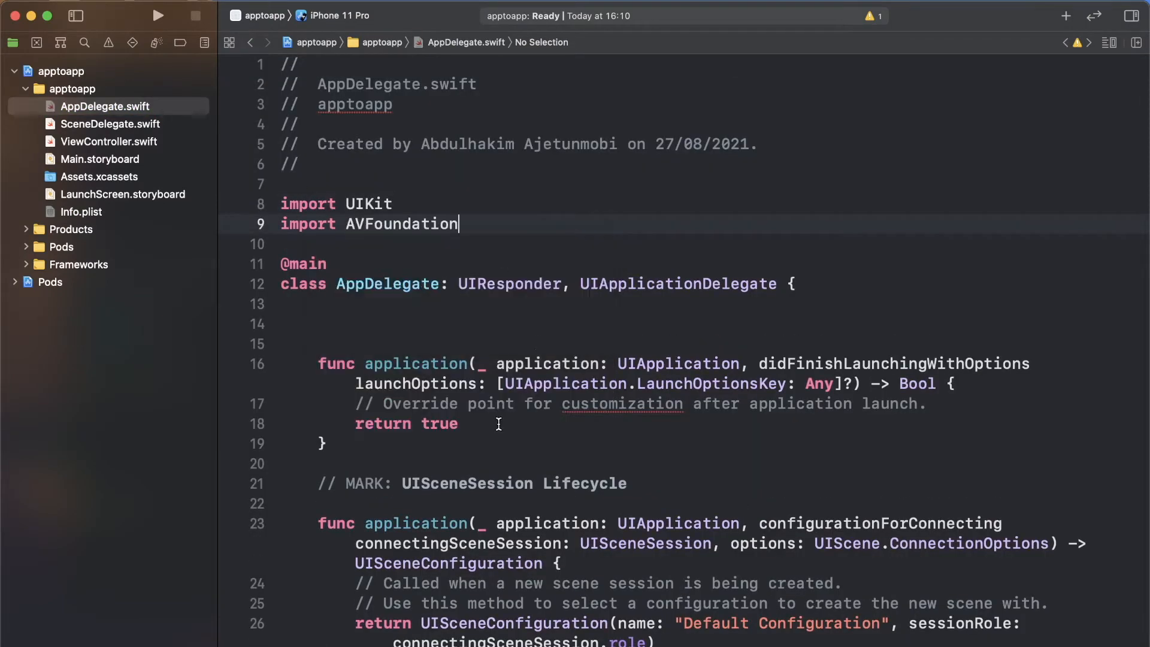
text(AVD)
text(print(")
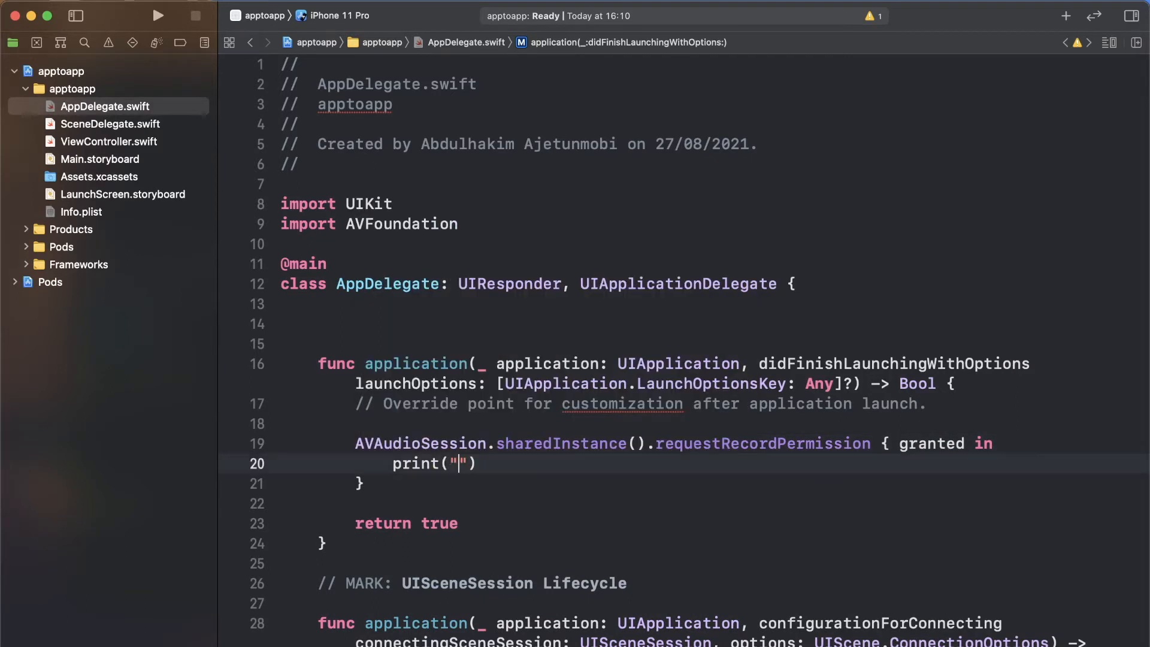
text(Audio permissions: \()
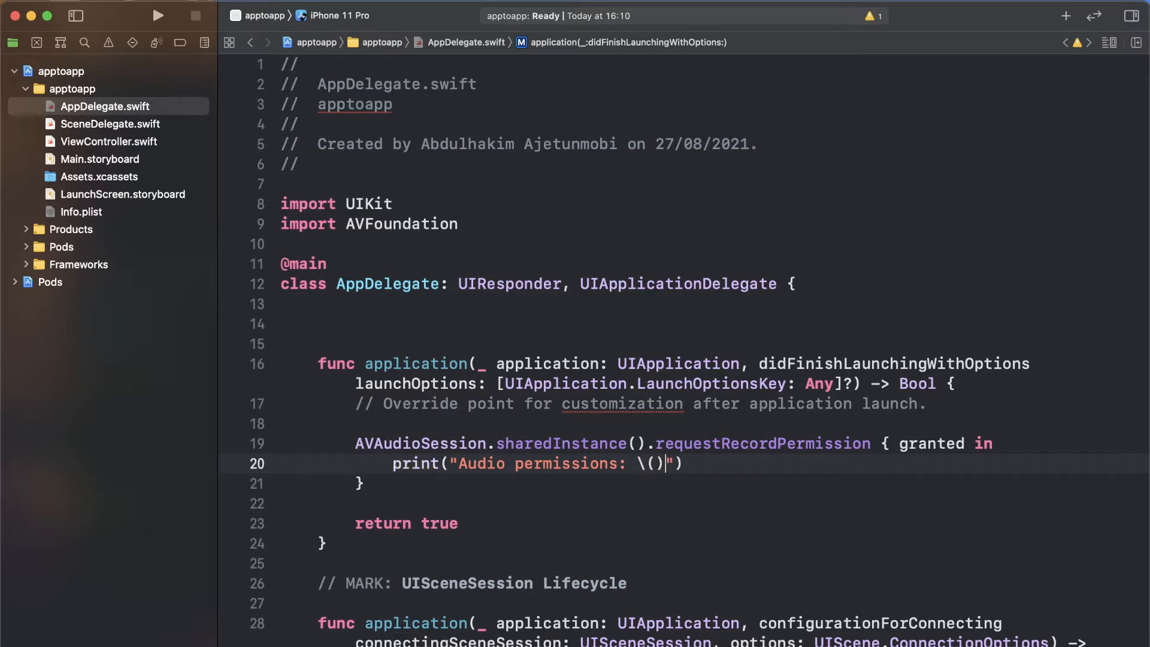
text(granted)
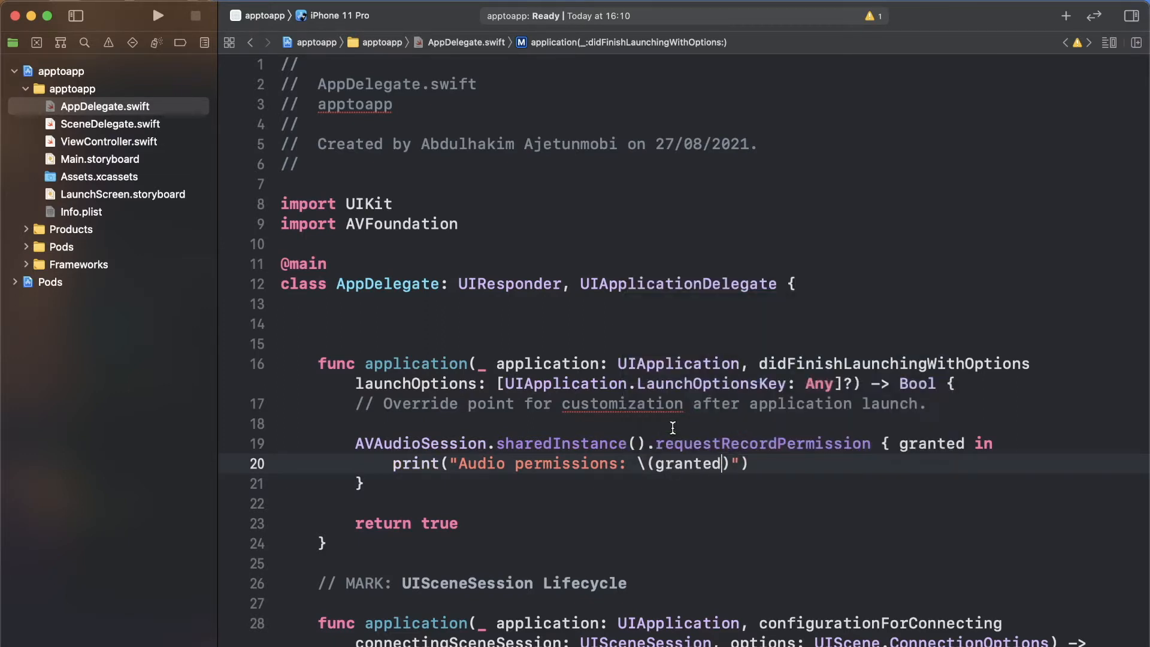
click(157, 14)
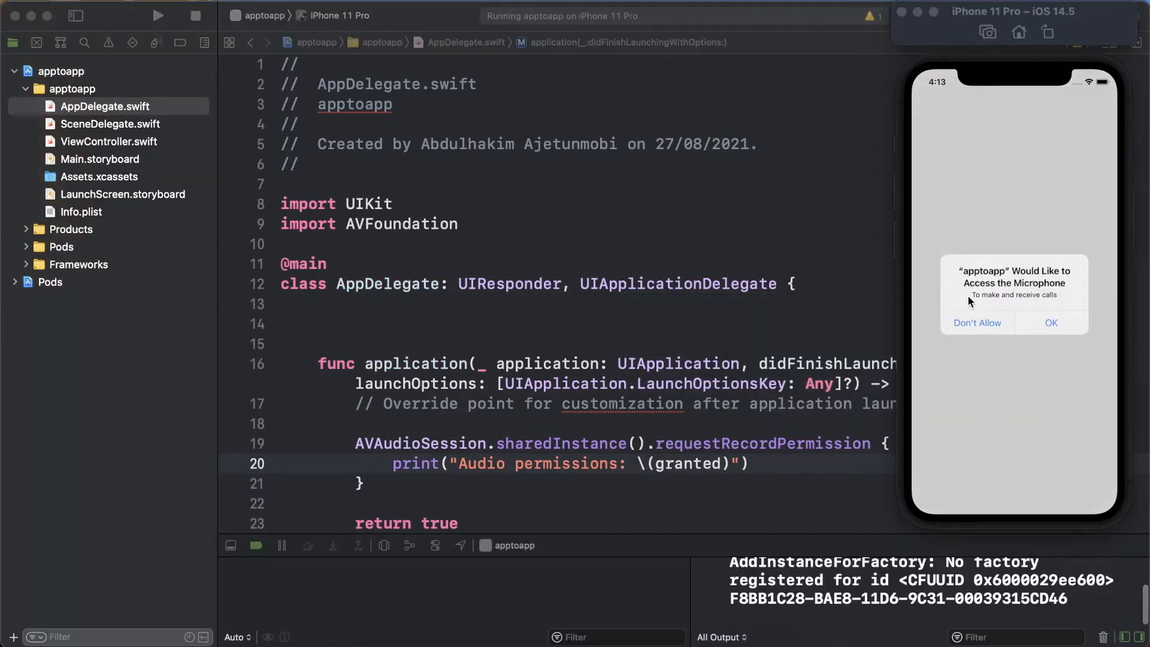
- In ViewController.swift add loginAliceButton, loginBobButton and statusLabel with constraints
click(108, 141)
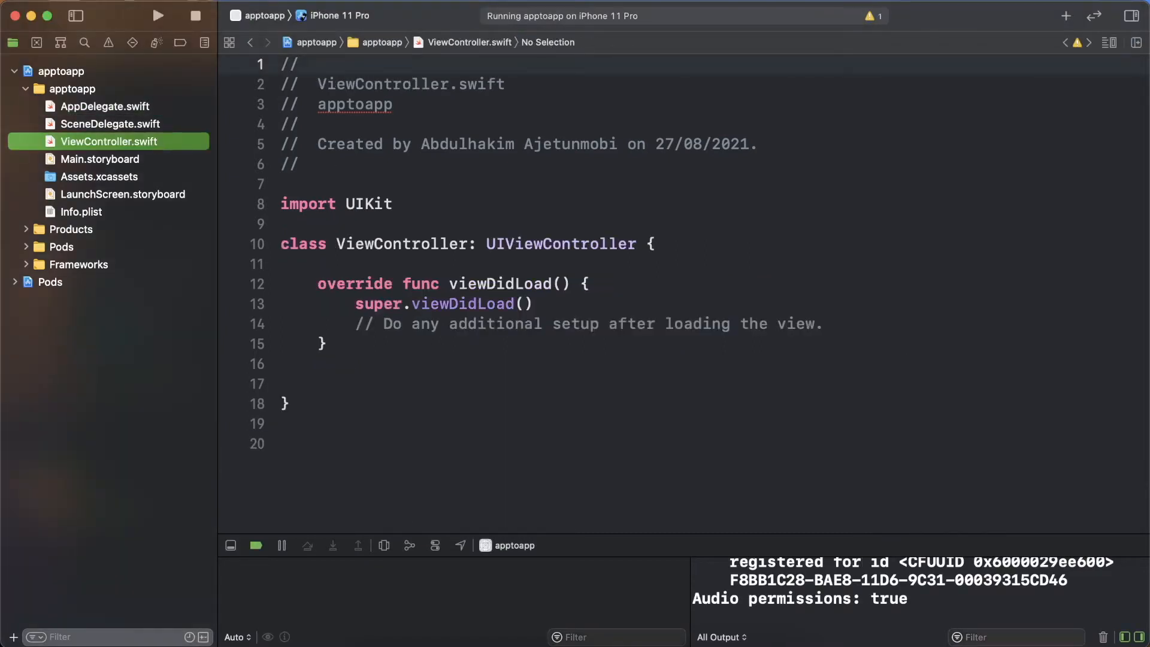
text(let loginAliceButt)
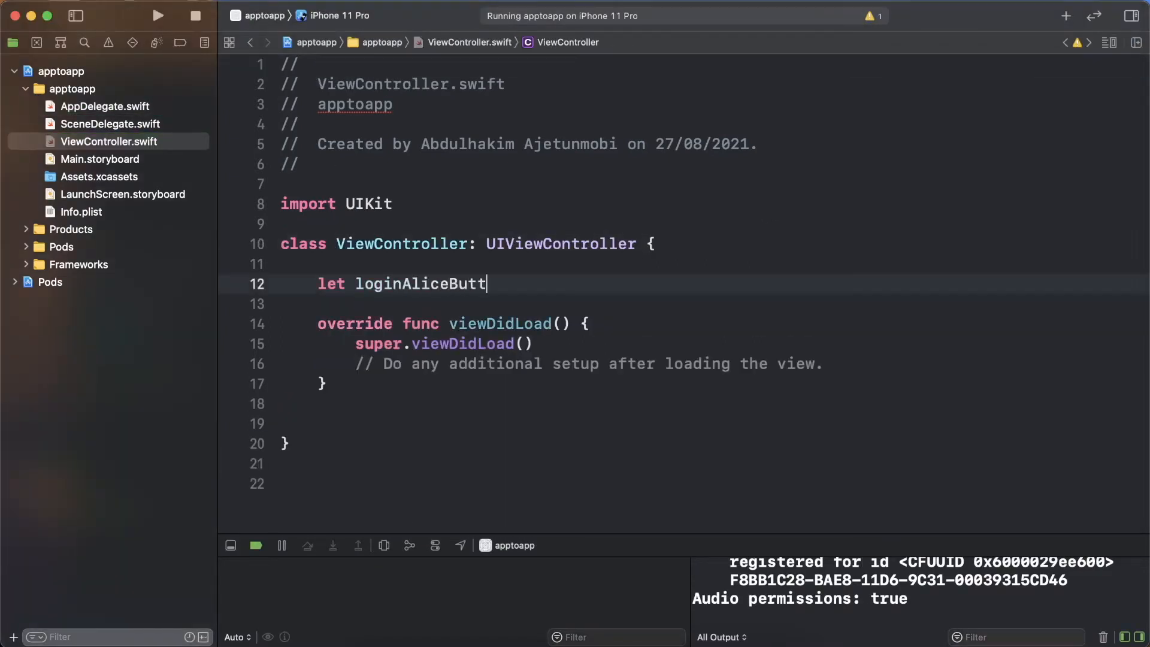
text(on = UIButton(type: .system))
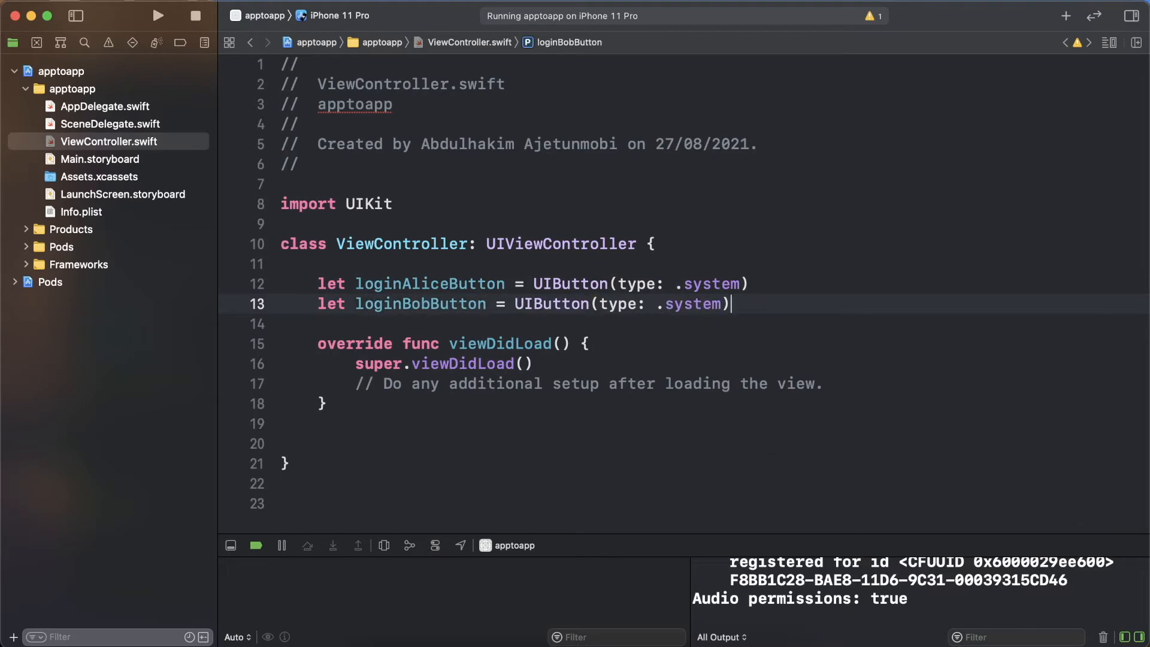
text(loginAliceButton.setTitle("Log in as Alice", for: .normal)
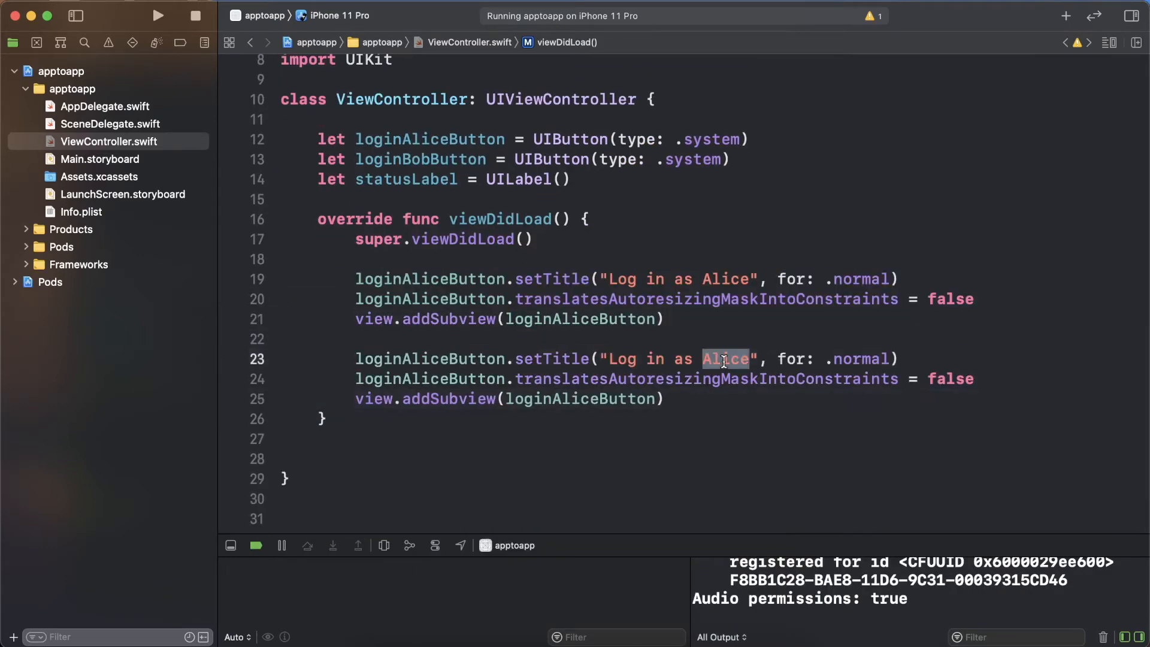
text(statusLabel.te)
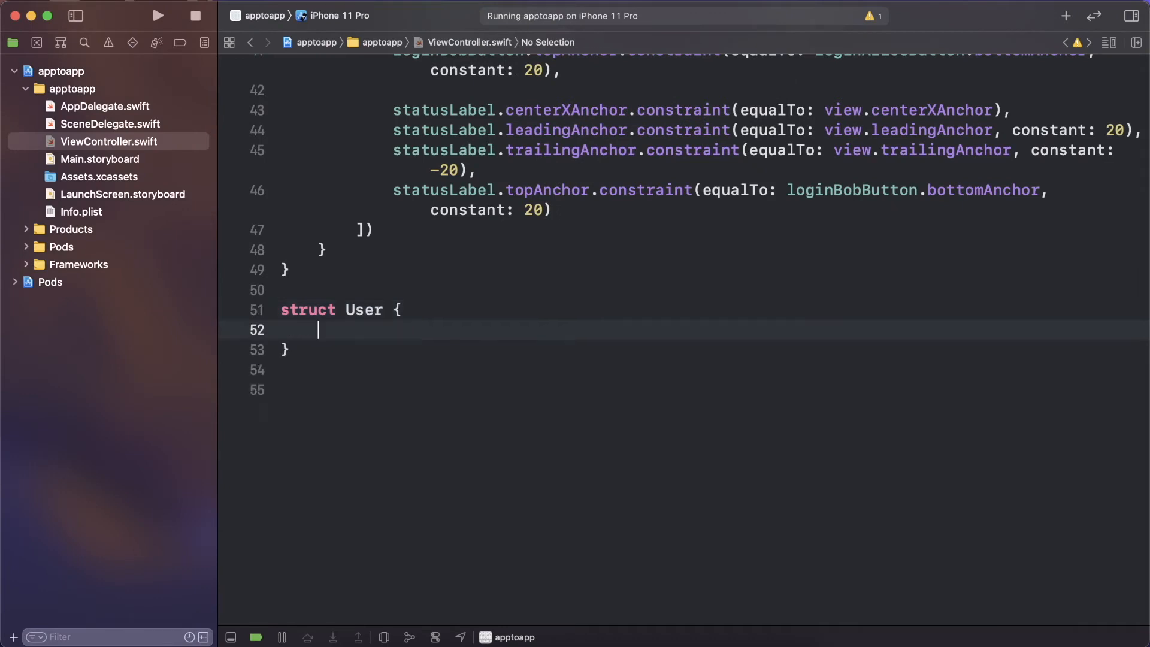
- Write a User struct with name, token and partnerName, defining Alice with partner "Bob"
text(let name: String)
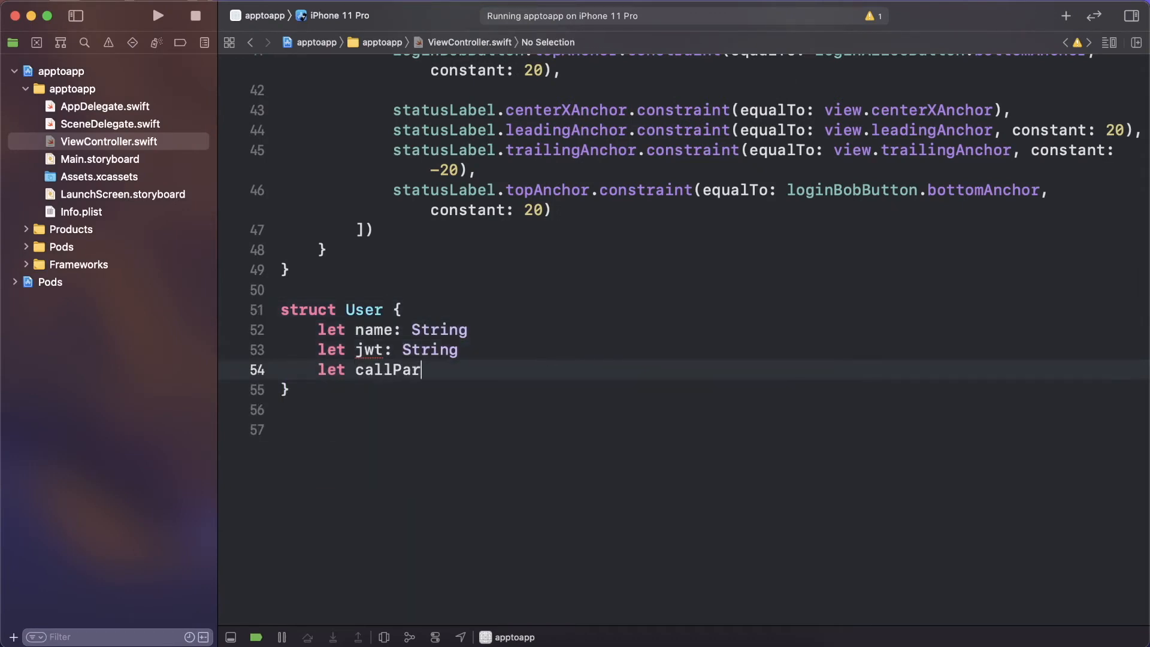
text(tnerName: String)
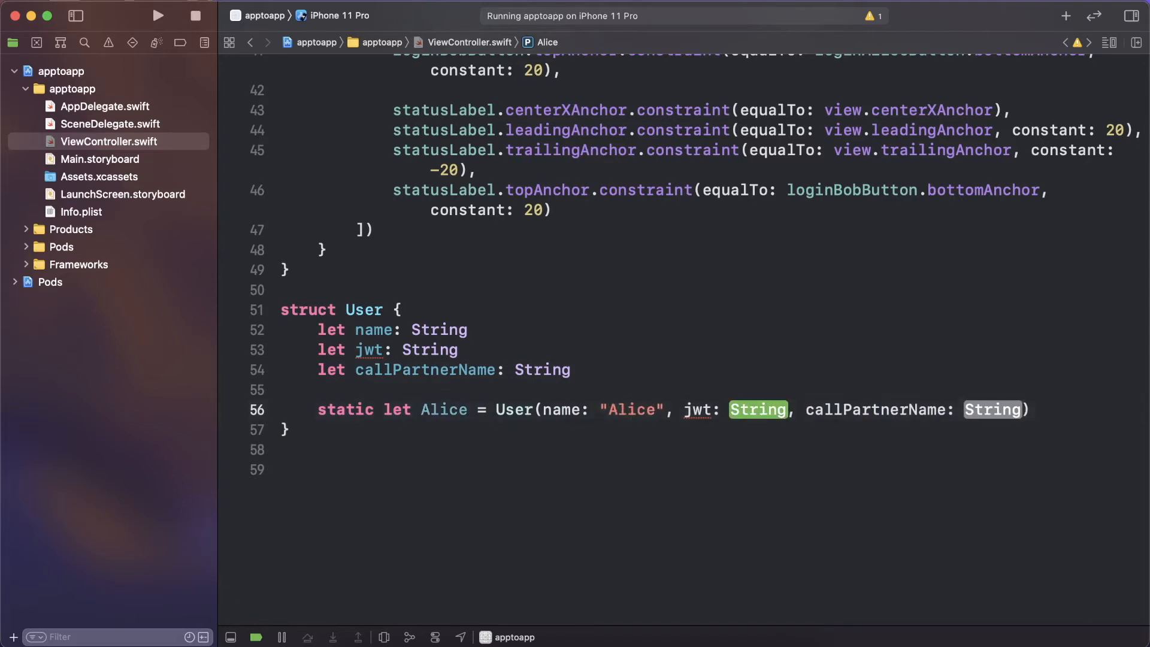
text("Bob")
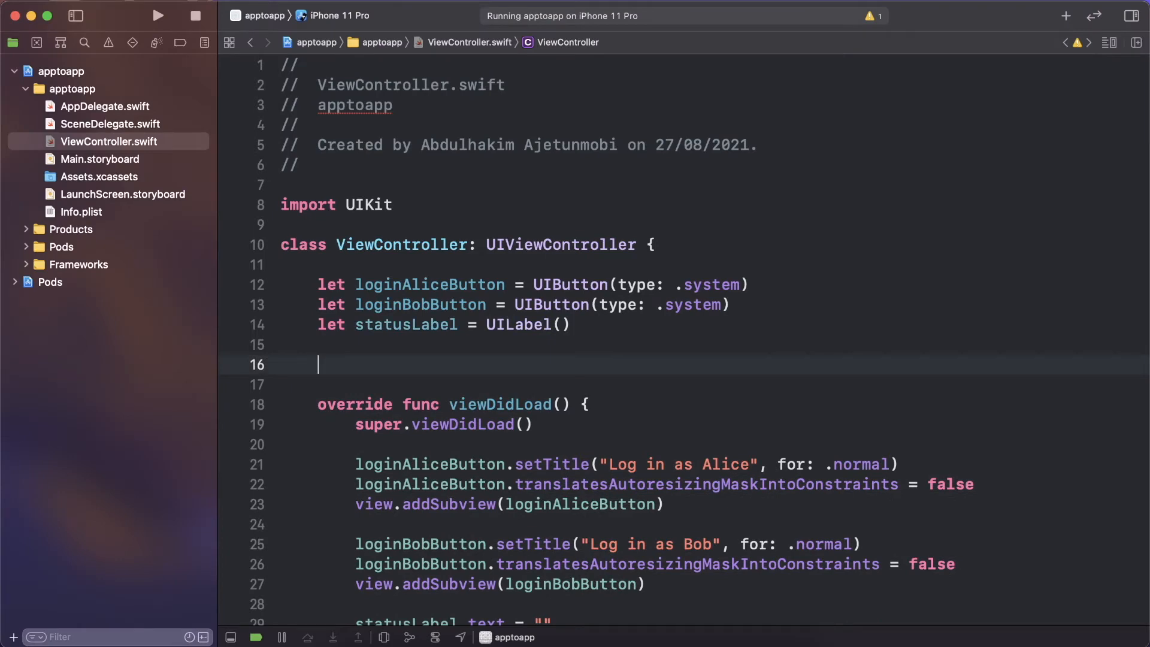
- Import NexmoClient and add a client property plus a user property whose didSet logs in
text(import NexmoClient)
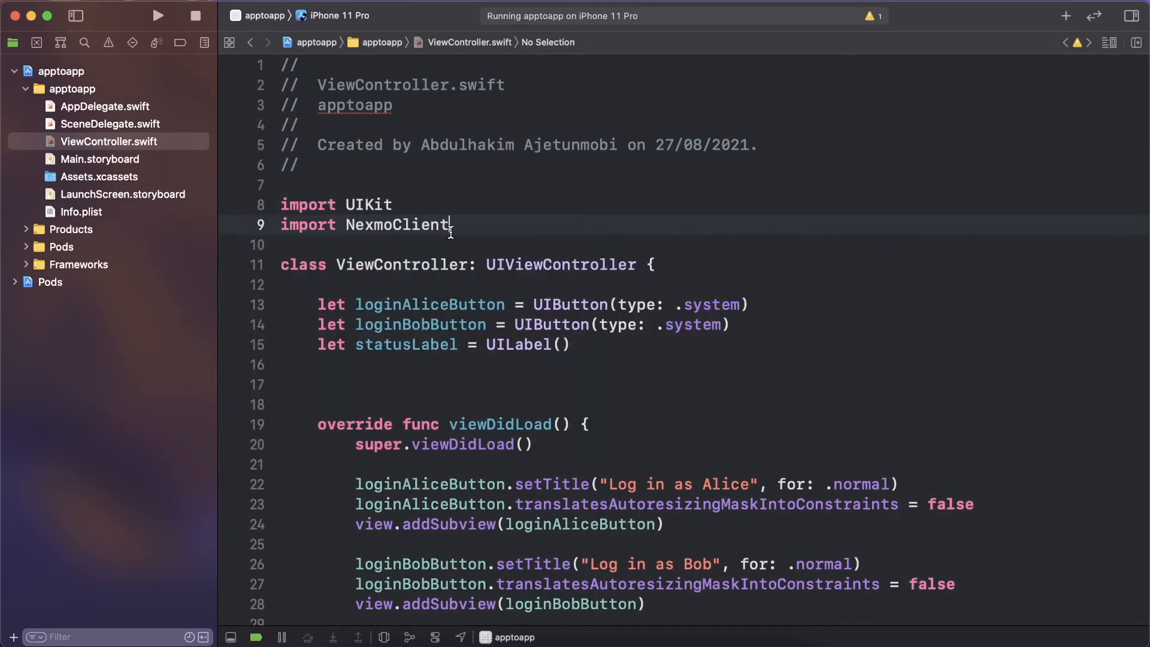
text(let client = NXMClient.shared)
text(var)
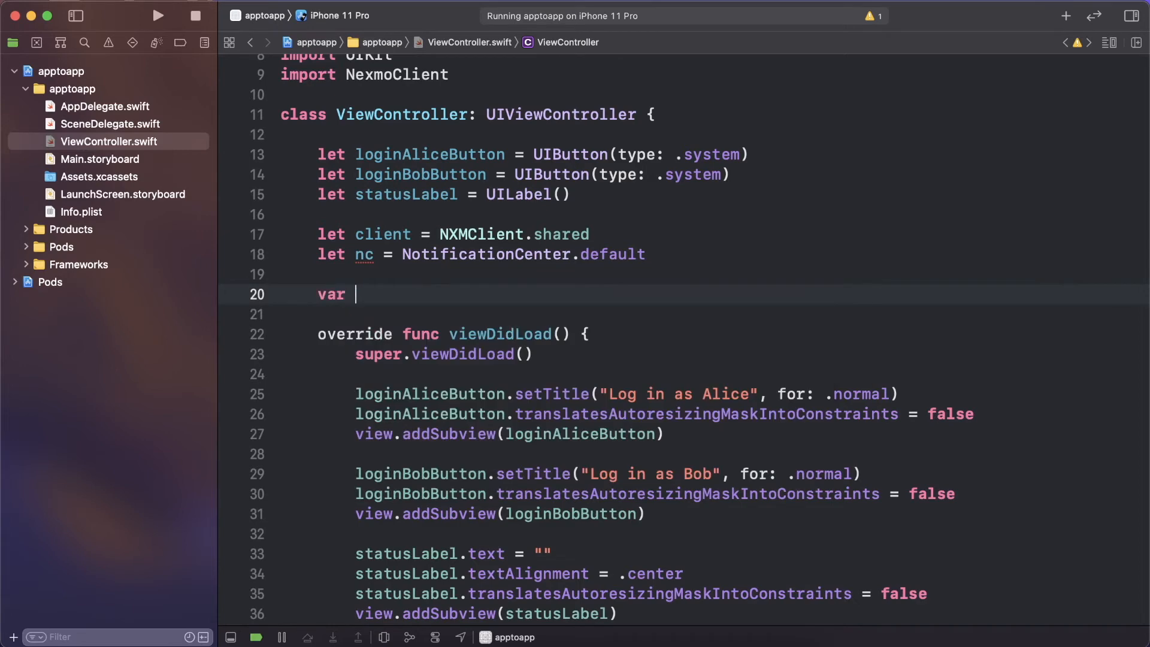
text(user: User? {)
text(login())
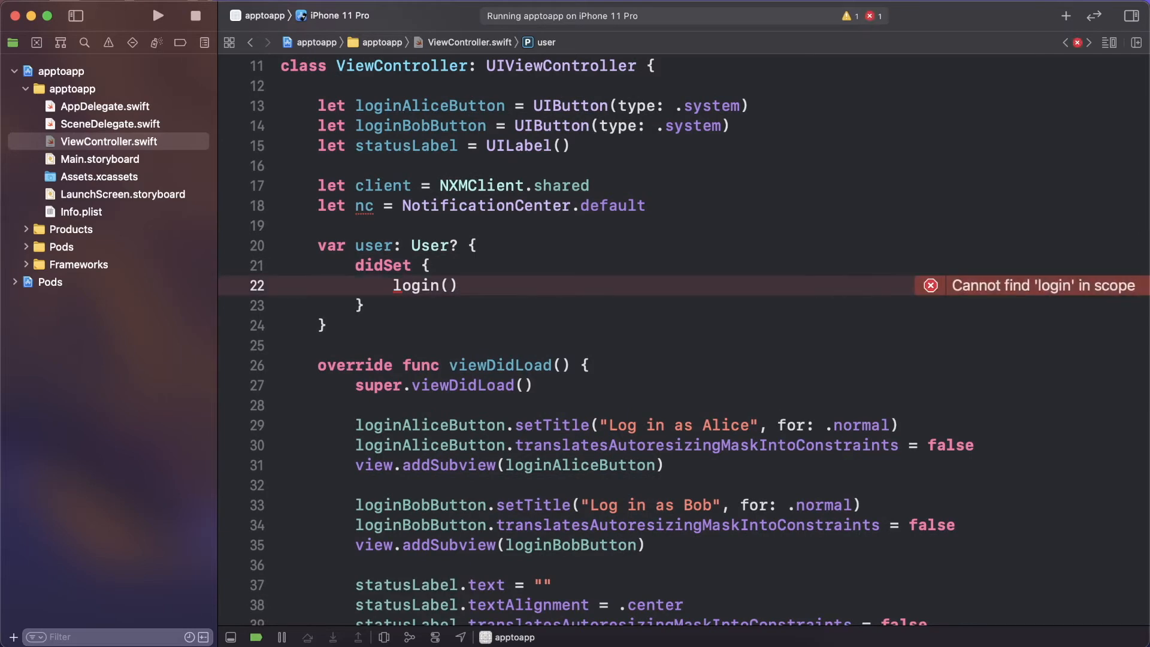
scroll(down, 3)
text(guard let us)
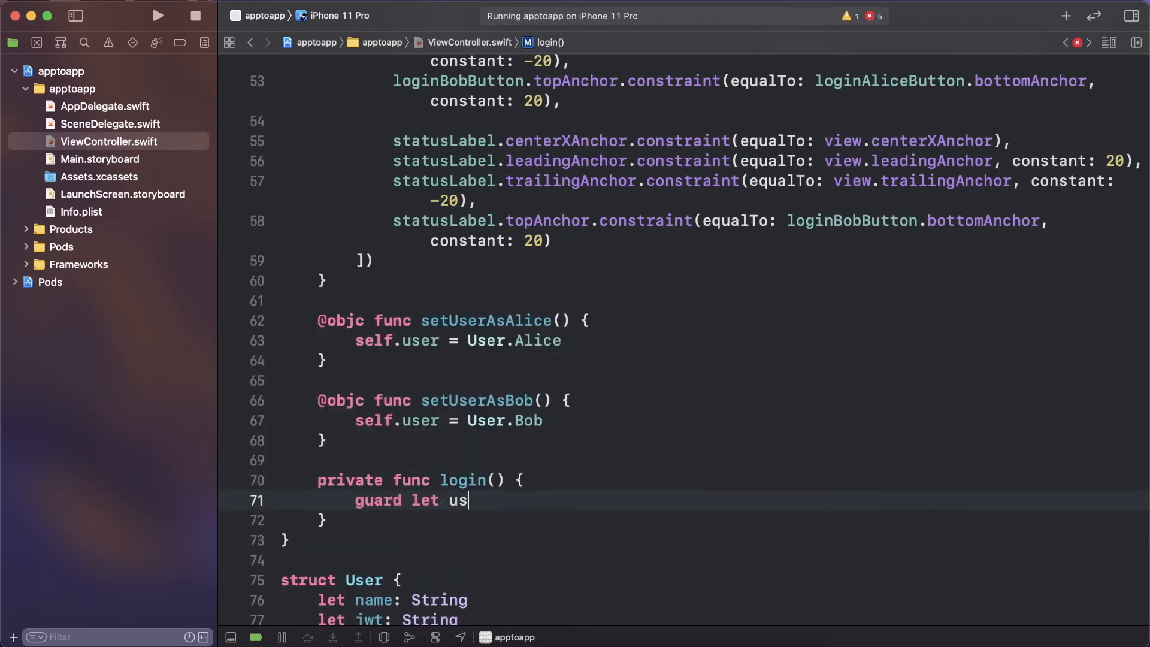
text(er = user else { rerturn)
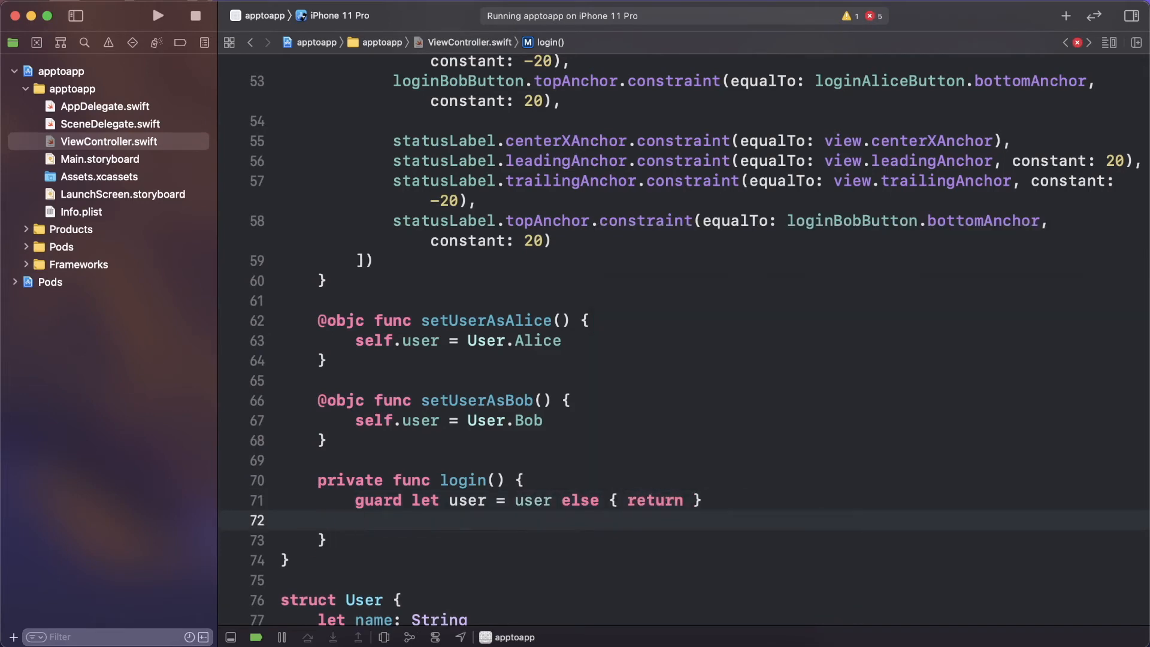
text(client.setDelegate(delegate: NXMClientDelegate))
text(extension ViewController: NXMCL)
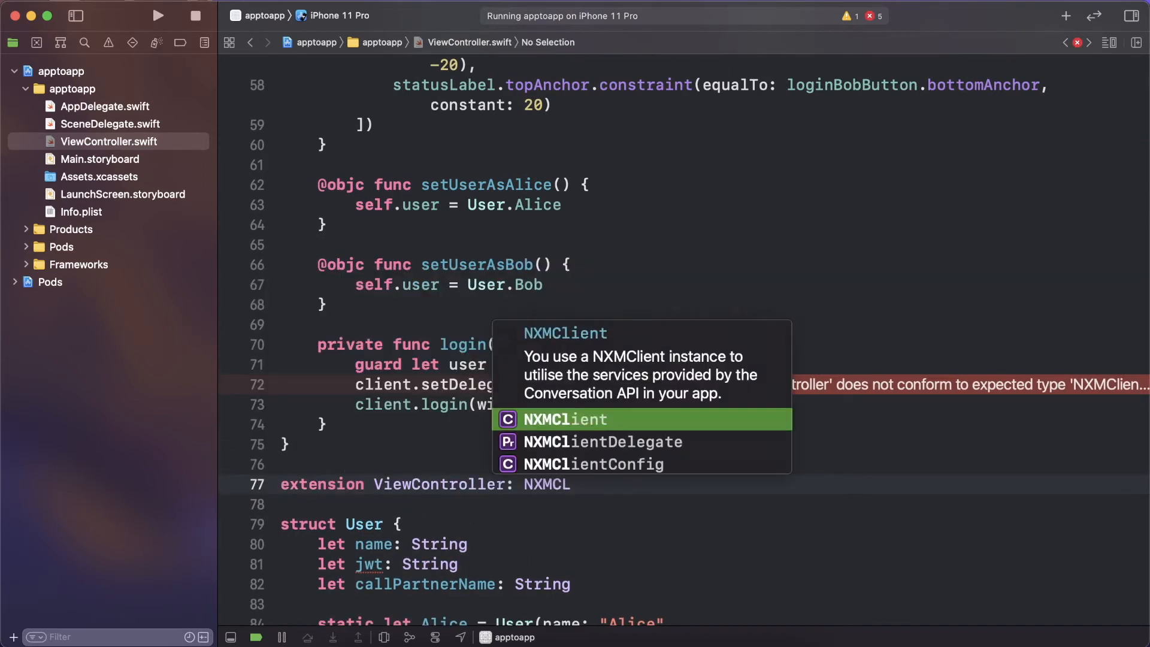
- Implement NXMClientDelegate with a status switch updating the status label on the main queue
click(602, 441)
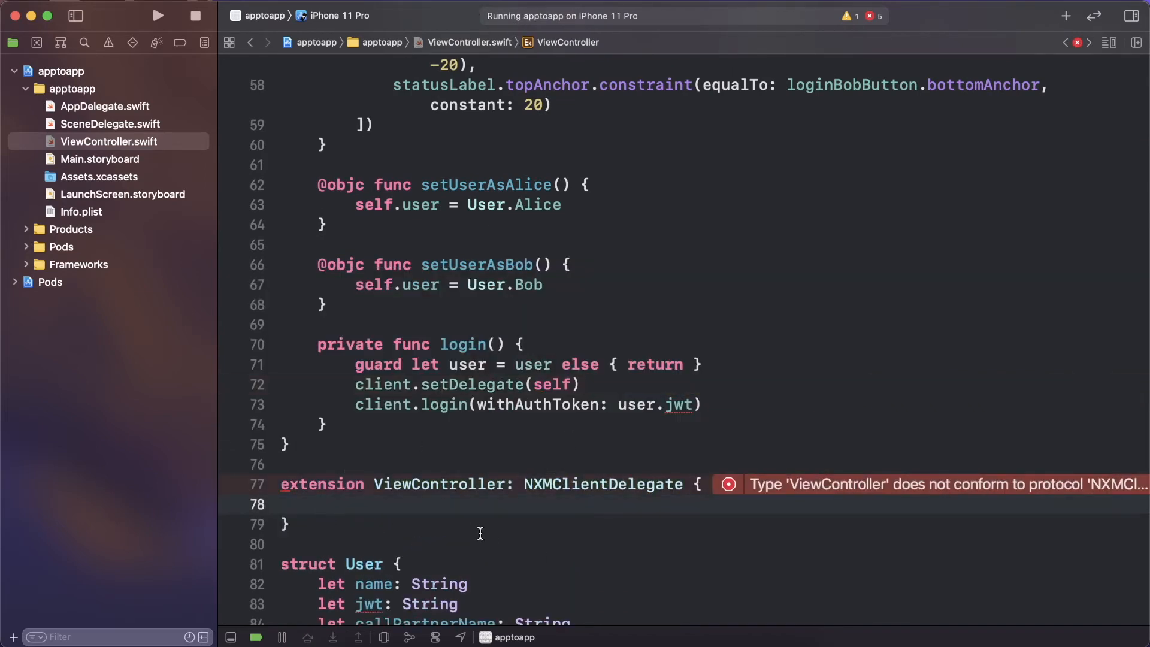
text(status: NXMConnectionStatus, reason: NXMConnectionStatusReason) {)
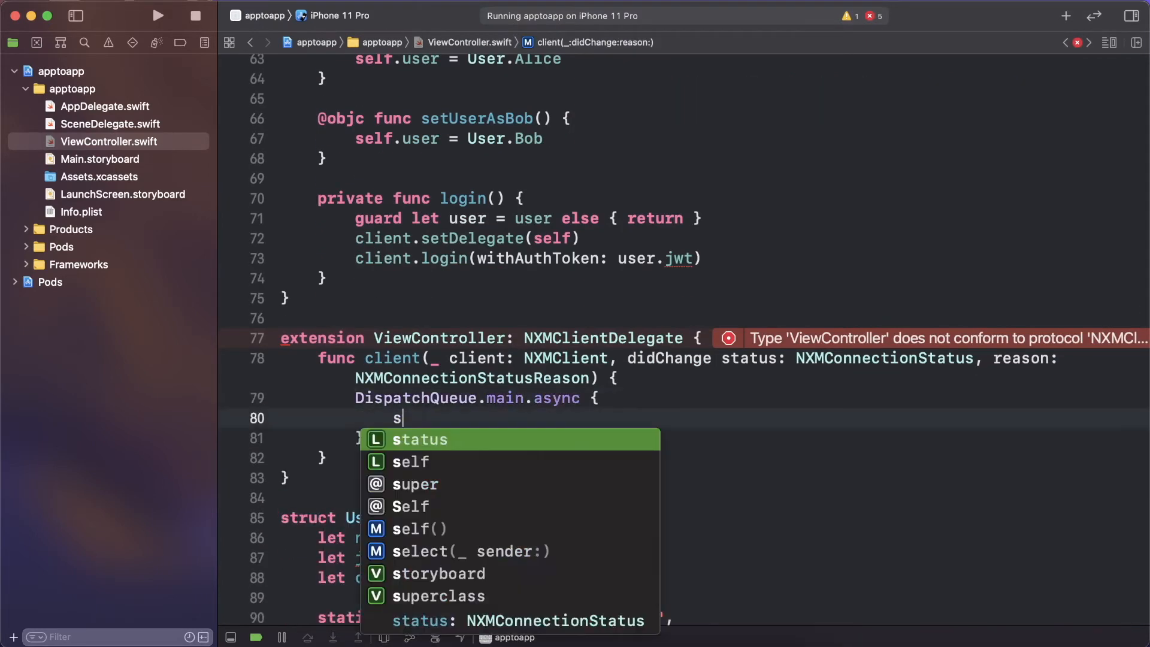
text(witch status {)
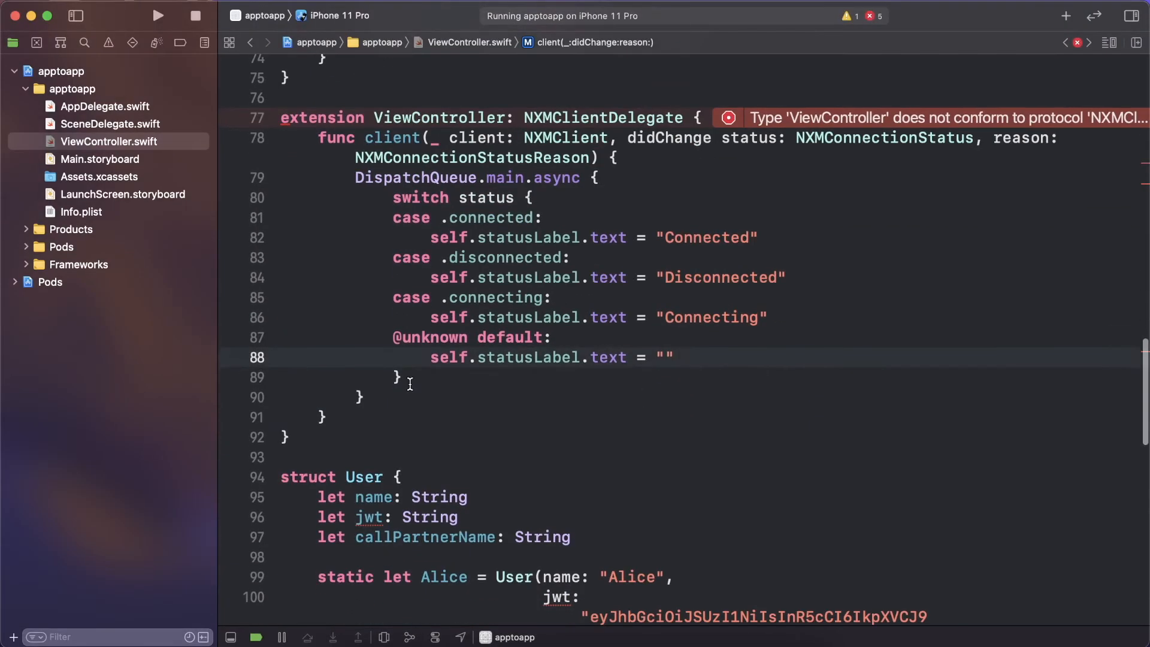
text(DispatchQueue.main.async {)
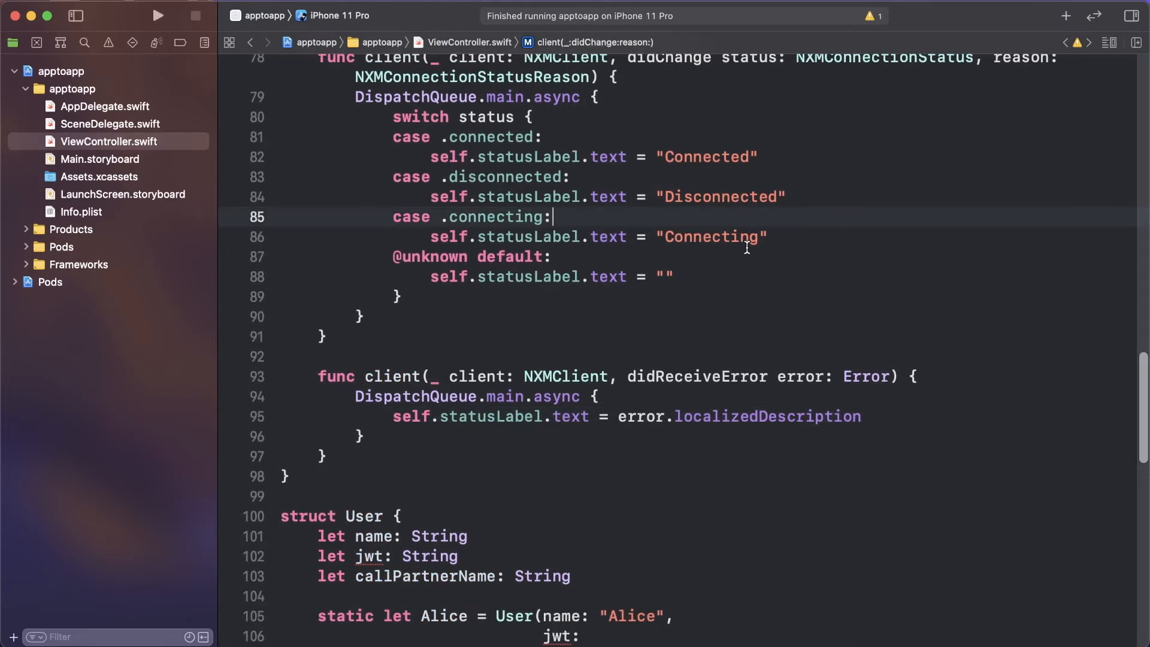
click(156, 15)
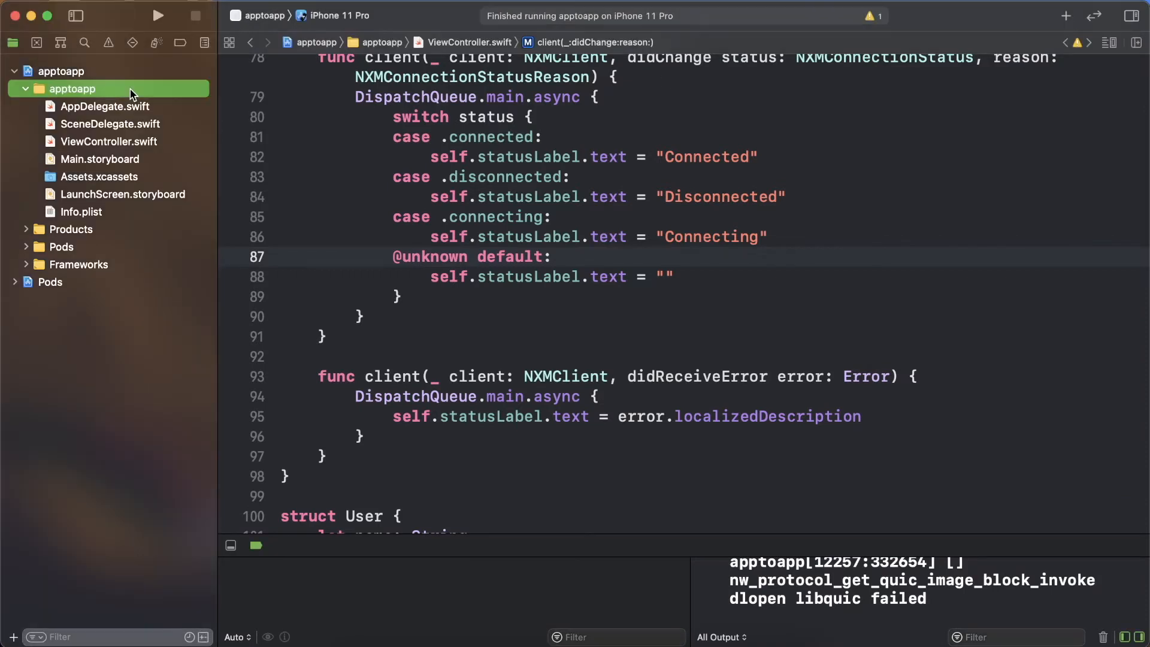
- Create CallViewController.swift from the Cocoa Touch Class template, subclassing UIViewController
right_click(72, 88)
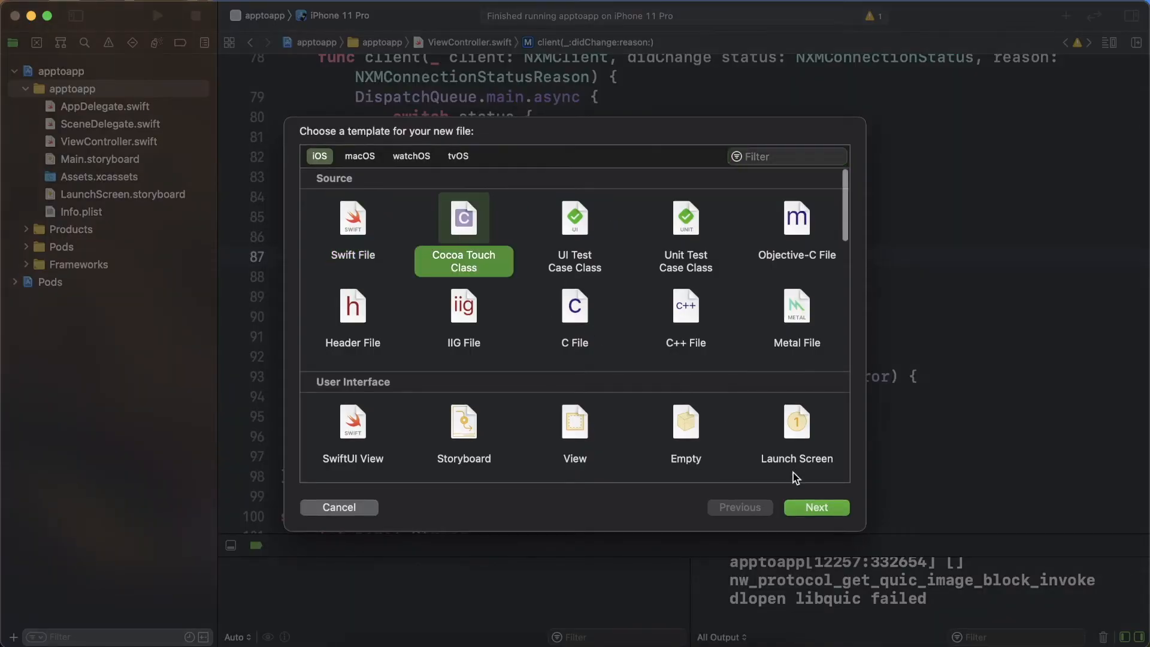
click(815, 507)
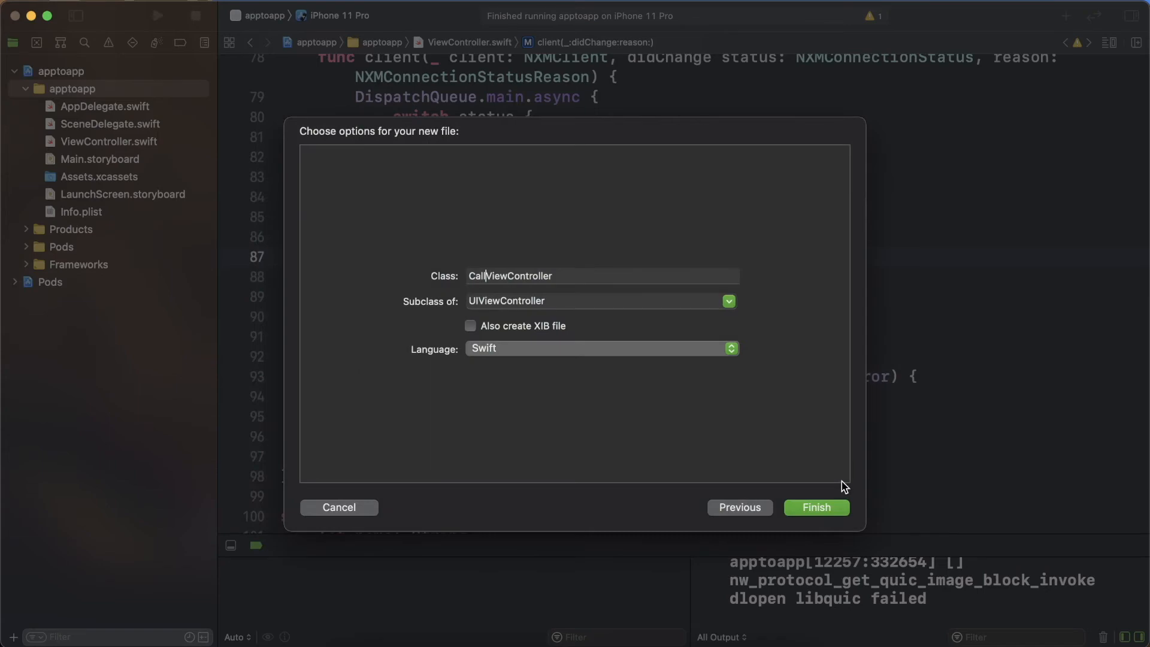
click(815, 506)
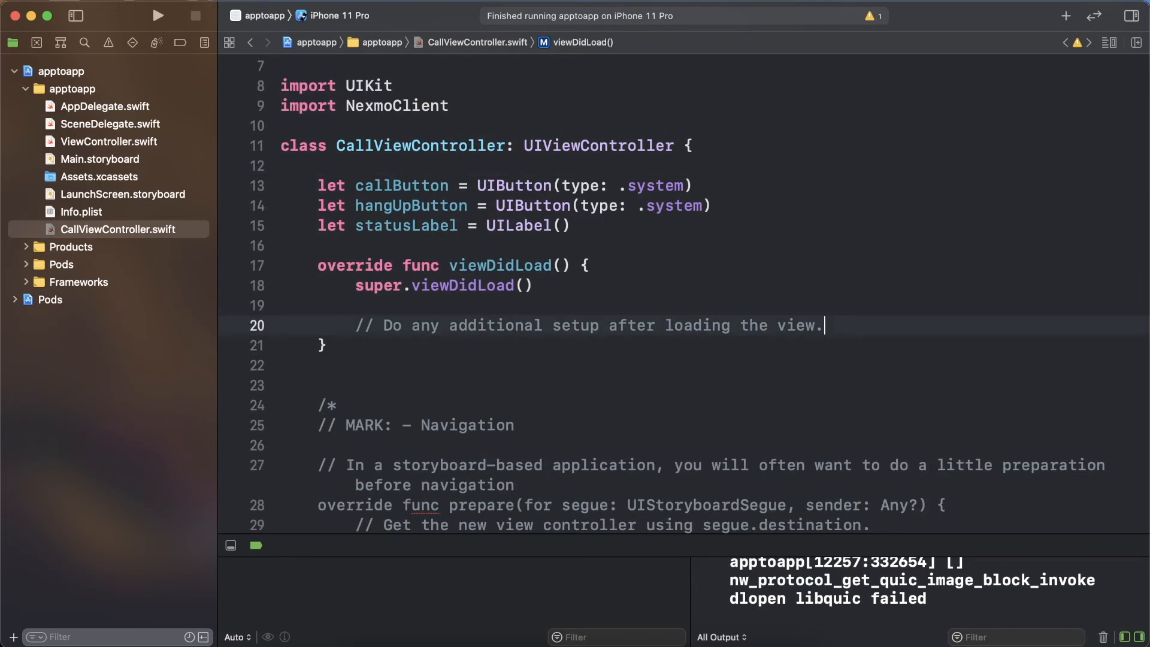
- In viewDidLoad add the buttons and status label, with 'Ready to receive call...' text
text(view.addSubview(callButton)
text(setStatusLabelText("Rea)
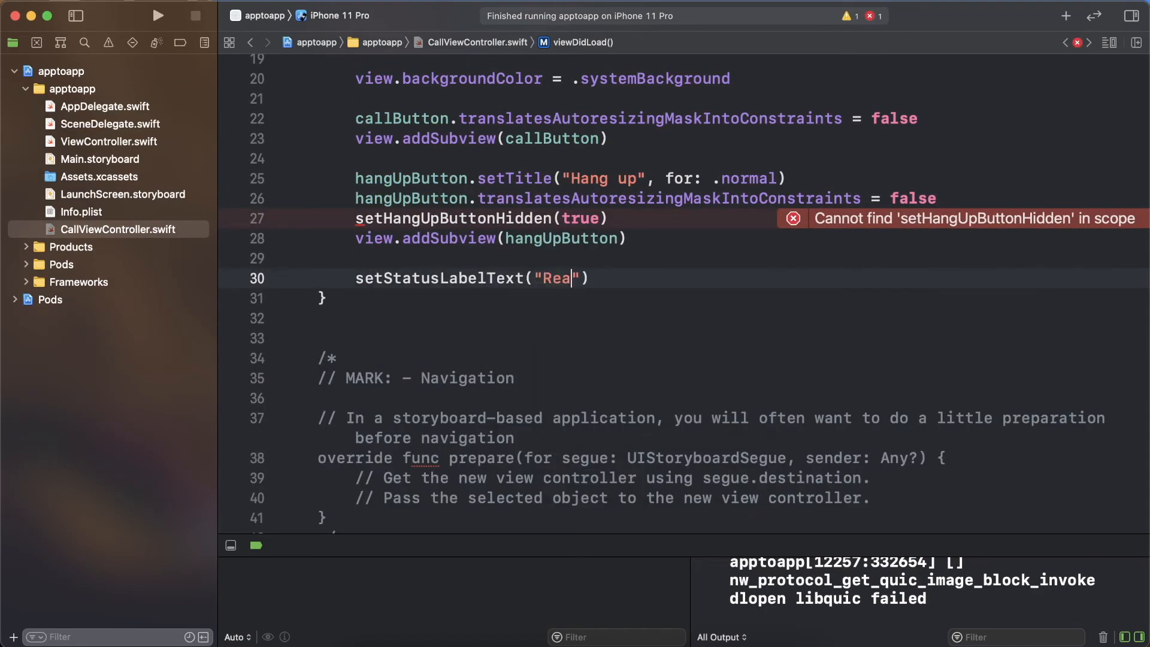
text(dy to receive call..."))
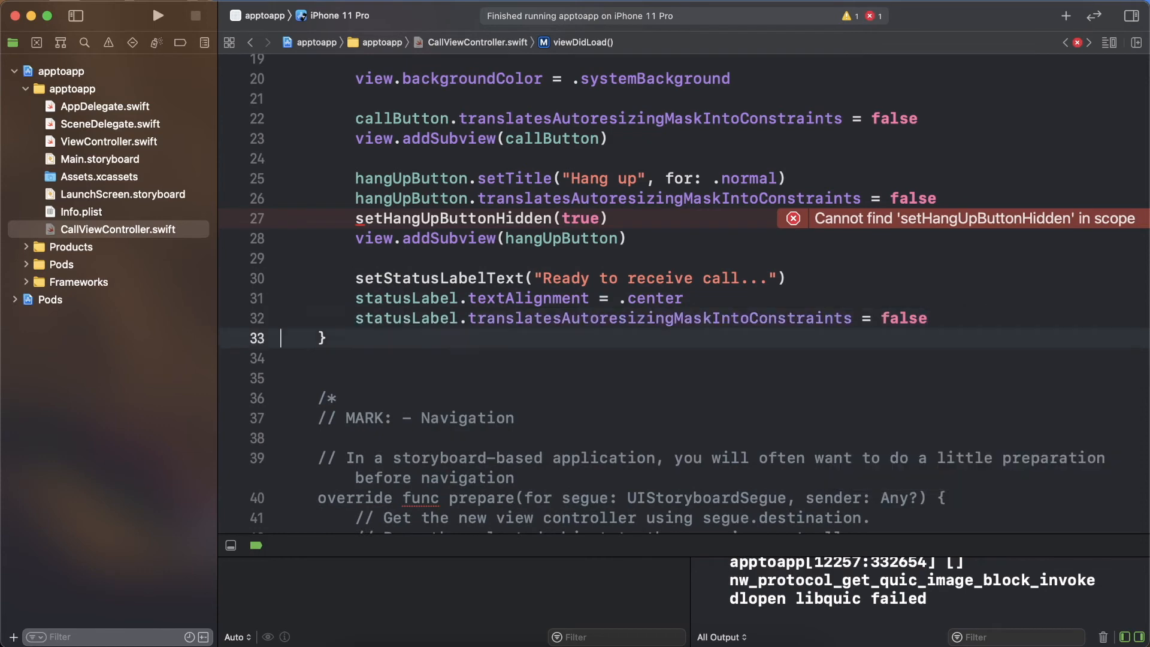
scroll(down, 3)
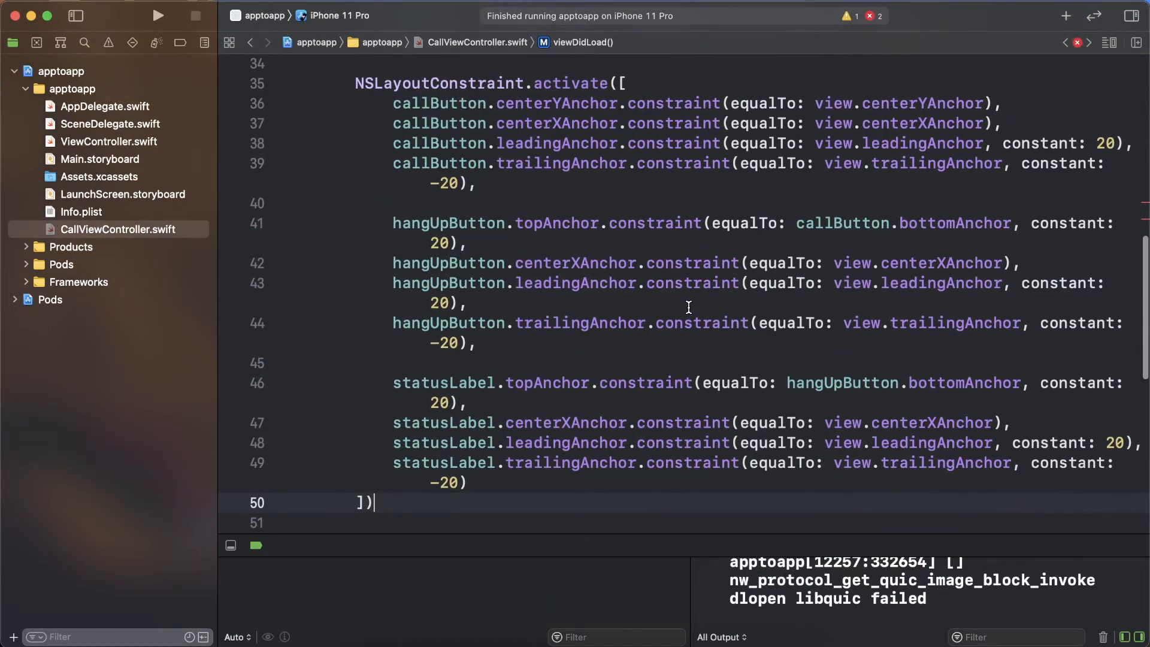
- Add setHangUpButtonHidden toggling call/hang-up visibility, and start setStatusLabelText
text(private func setHangUpButton)
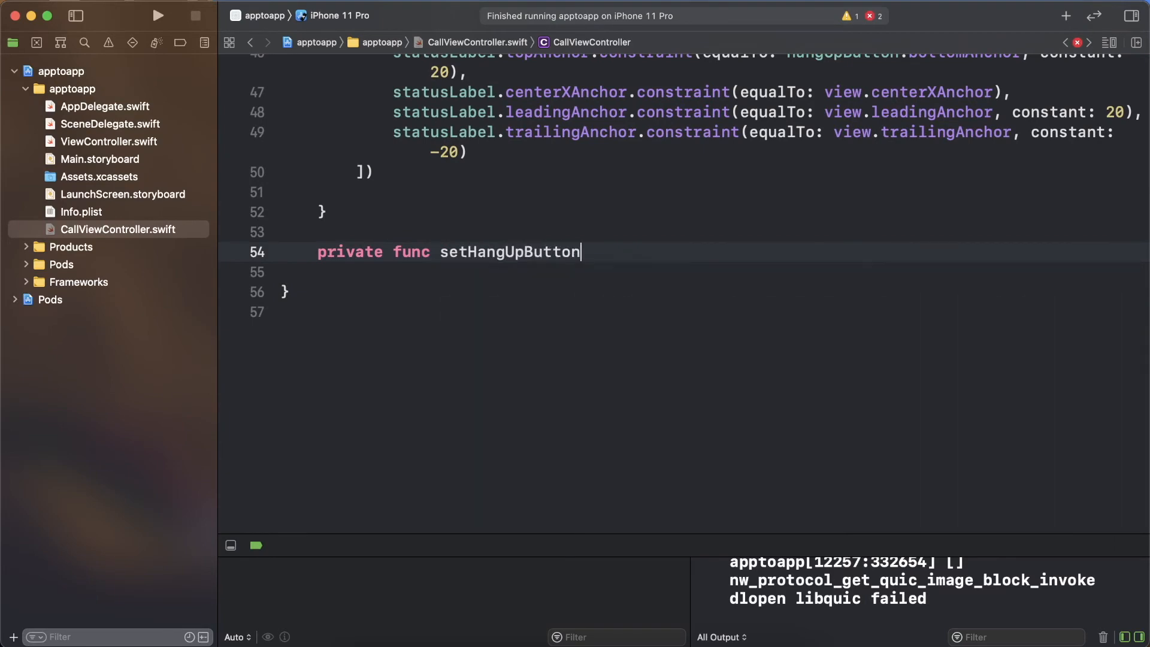
text(Hidden(_ isHidden: Bool) {)
click(705, 273)
text(DispatchQueue.main.async {)
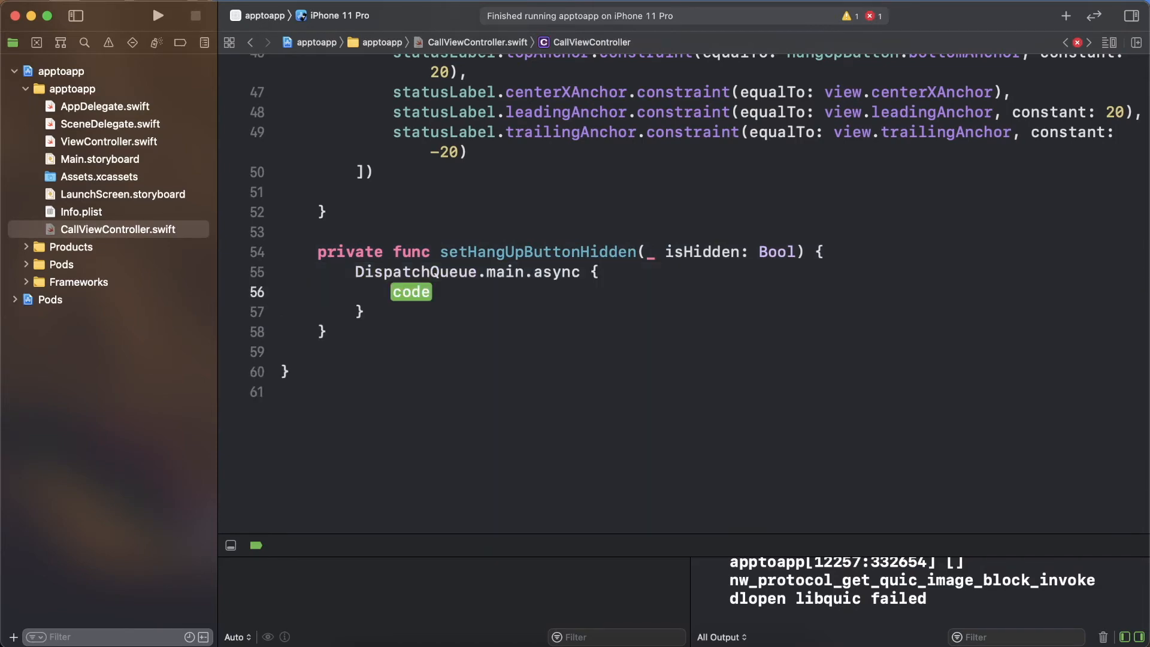
text(self.hangUpButton.isHidden)
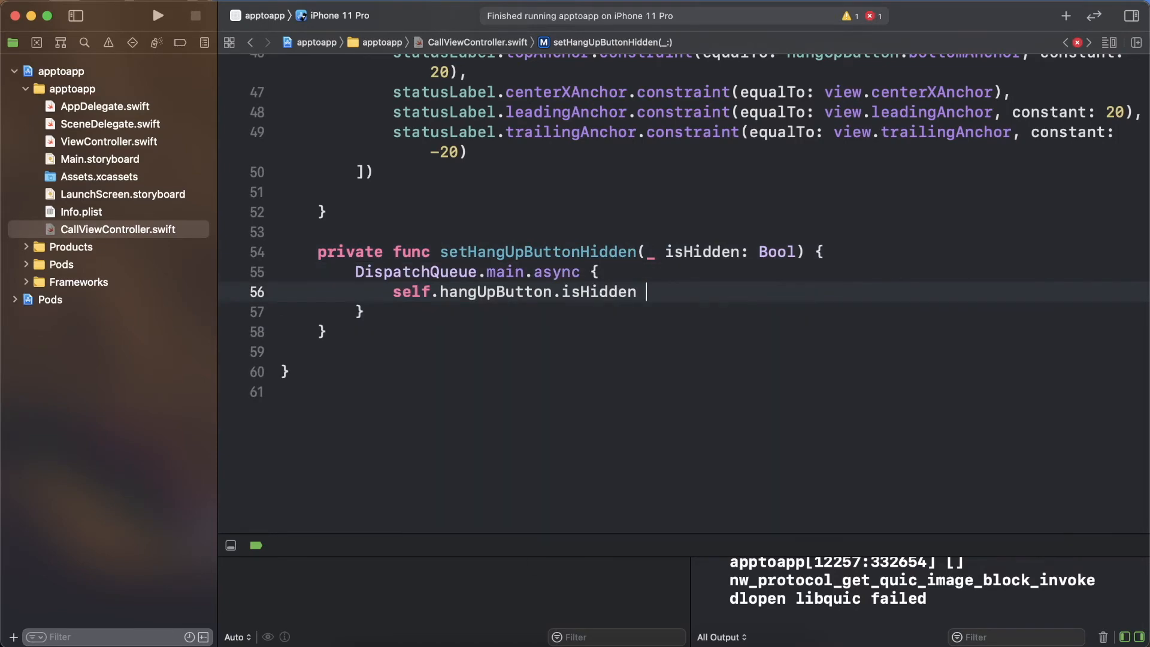
text(= isHidden)
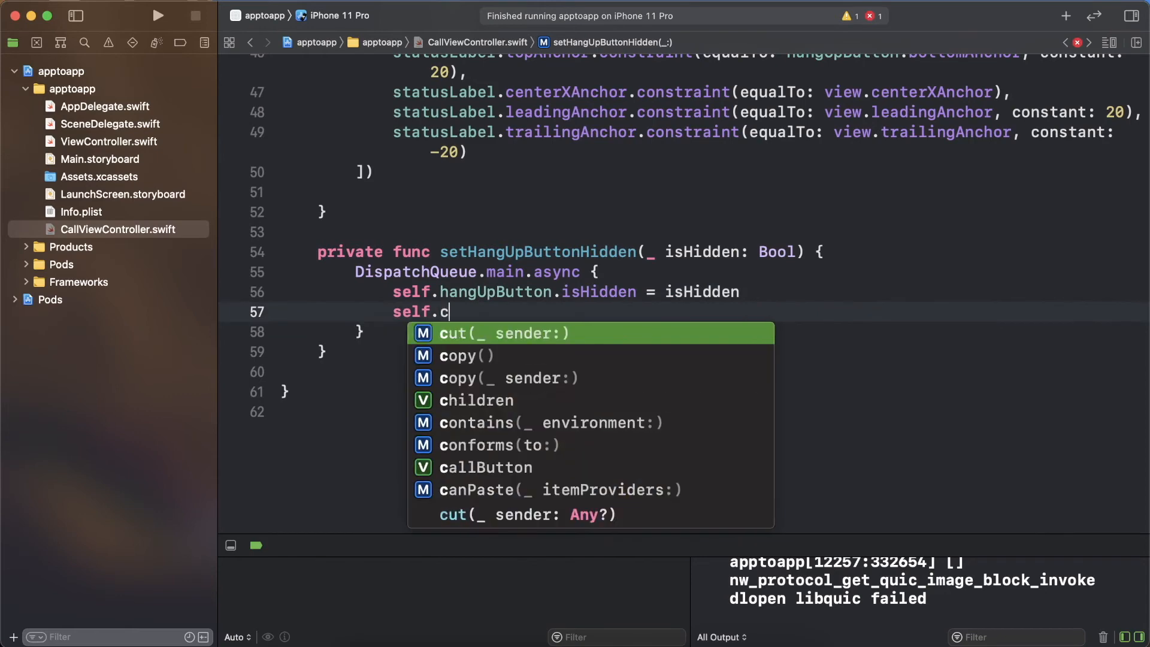
text(allButton.isHidden = !self.hangUpButton.isHidden)
text(private fun)
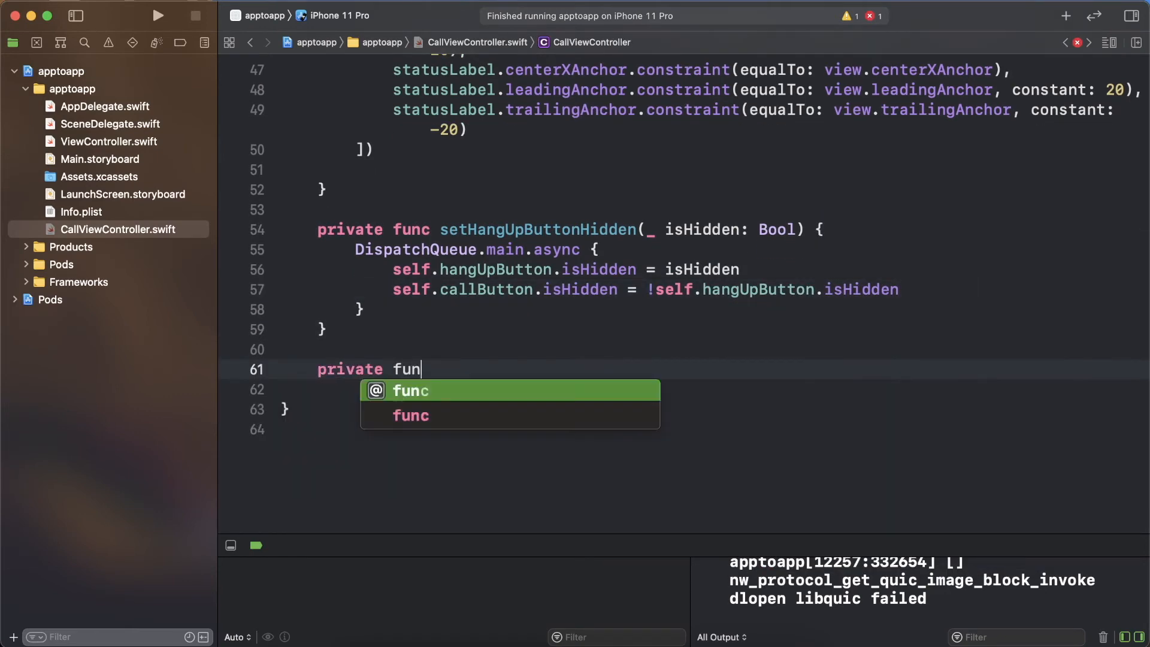
text(c setStatusLabelText()
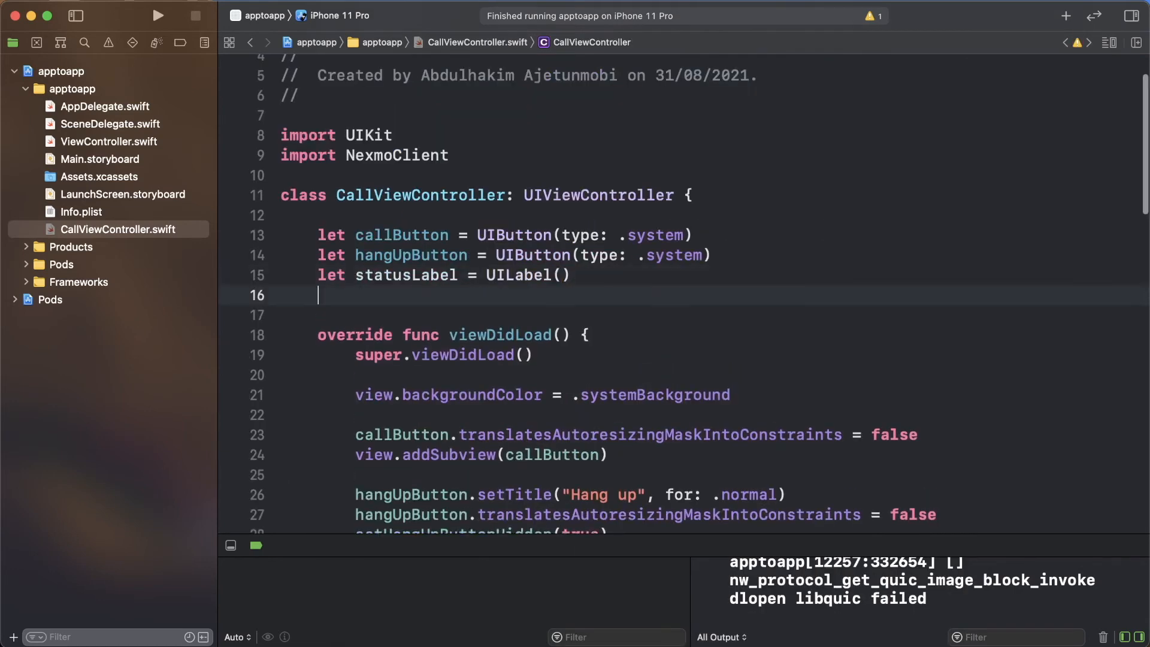
- Add user, client, NotificationCenter and optional NXMCall properties plus init(user:) to CallViewController
text(let user: User)
text(let client = NXMClient)
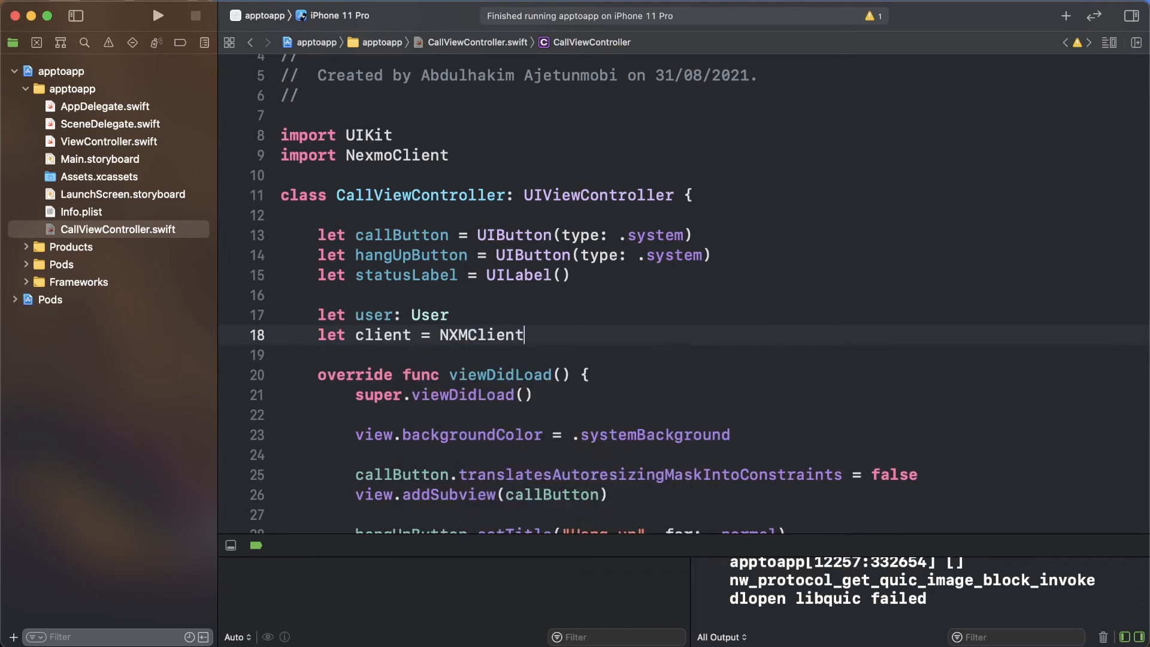
text(.shared)
text(var call:)
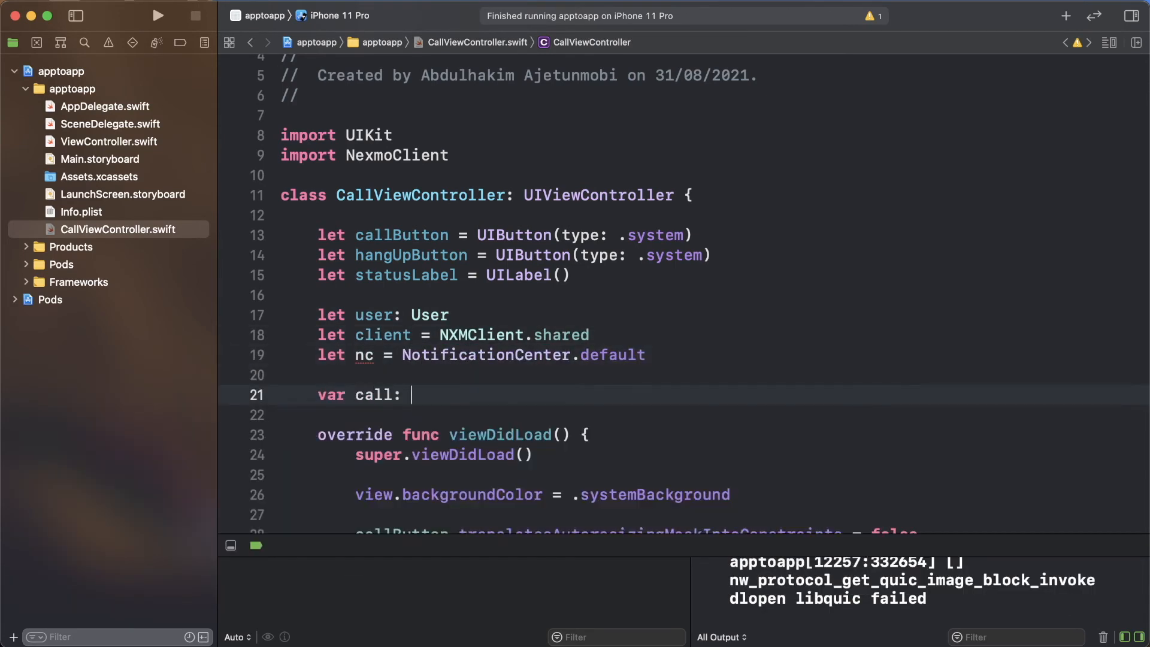
text(NXMCall?)
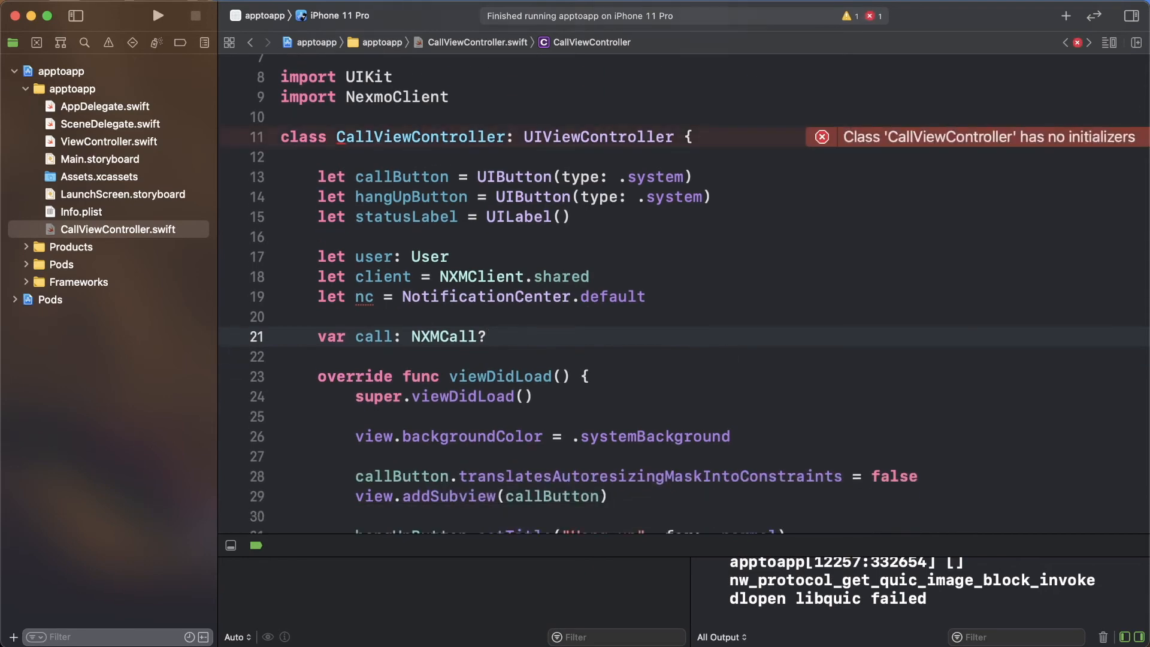
text(init(user: User) {)
text(super.init(nibName: )
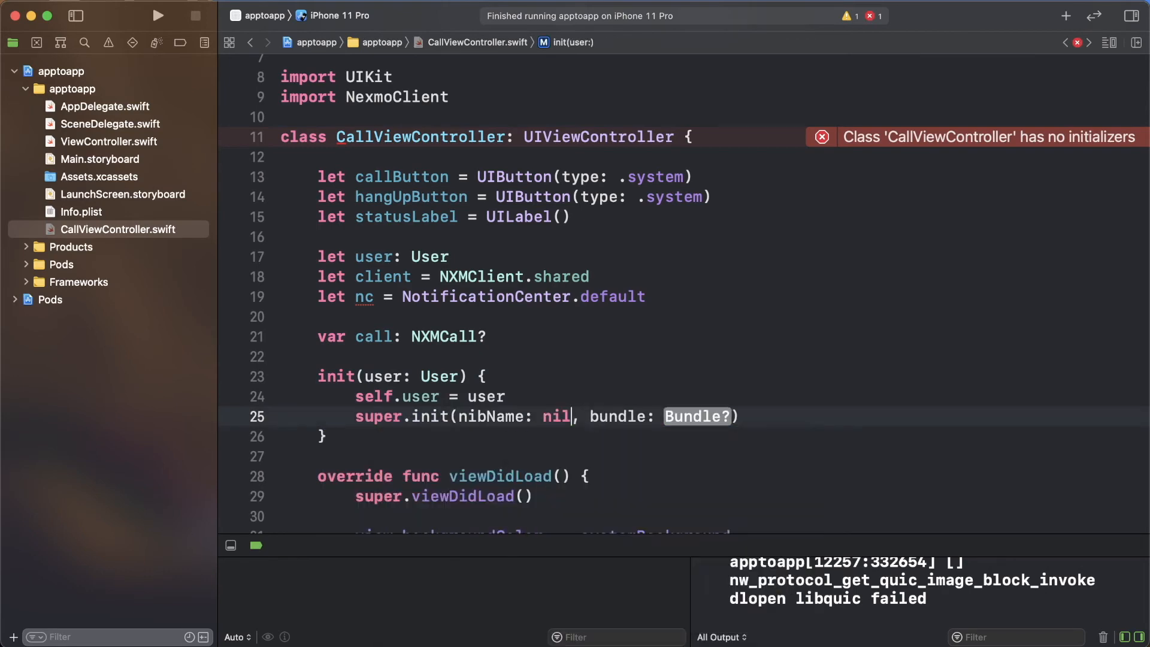
text(nil)
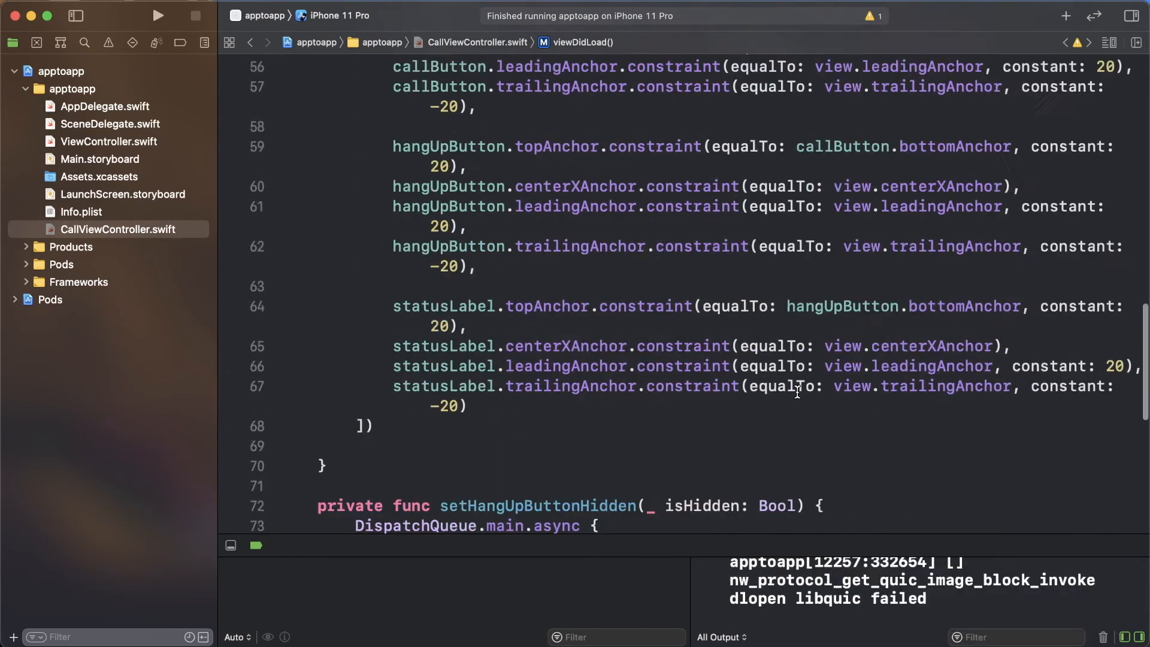
text(nil)
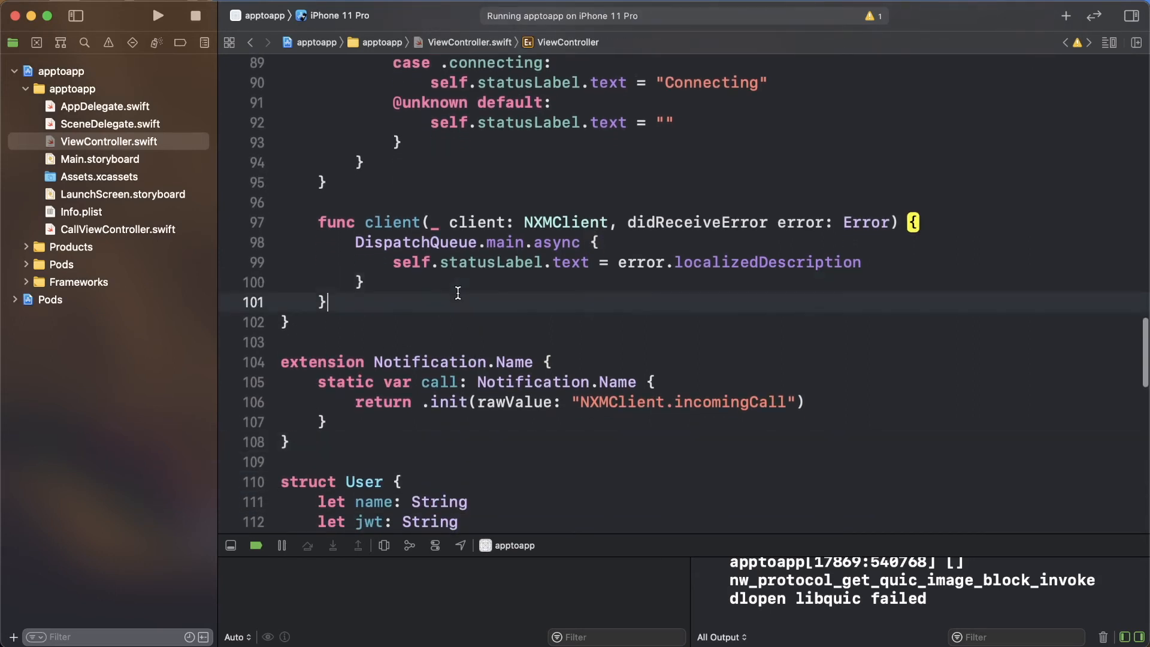
- Add client(_:didReceive call:) that posts the .call notification with the incoming call
text(didre)
text(nc)
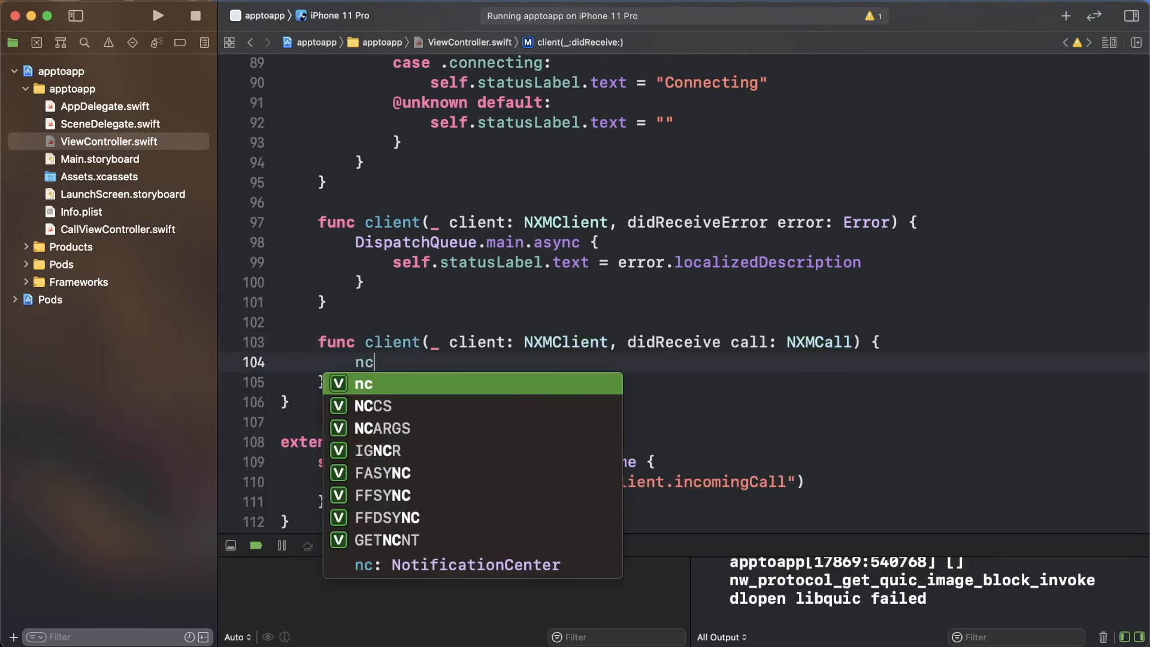
text(.post(name: .call, object: call)
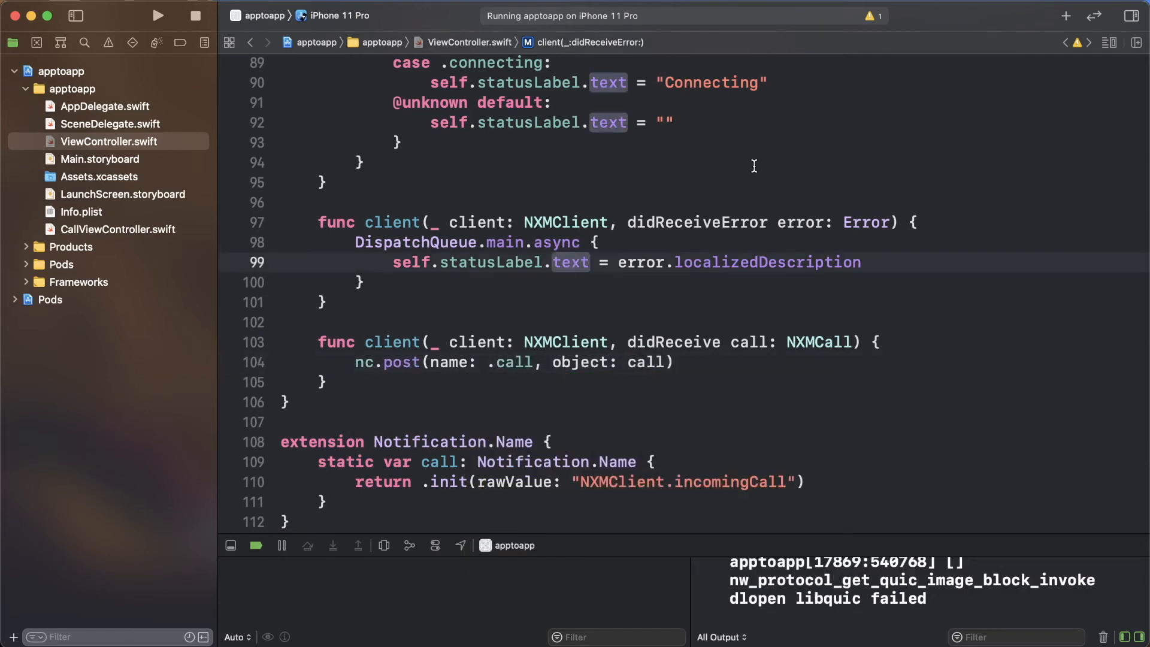
click(118, 229)
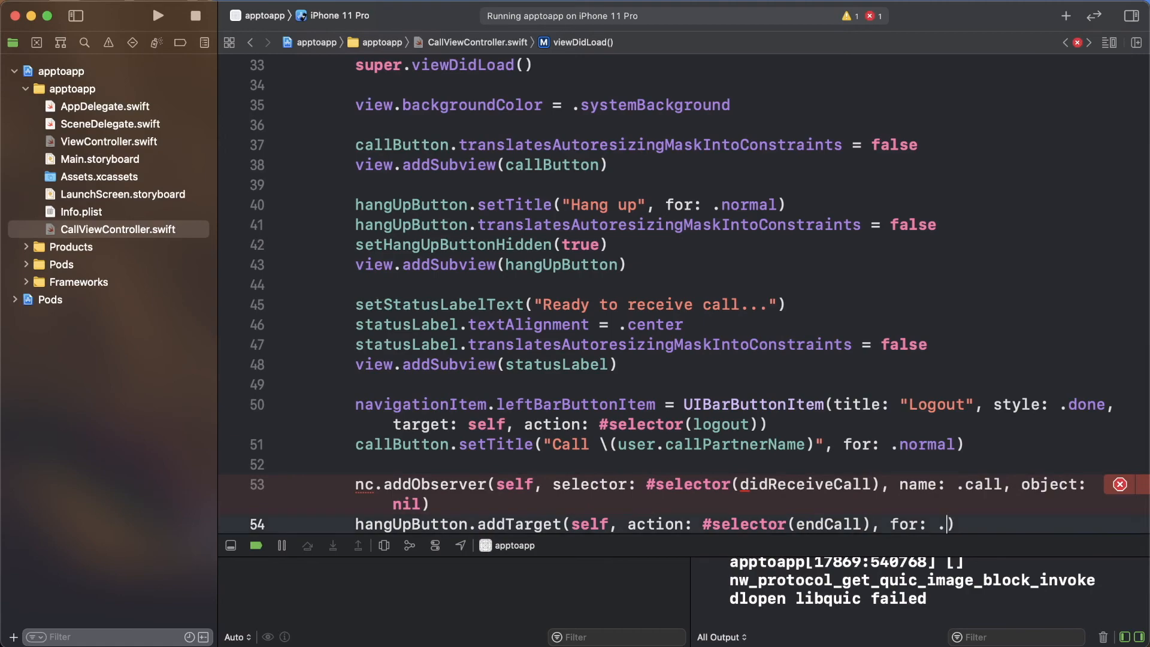
- Observe call notifications and show an 'Incoming call from' alert with Answer and Reject
scroll(down, 3)
text(let from =)
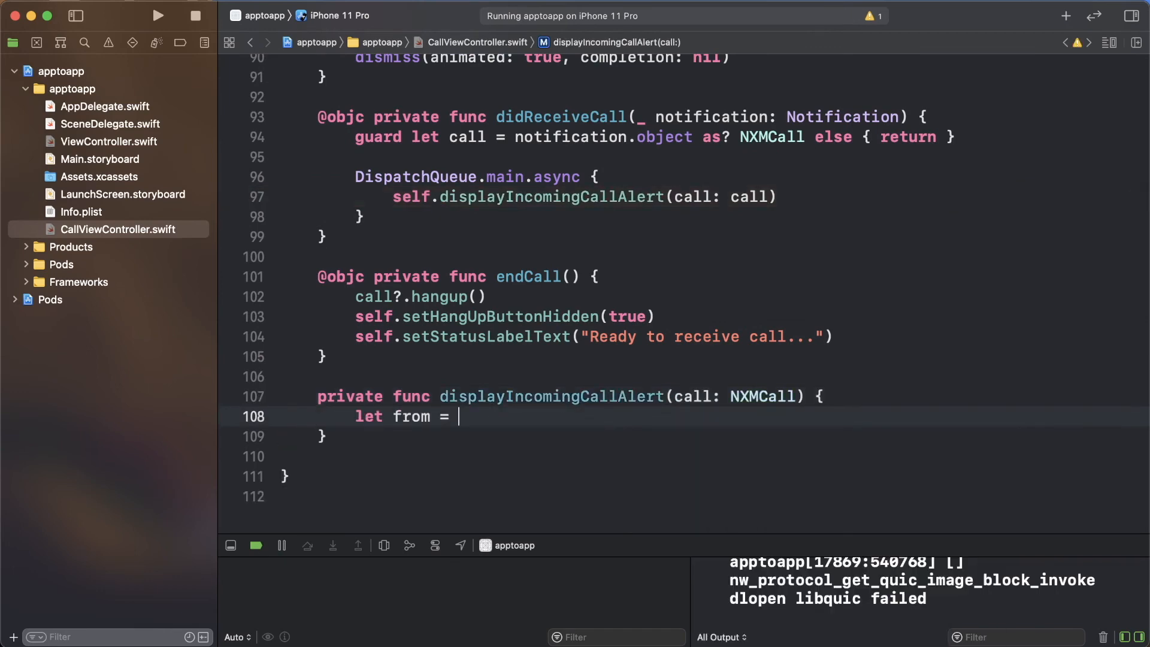
text(call.myMember?.channel?.from.data ?? "Unknown)
text(let alert =)
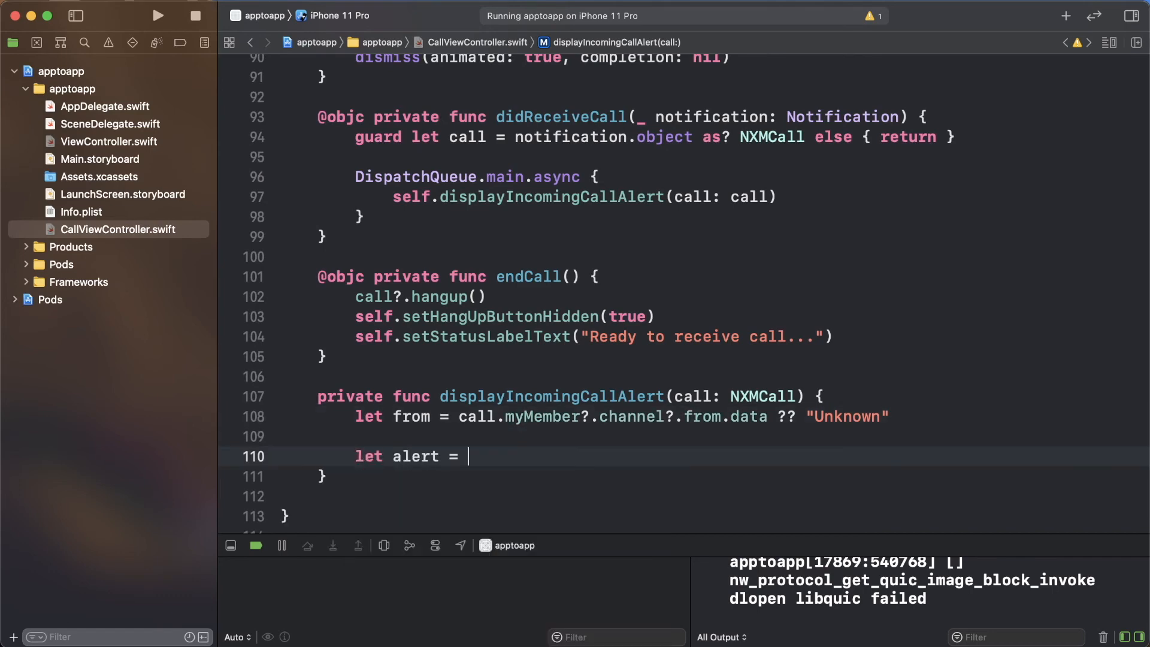
text(UIAlertController(title: "Incoming call from", message: String?, preferredStyle: UIAlertController.Style))
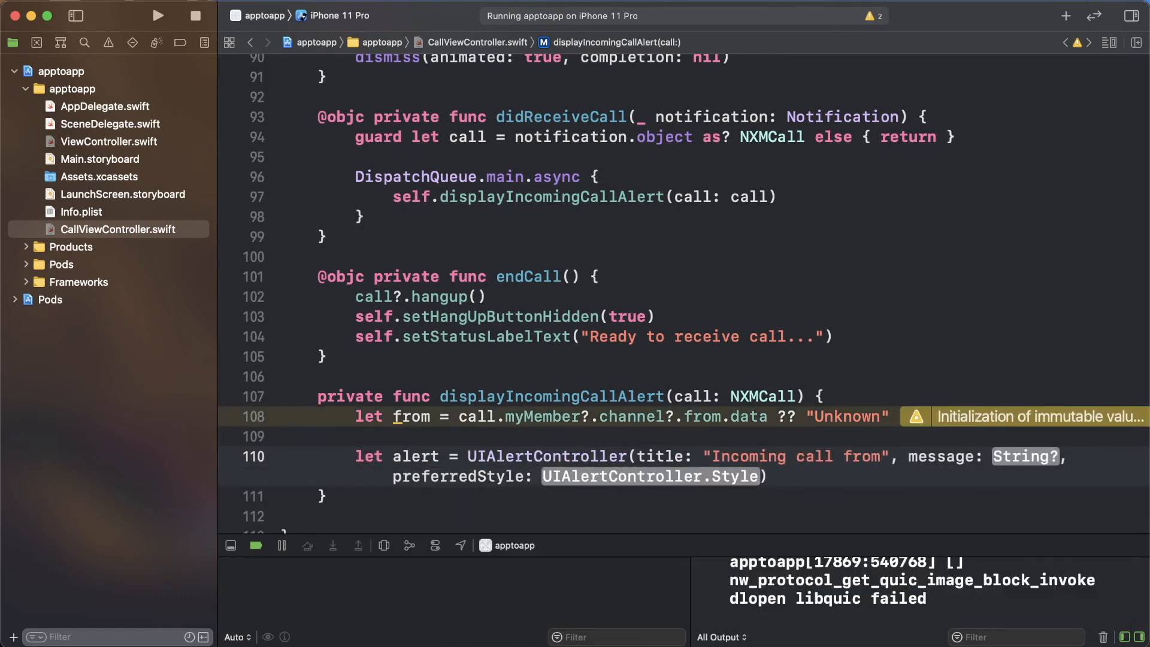
text(alert.addAction(UIAlertAction(title: "Answer", style: .default, handler: { _ in)
text(self.setStatusLabelText("On a call with \()
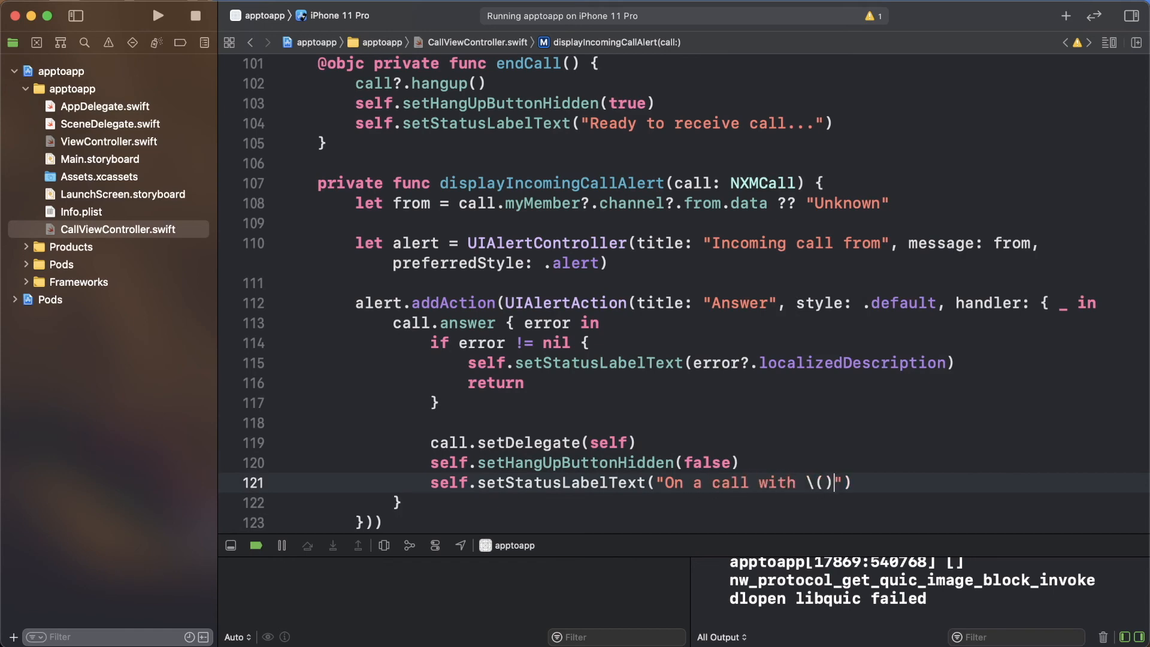
text(alert.addAction(UIAlertAction(title: "Reject", style: .destructive, handler: { _ in)
text(extension CallViewController)
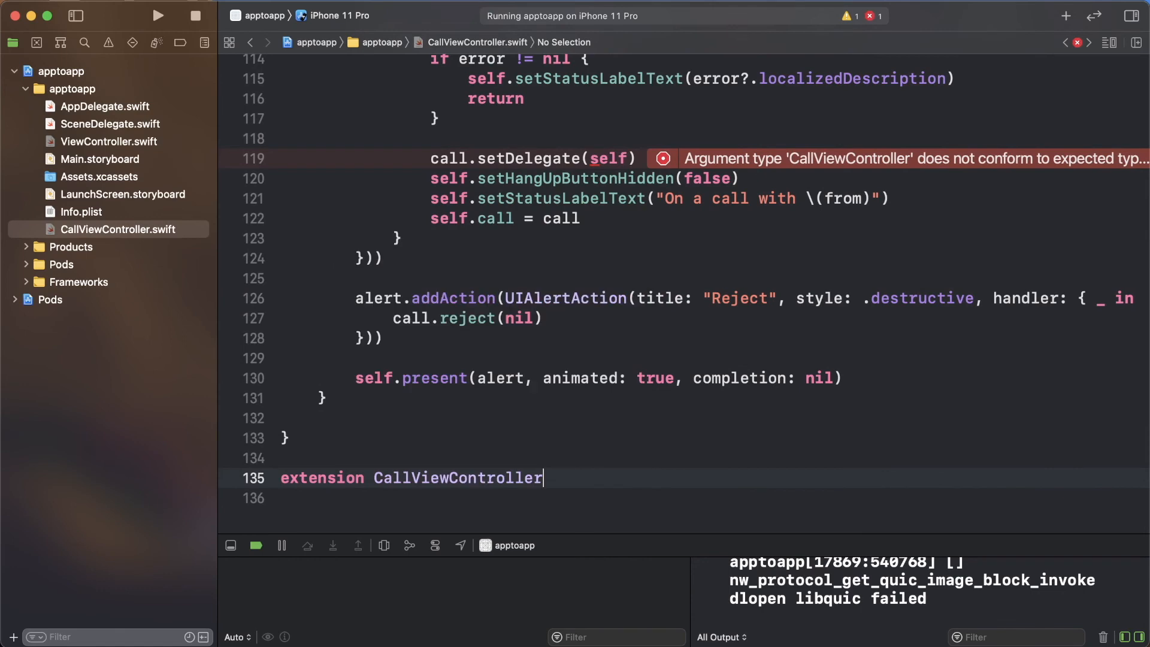
- Add an NXMCallDelegate extension whose status switch shows 'On a call with' the answering member
text(: NXMCallDelegate {)
text(did)
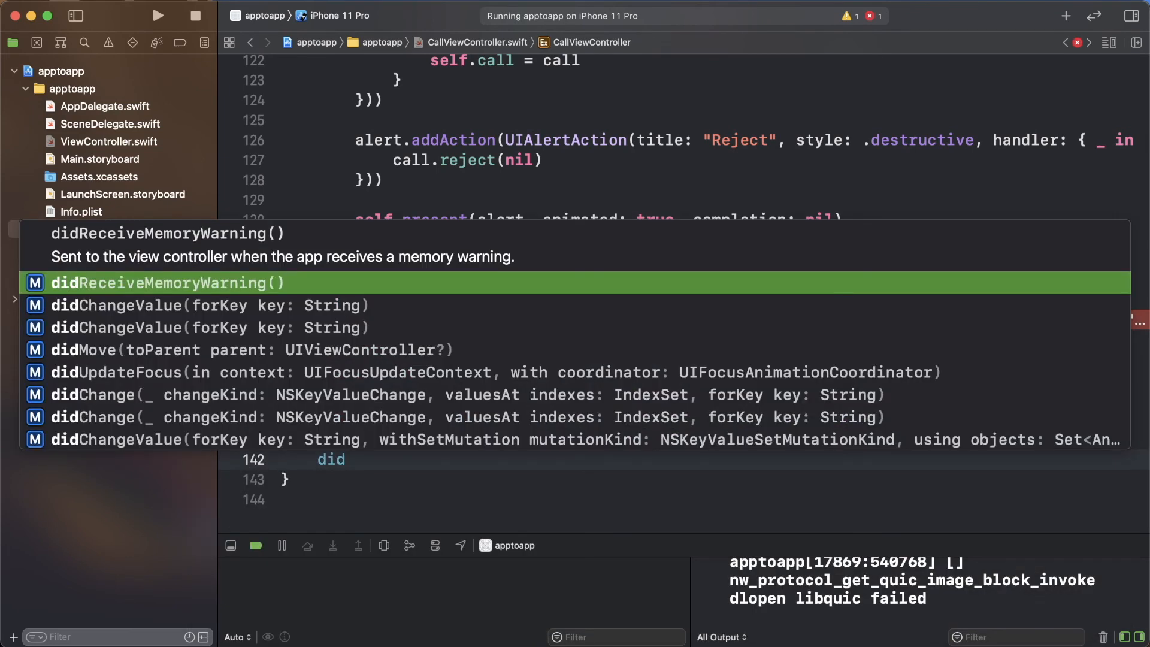
text(switch status {)
text(gua)
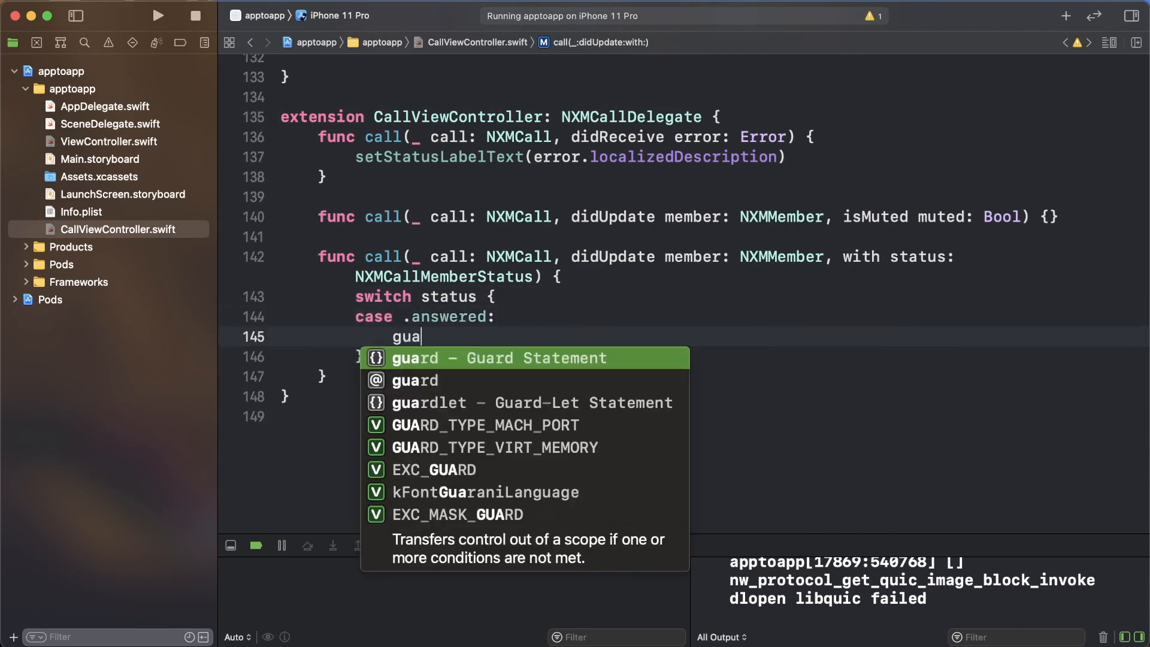
text(rd member.user)
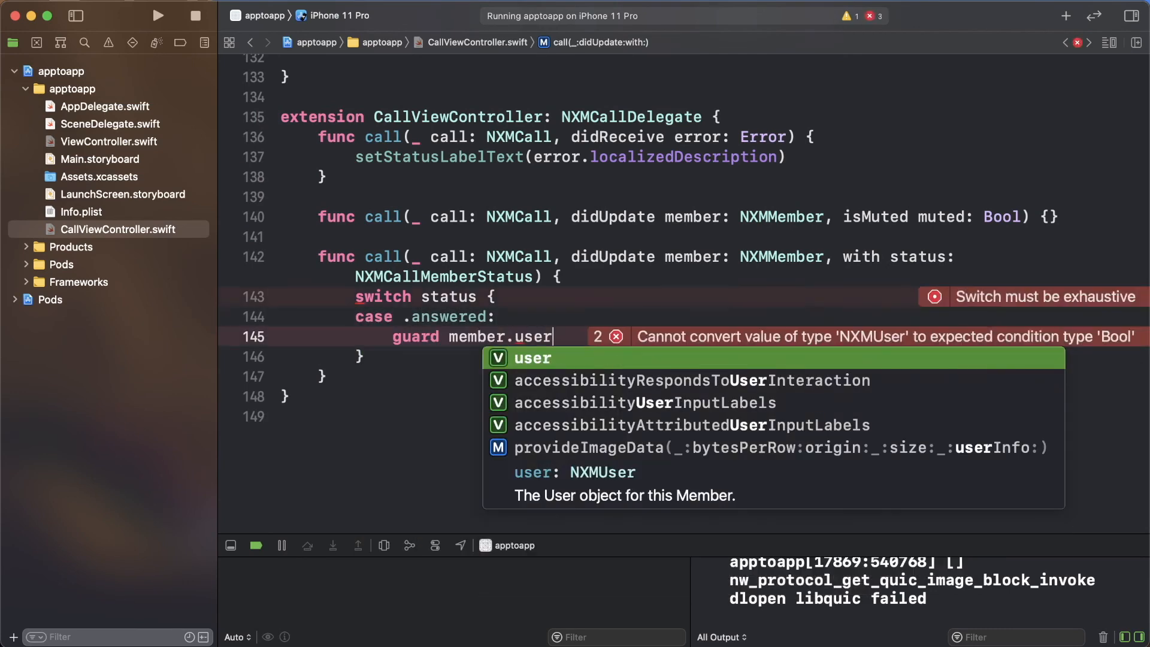
text(.name != self)
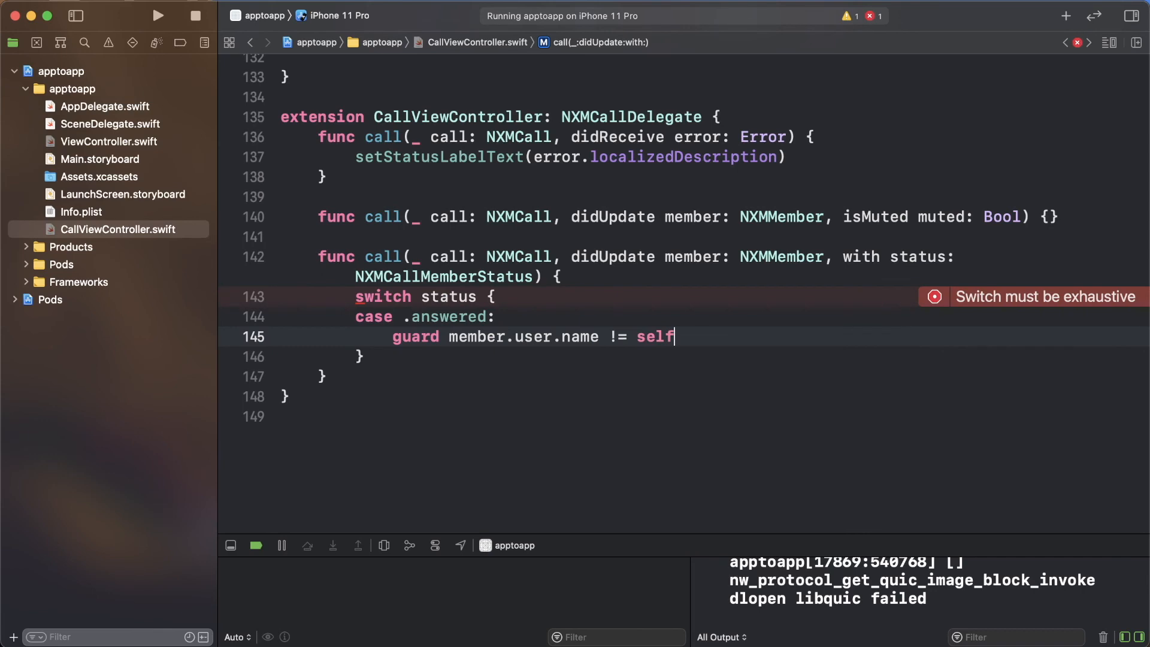
text(.user.name else { return })
text(setStatusLabelText("On a call wi)
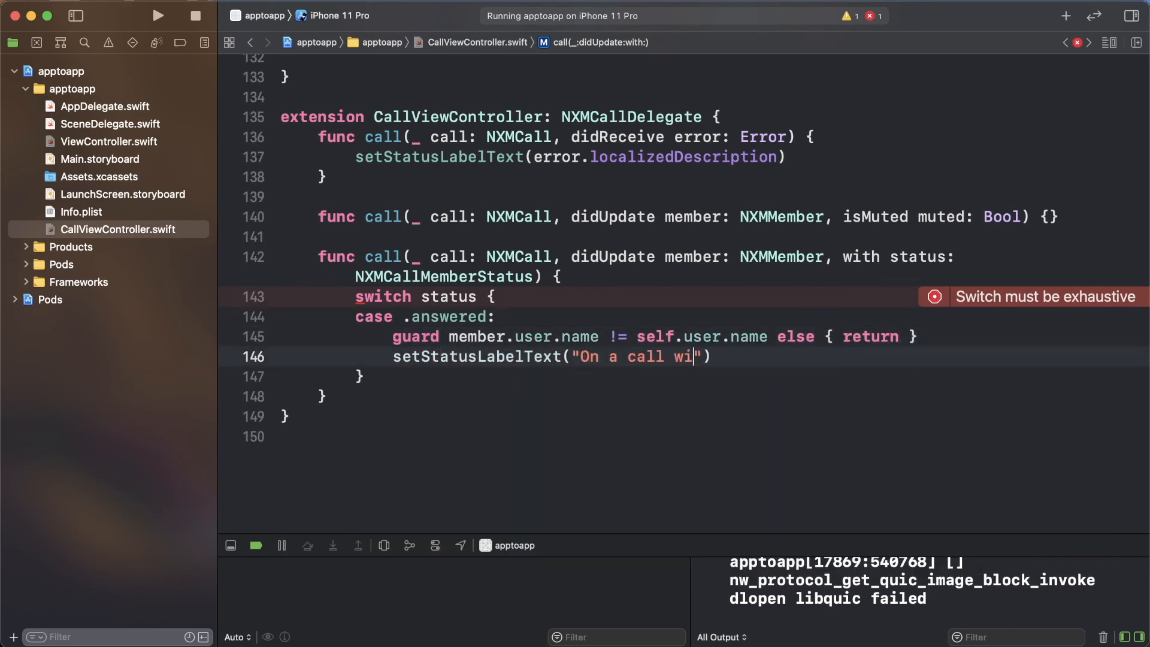
text(th \(member.user.name)
text(case .)
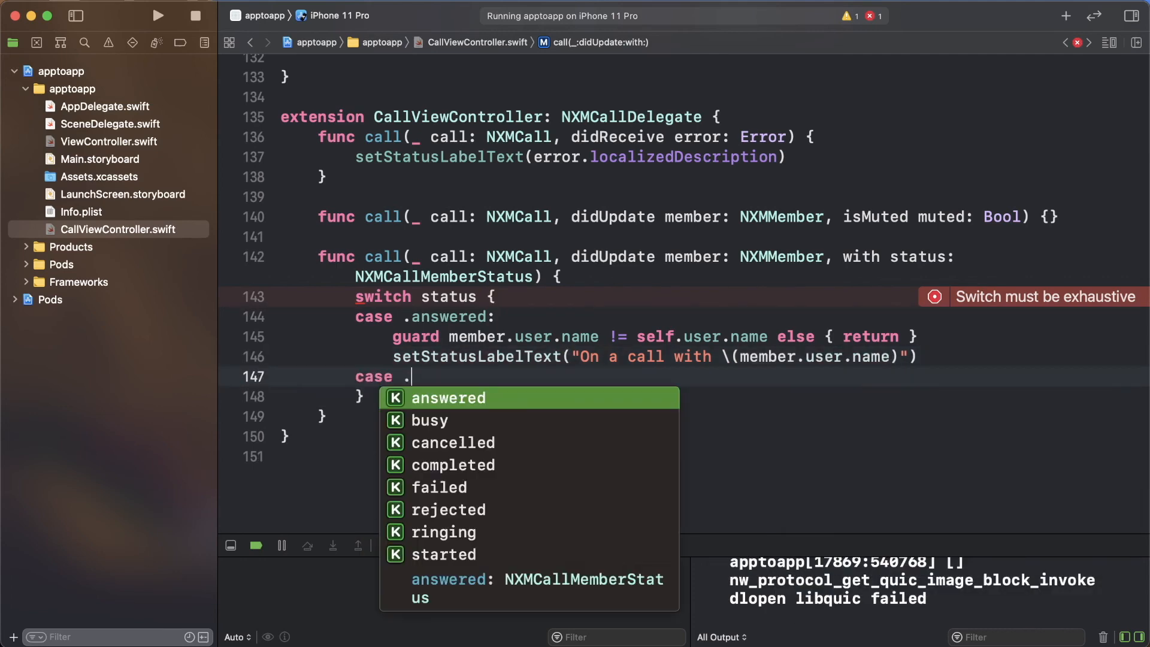
text(completed)
text(@objc pr)
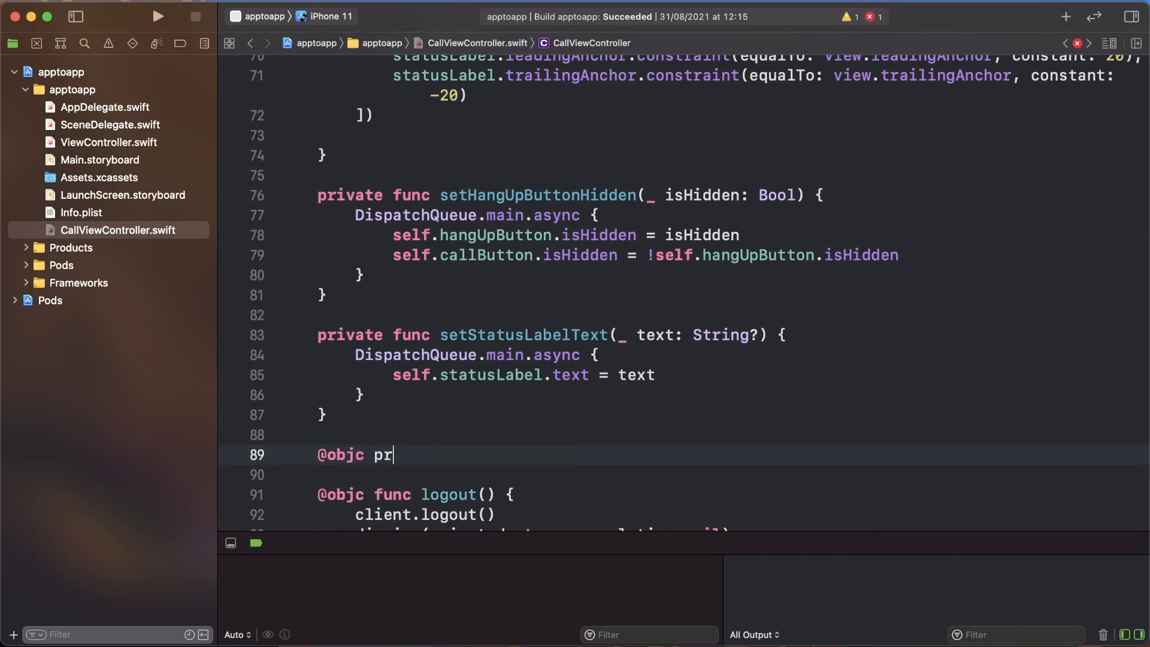
- Write makeCall: place a server call, handle errors, set the call delegate, reveal hang-up
text(ivate func makeCall() {)
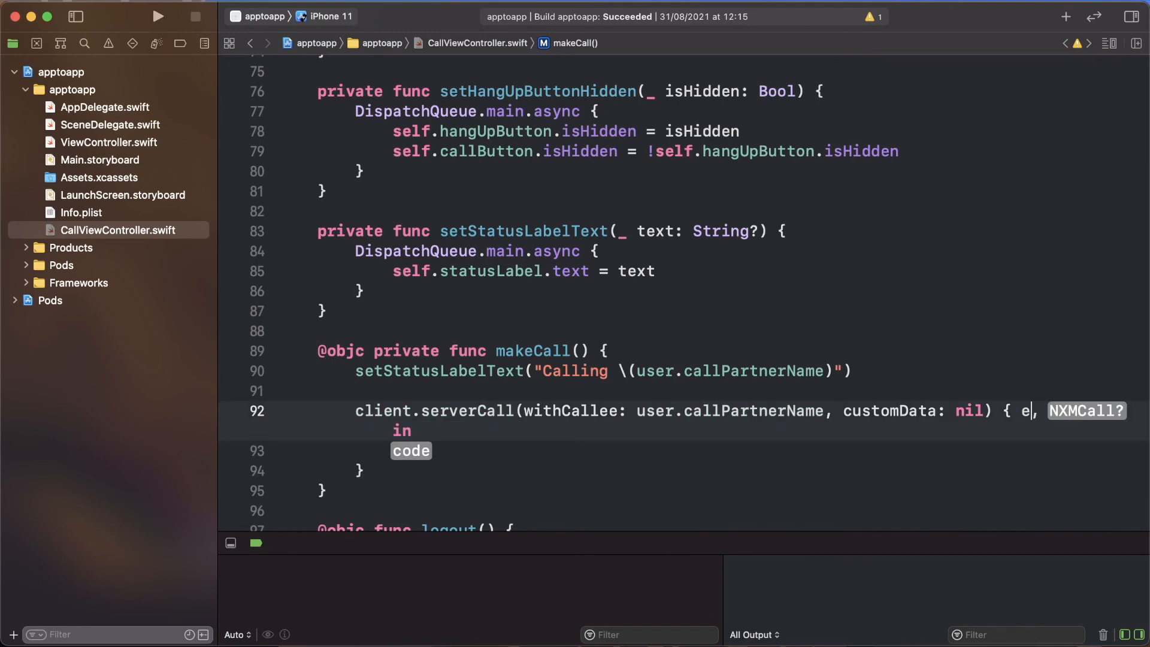
key(Tab)
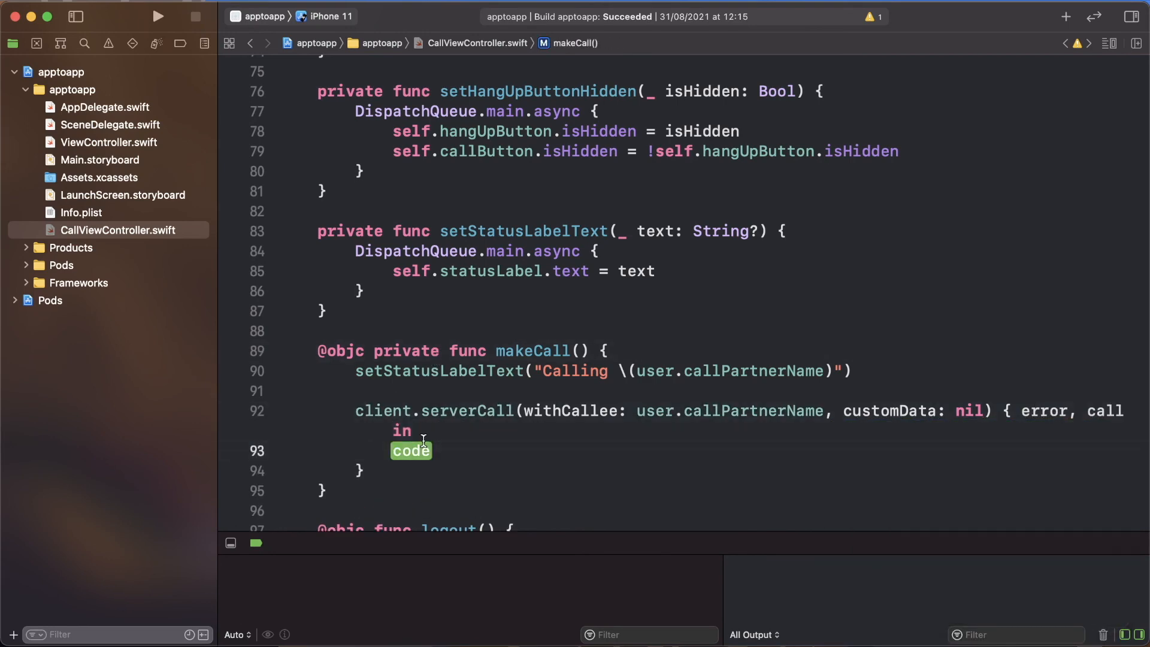
text(self.)
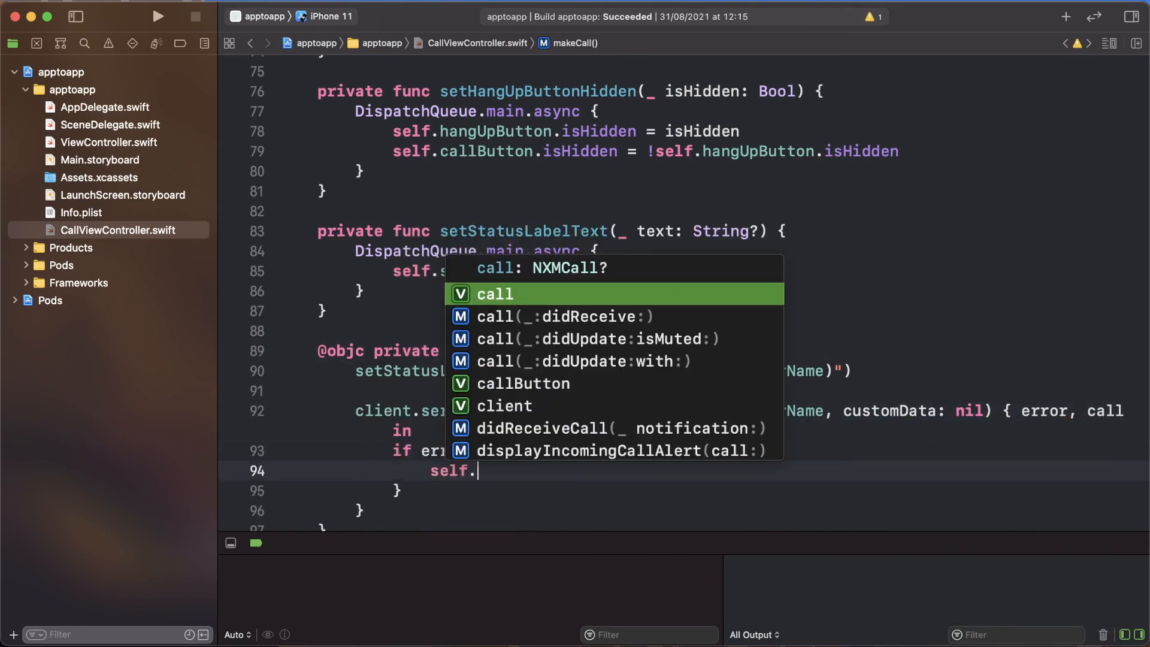
text(return)
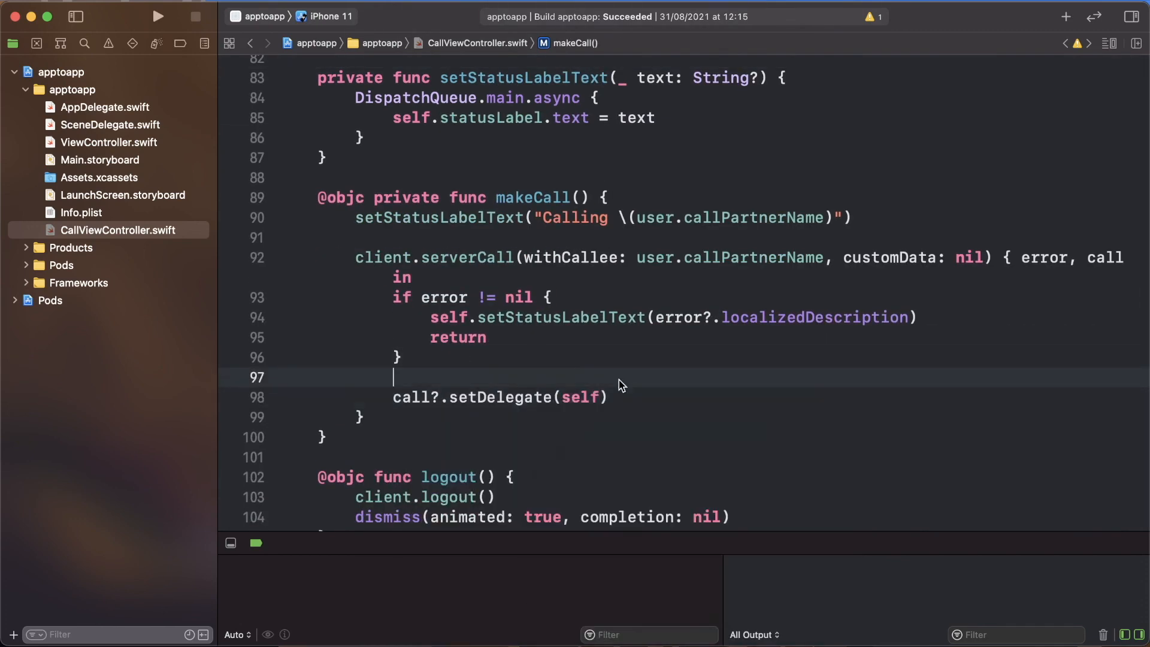
text(self.setHangUpButtonHidden(false)
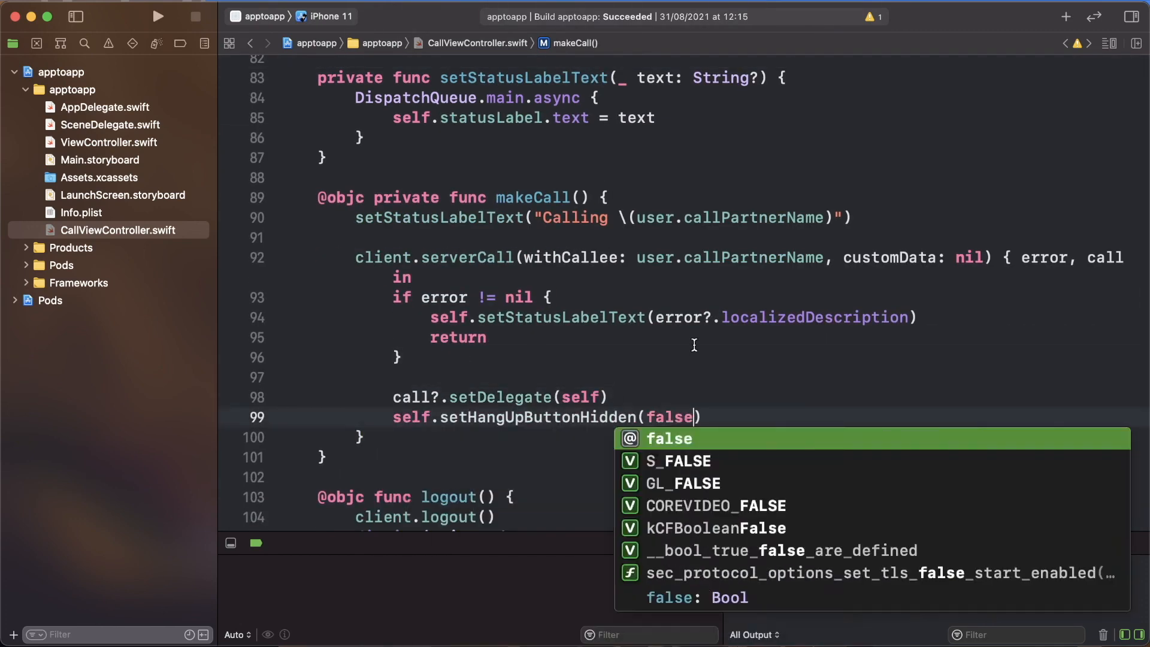
click(157, 16)
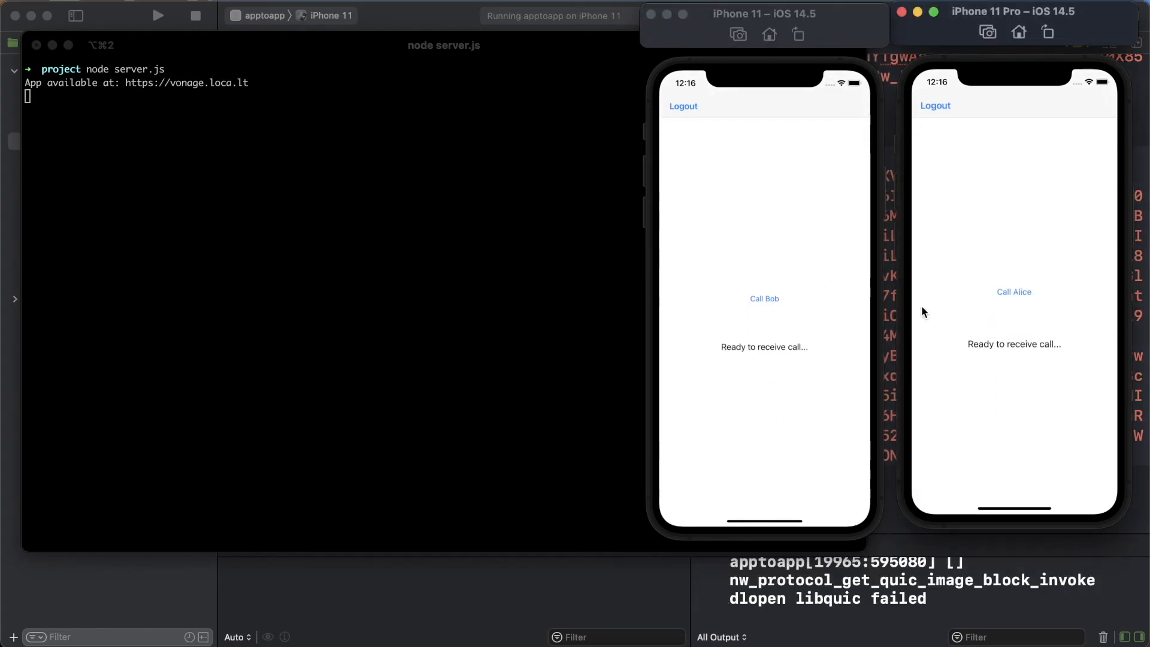
click(763, 298)
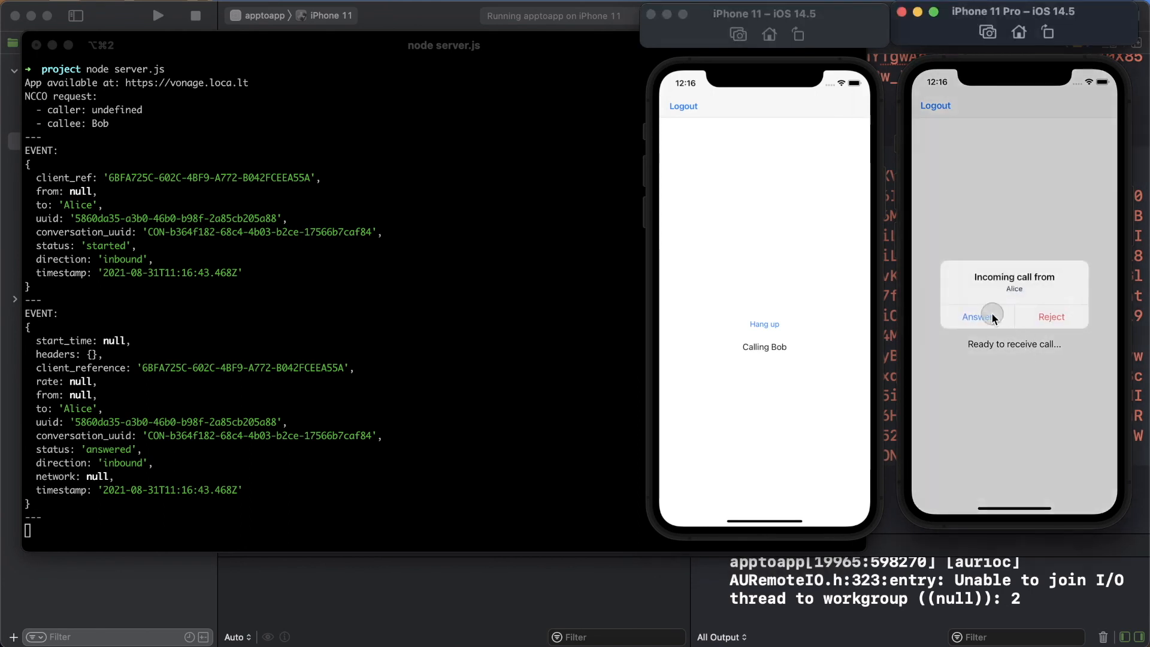
click(975, 316)
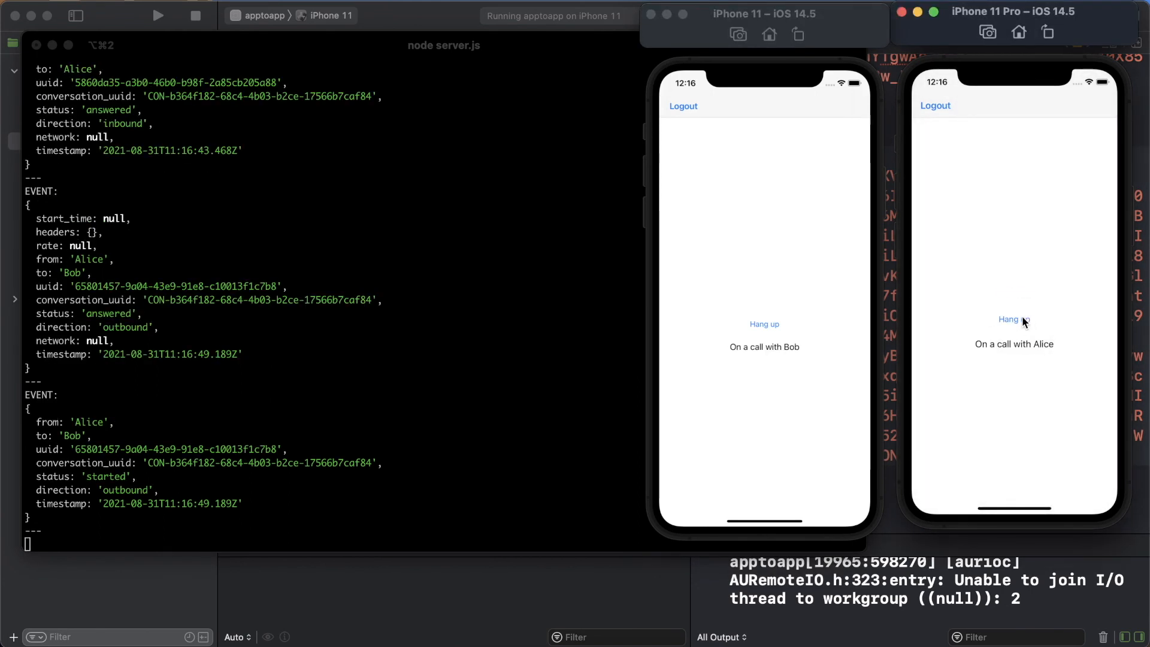
click(1013, 320)
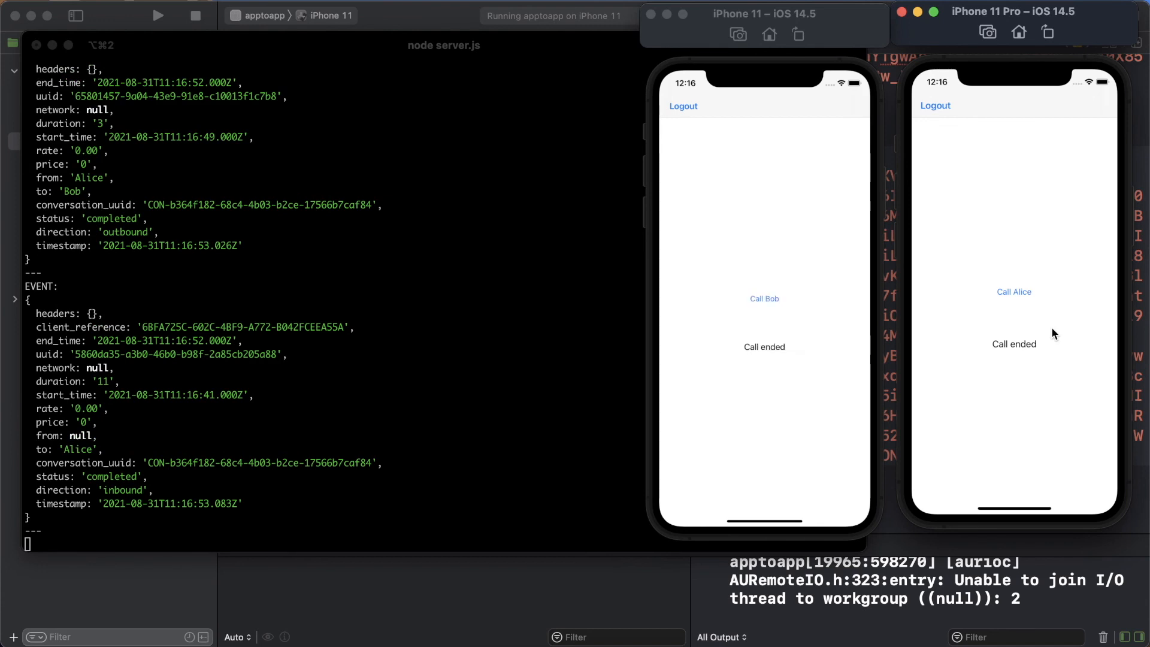